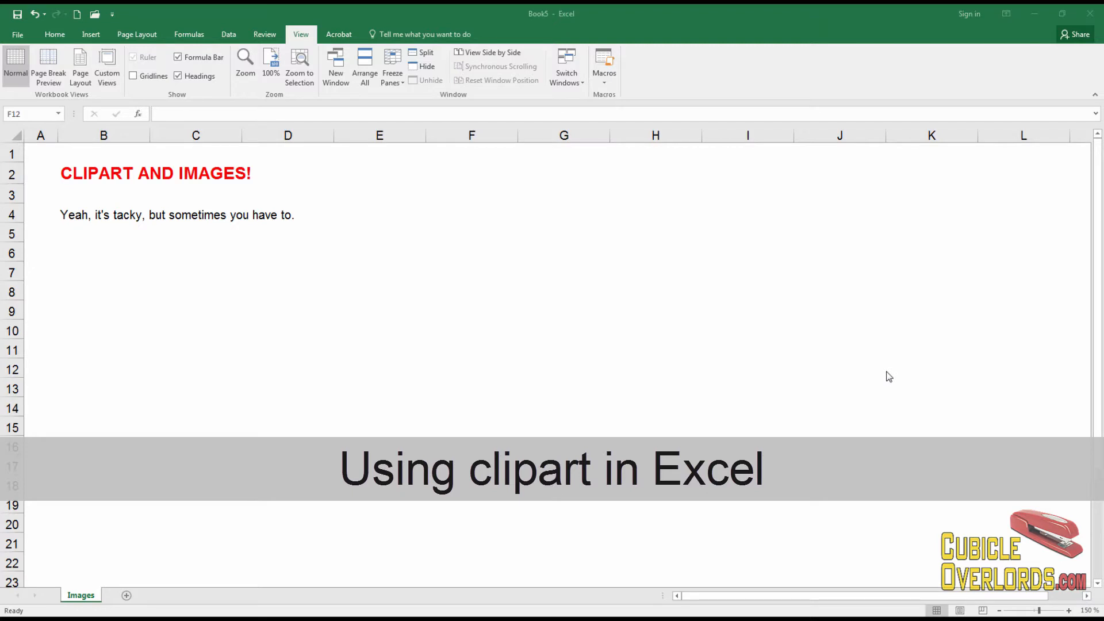
pyautogui.moveTo(112, 267)
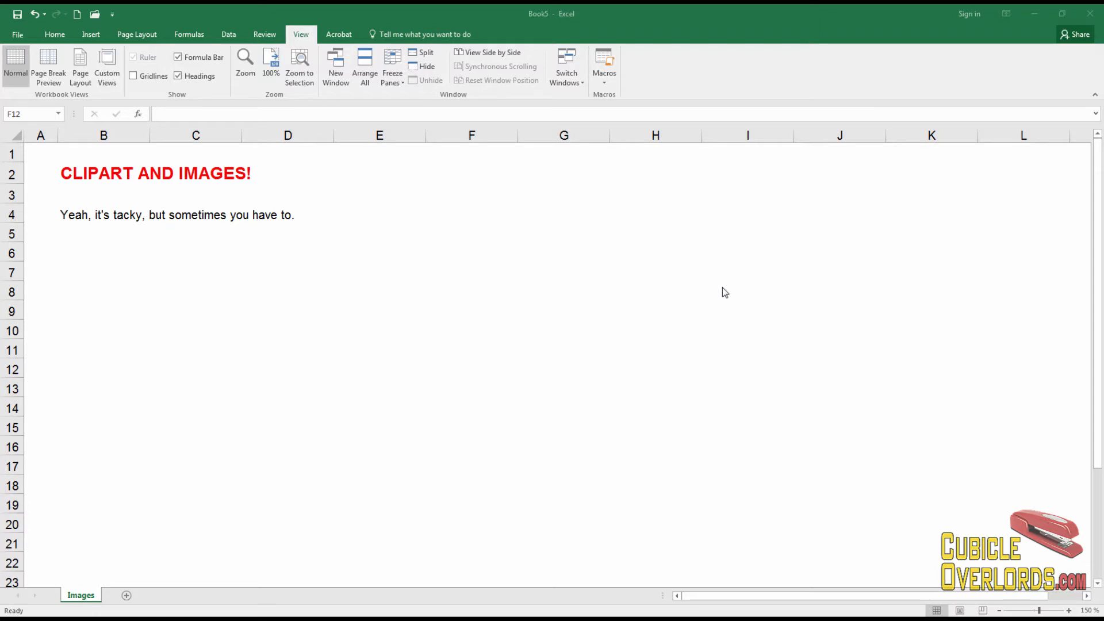
pyautogui.moveTo(550, 286)
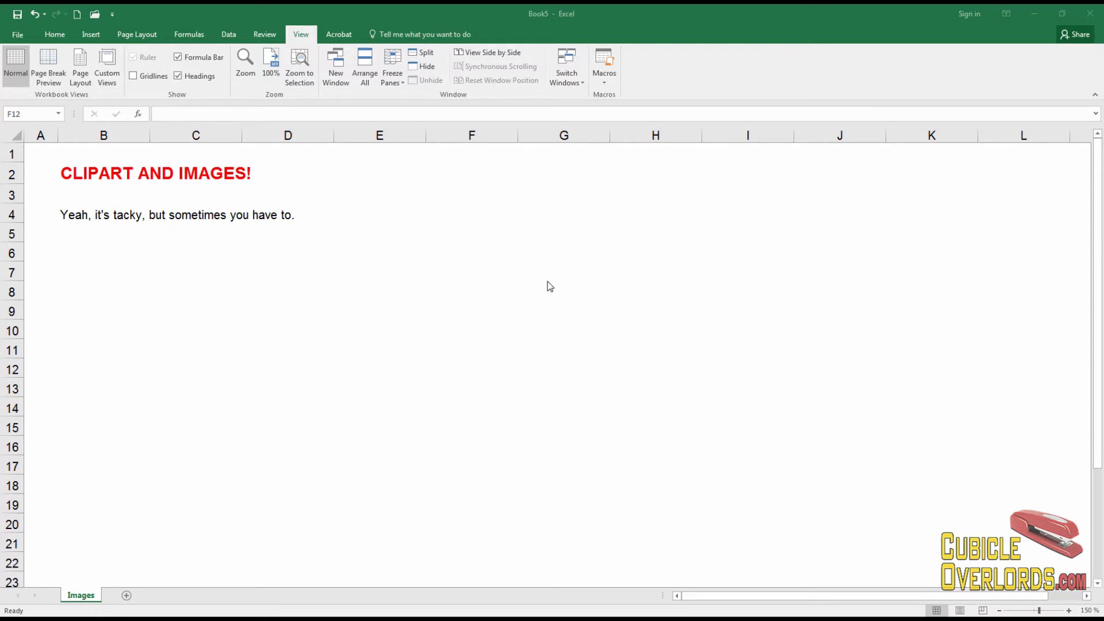
pyautogui.moveTo(120, 282)
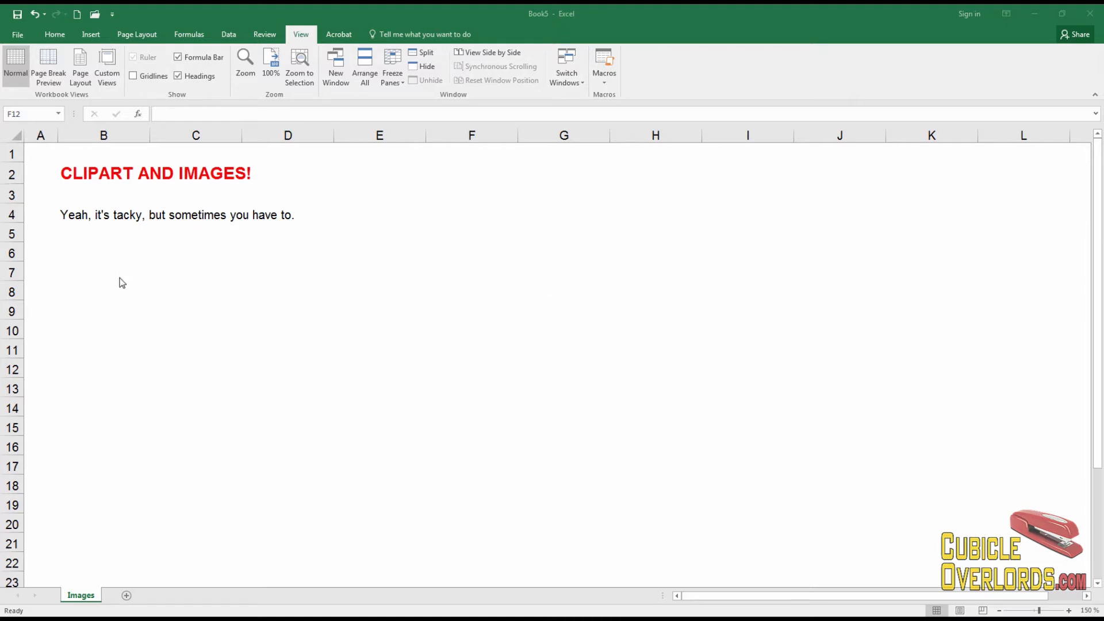
# Select cells B6 and B7, then bring up the Insert ribbon
pyautogui.click(103, 252)
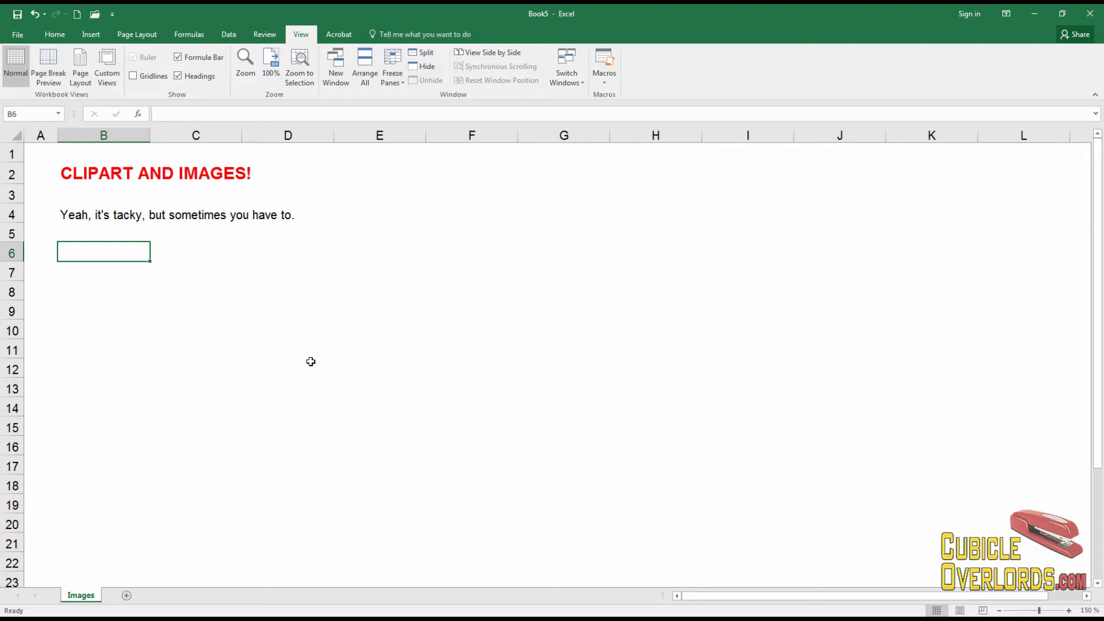
pyautogui.moveTo(633, 300)
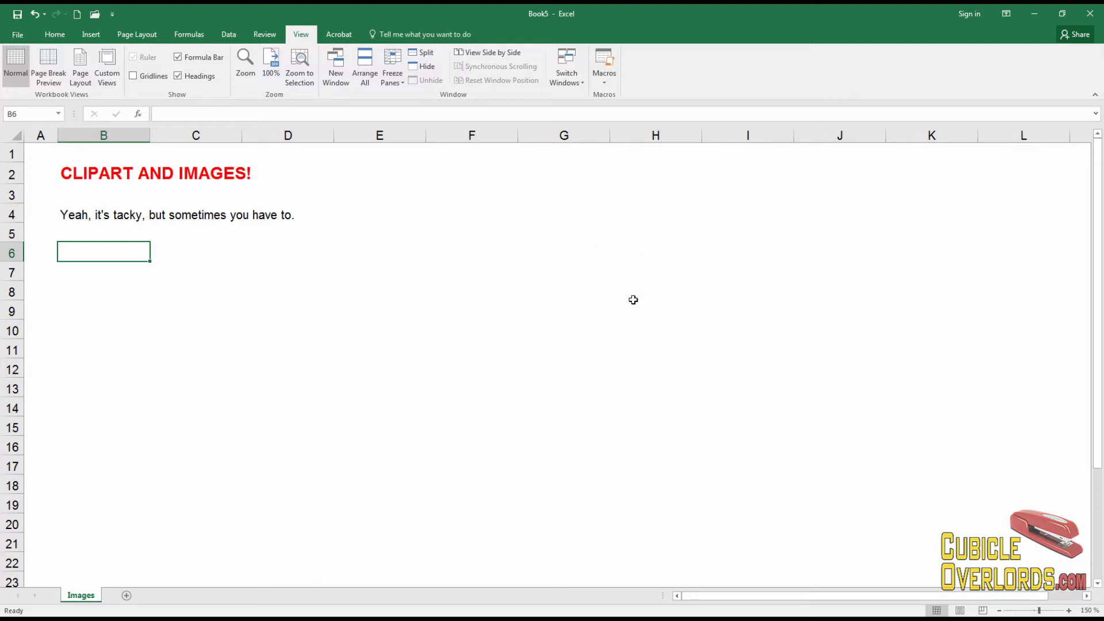
pyautogui.moveTo(724, 186)
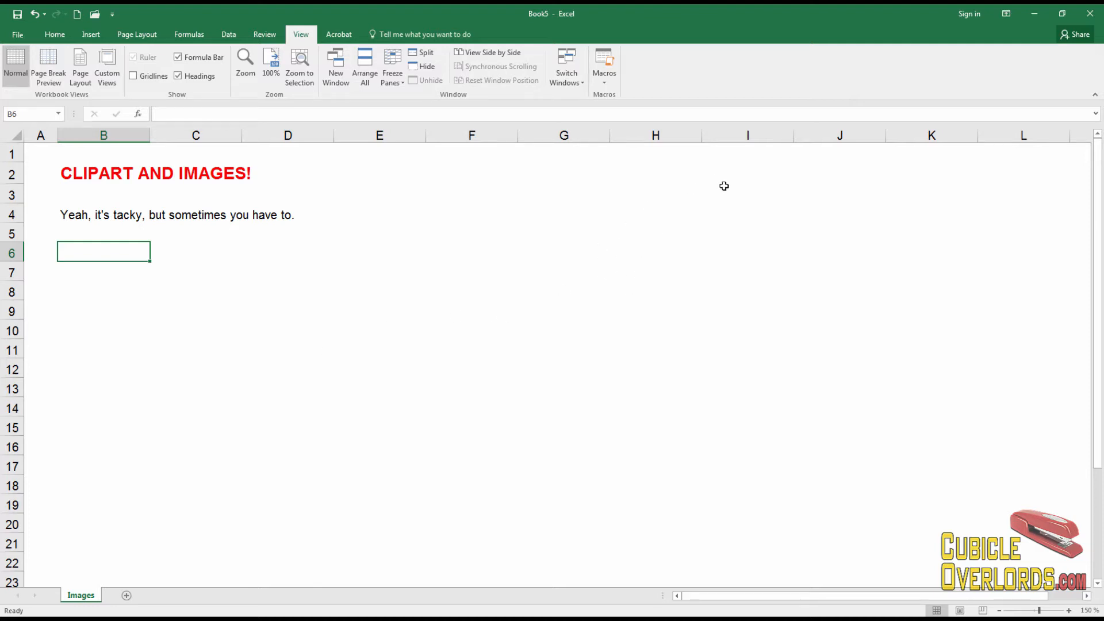
pyautogui.moveTo(213, 274)
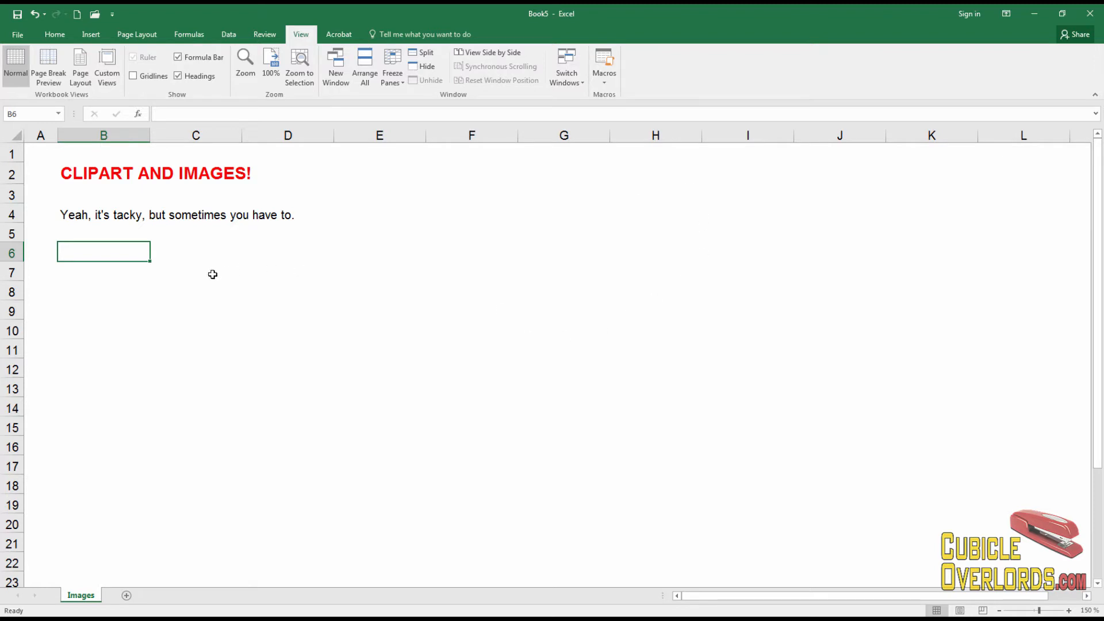
pyautogui.moveTo(433, 382)
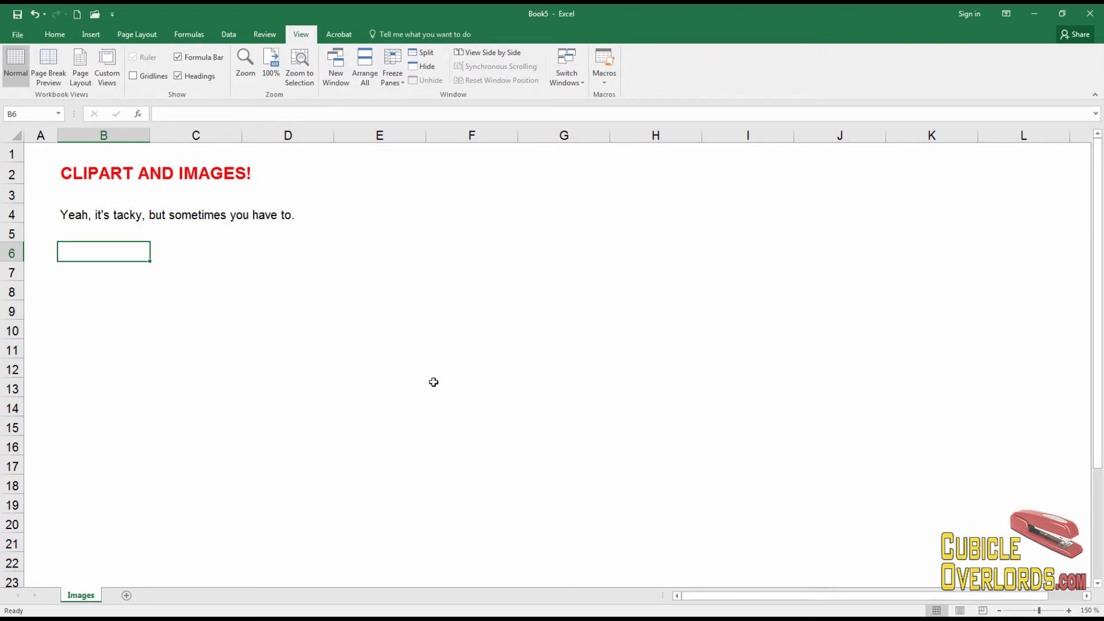
pyautogui.click(103, 273)
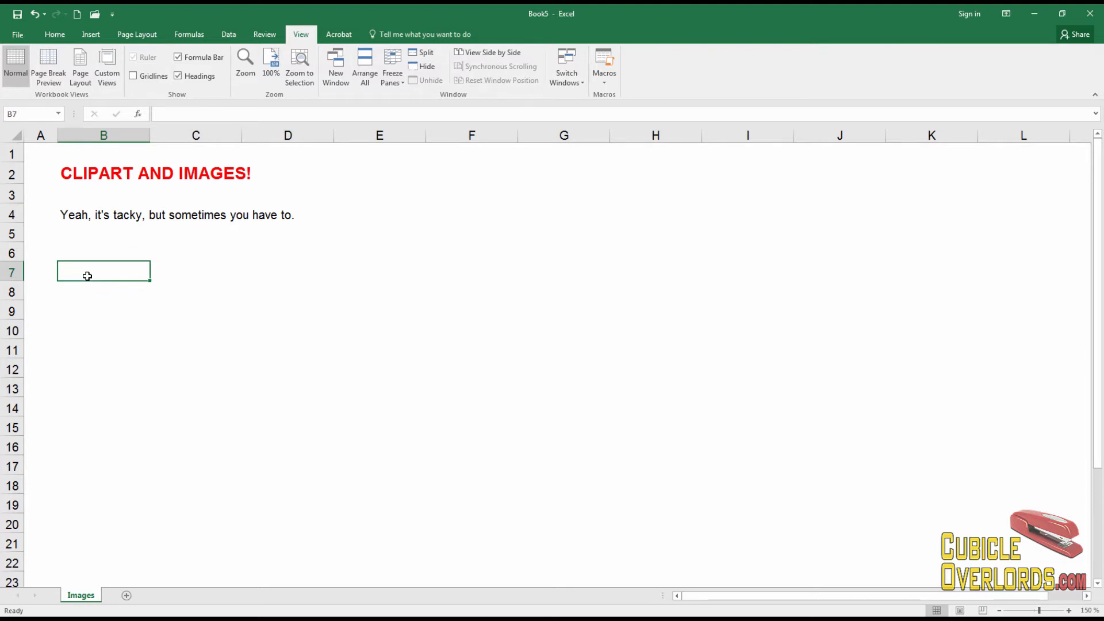
pyautogui.moveTo(499, 289)
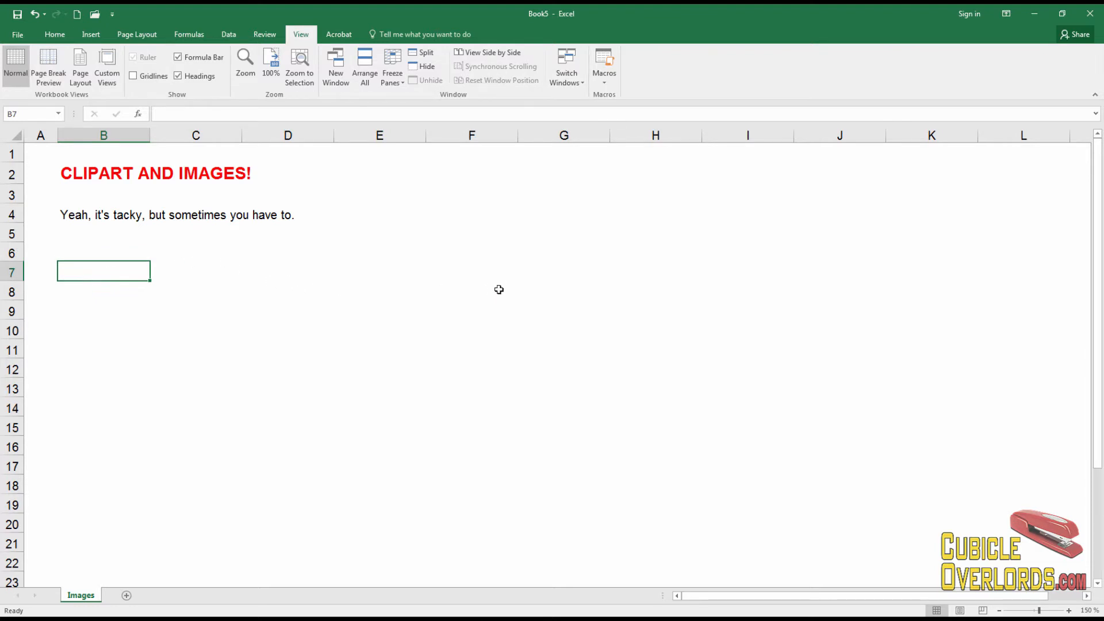
pyautogui.moveTo(340, 289)
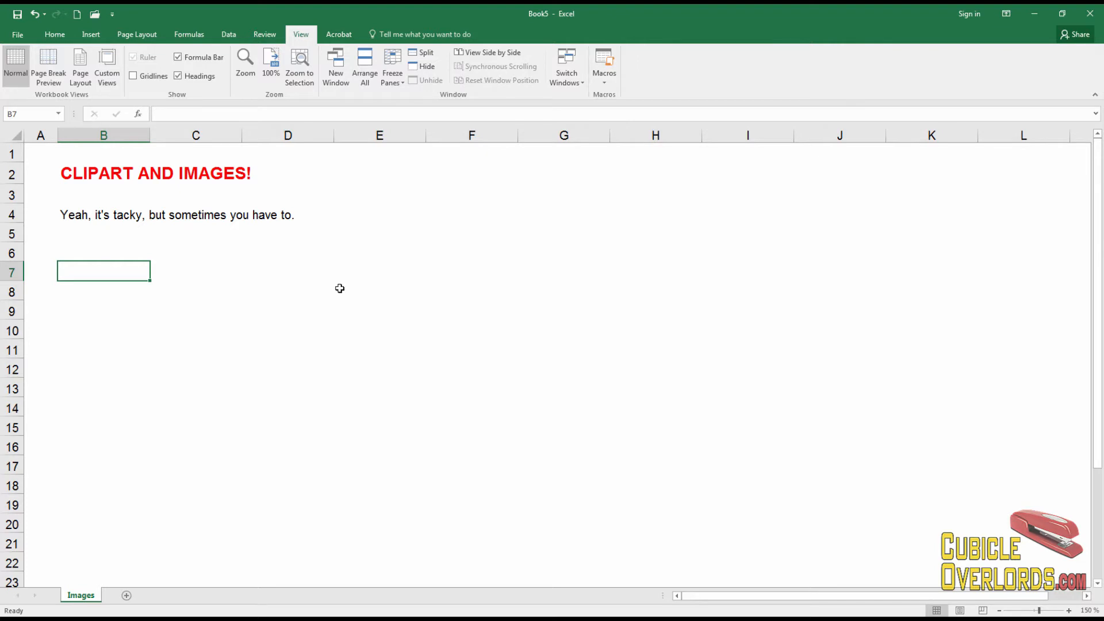
pyautogui.moveTo(348, 307)
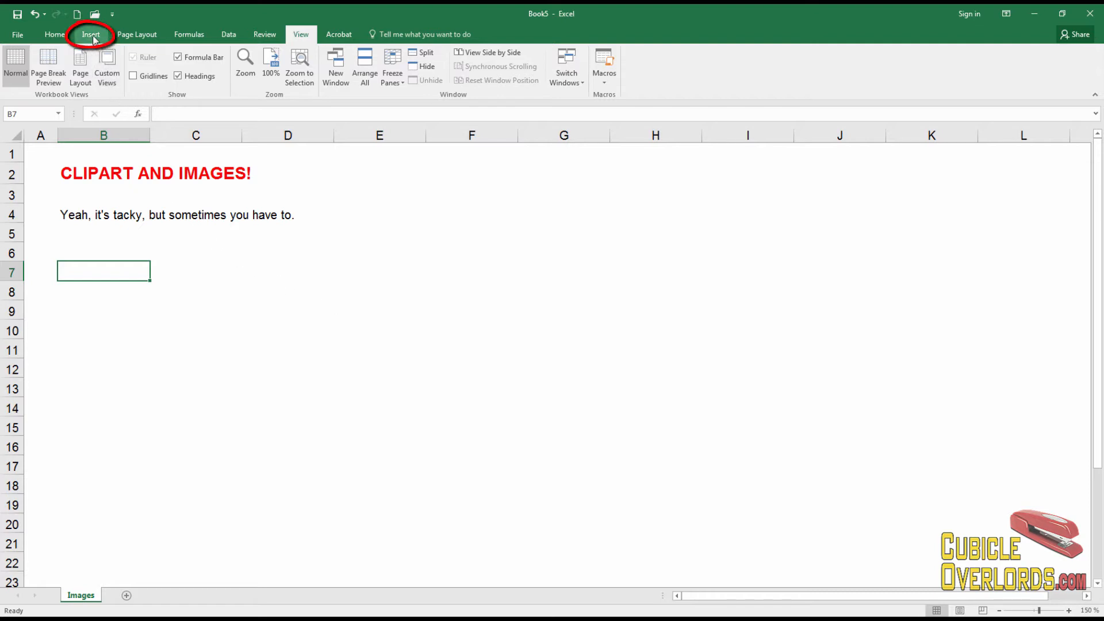
pyautogui.click(90, 34)
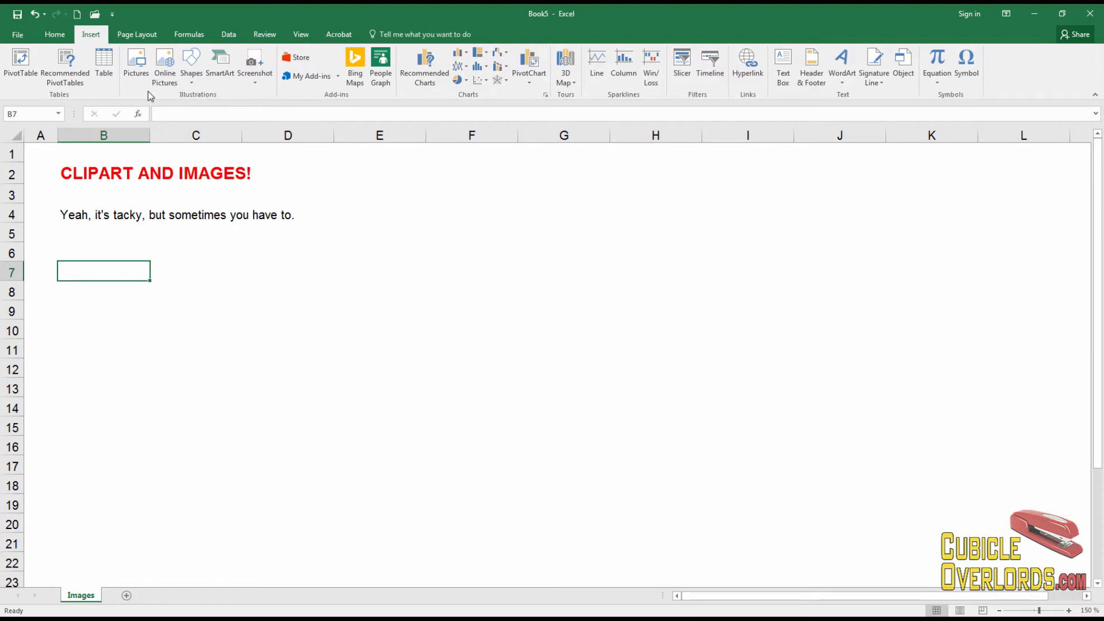
pyautogui.moveTo(255, 278)
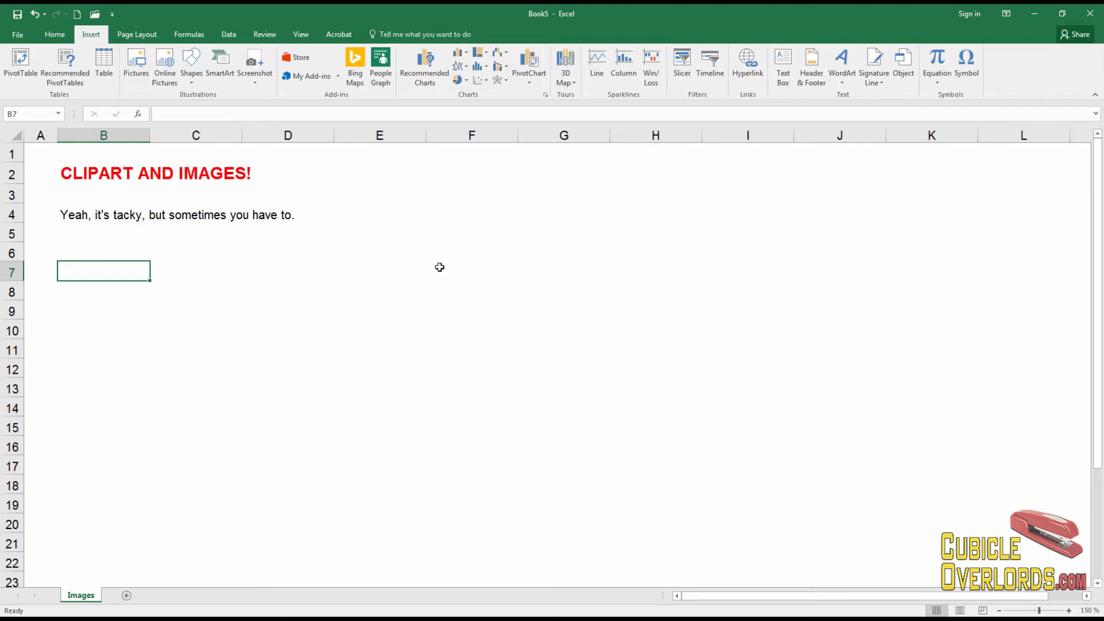
pyautogui.moveTo(560, 314)
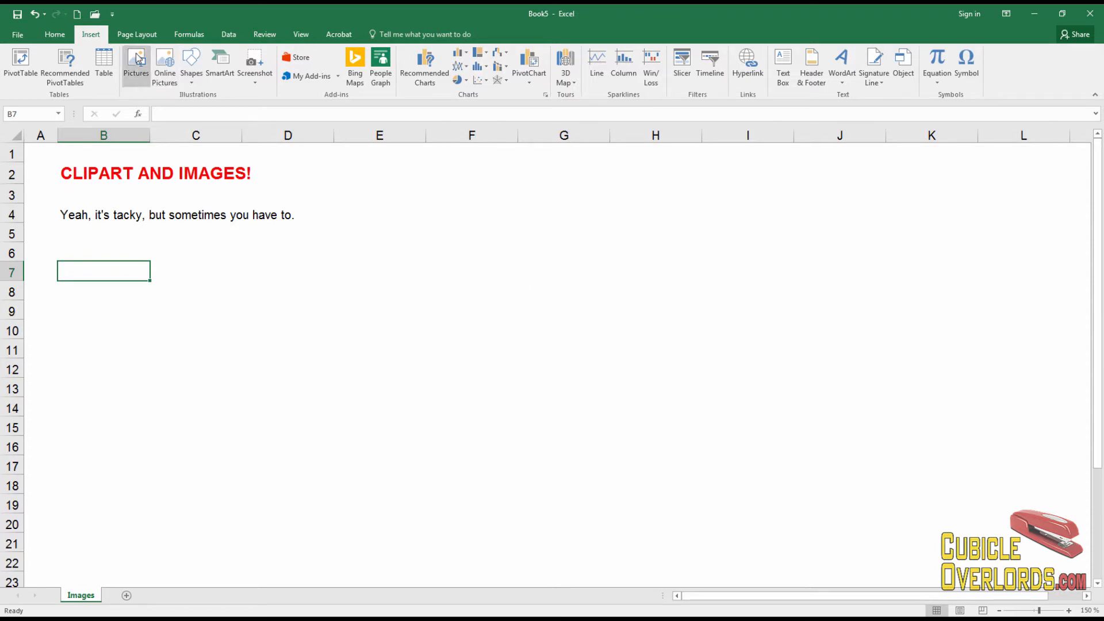
pyautogui.moveTo(141, 256)
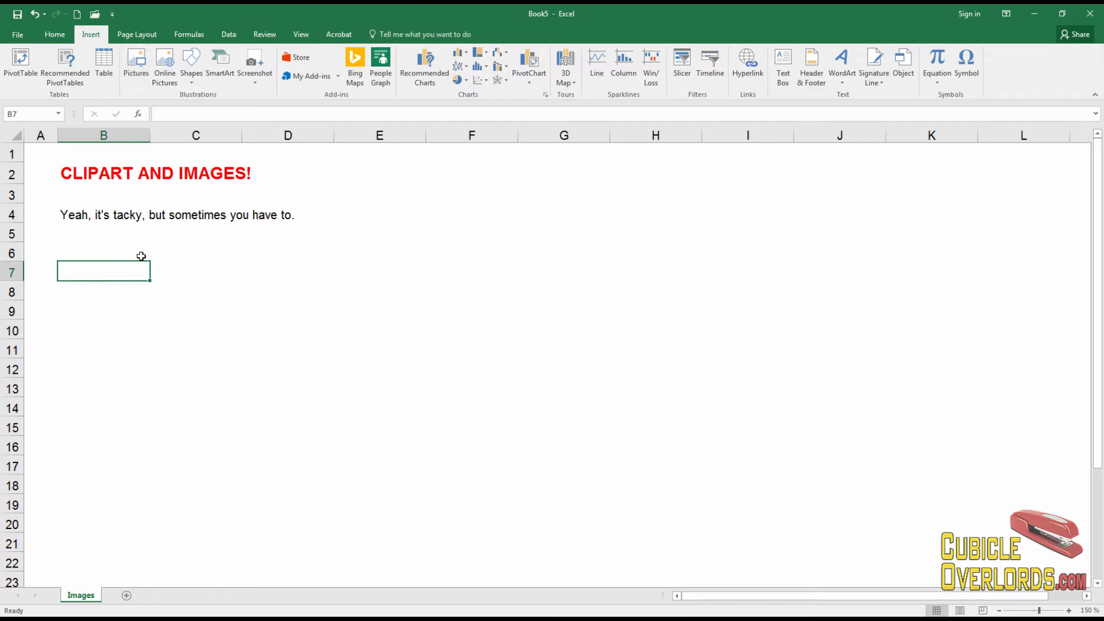
pyautogui.moveTo(136, 63)
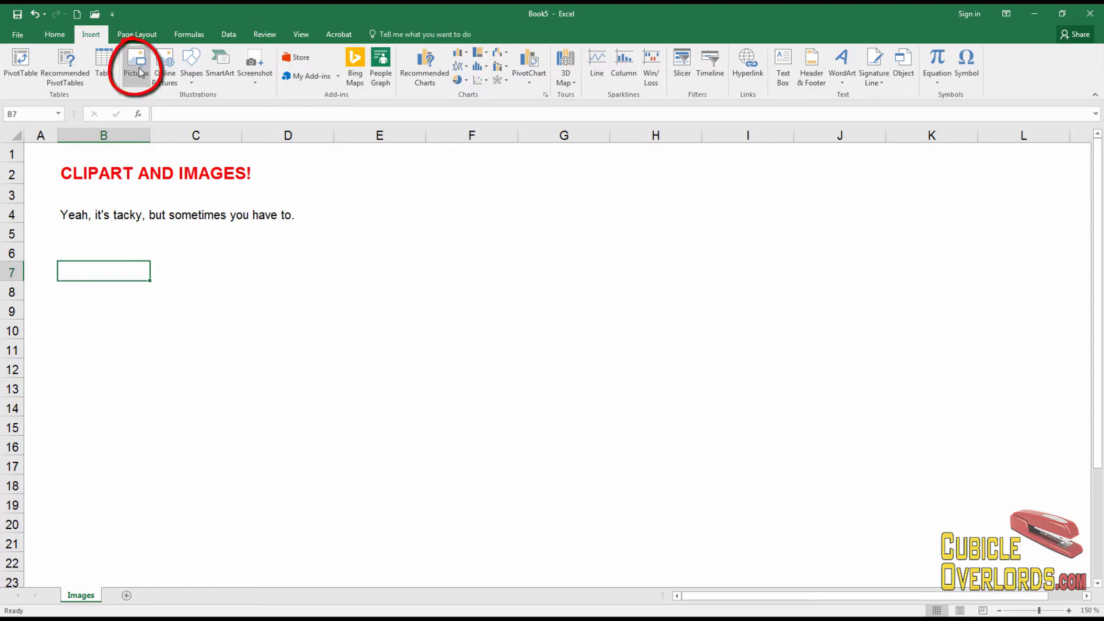
# Insert the 11-2159c-copy_jumbo U-channel beam photo from the Pictures library
pyautogui.click(138, 63)
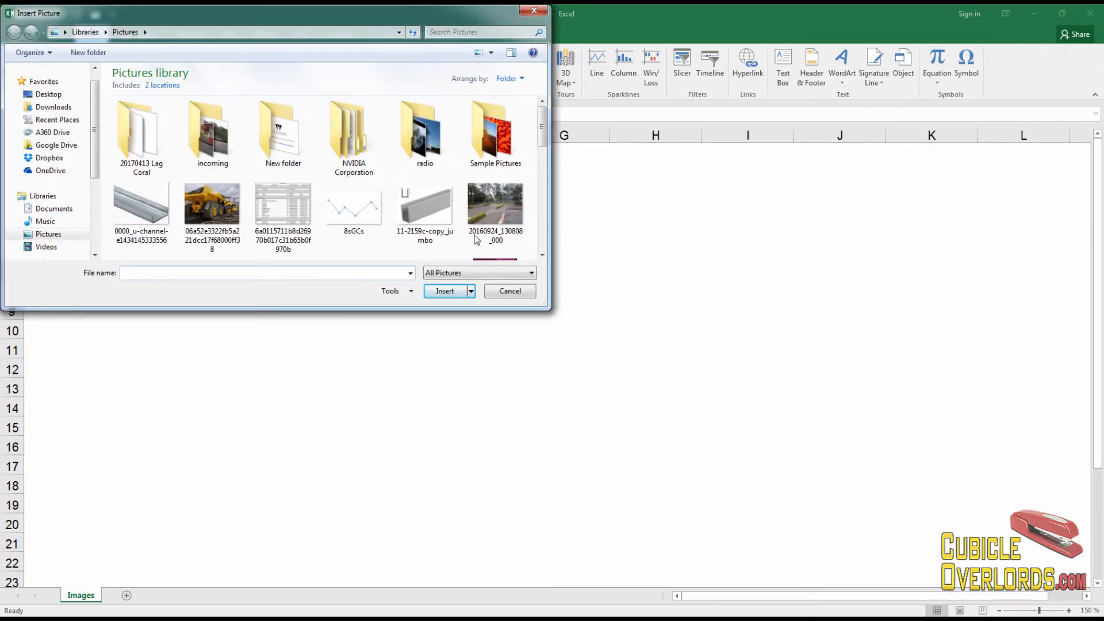
pyautogui.click(424, 205)
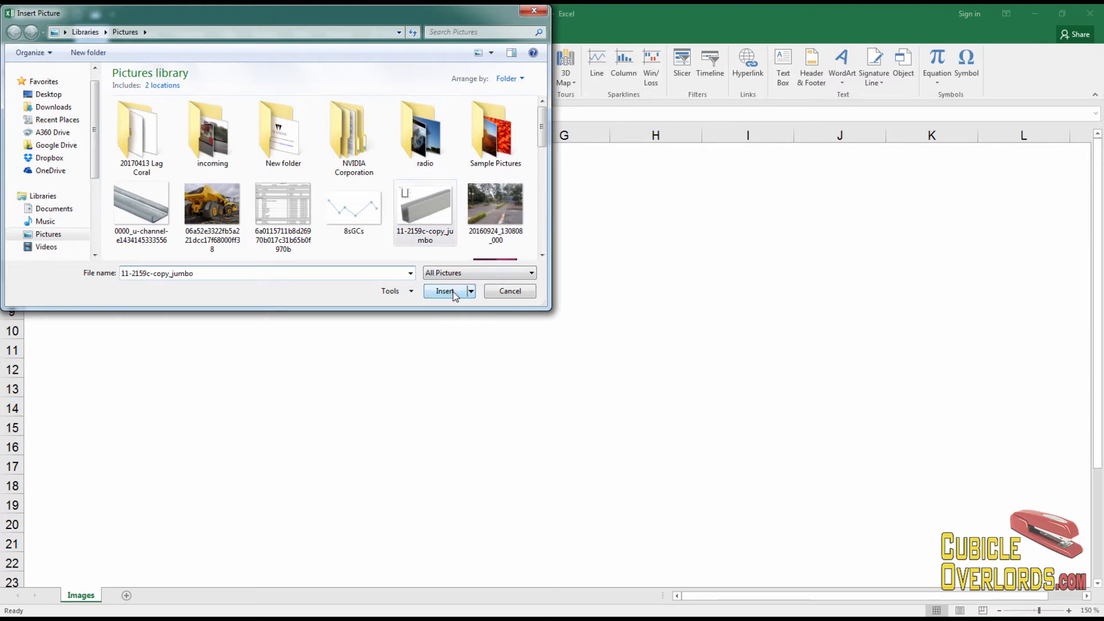
pyautogui.click(445, 291)
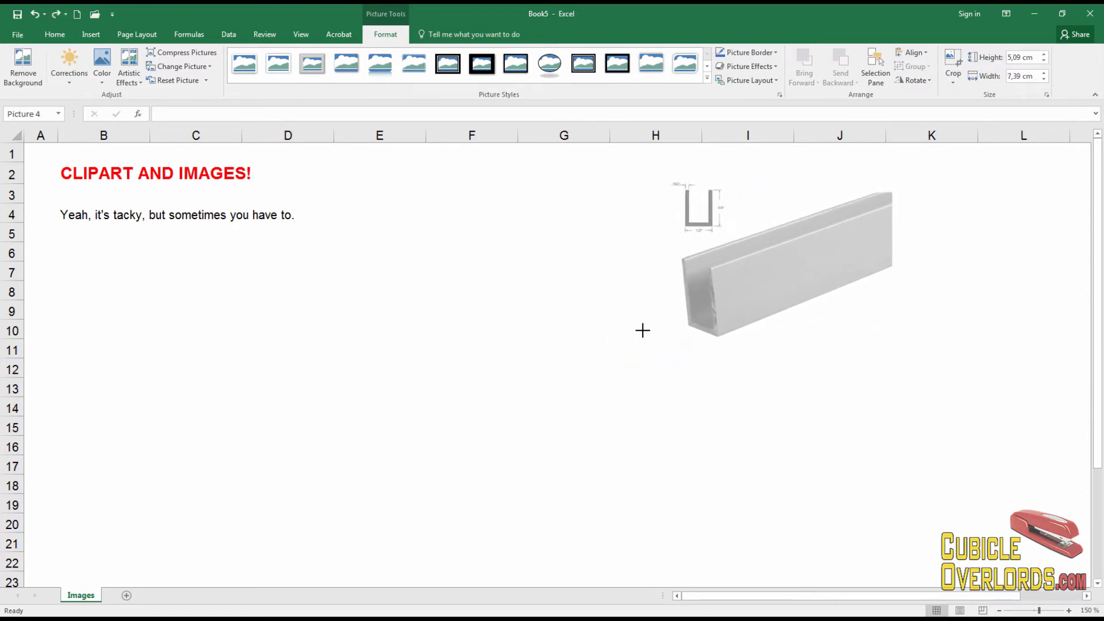
# Resize the beam photo to about 3.99 cm high by 5.8 cm wide
pyautogui.click(782, 267)
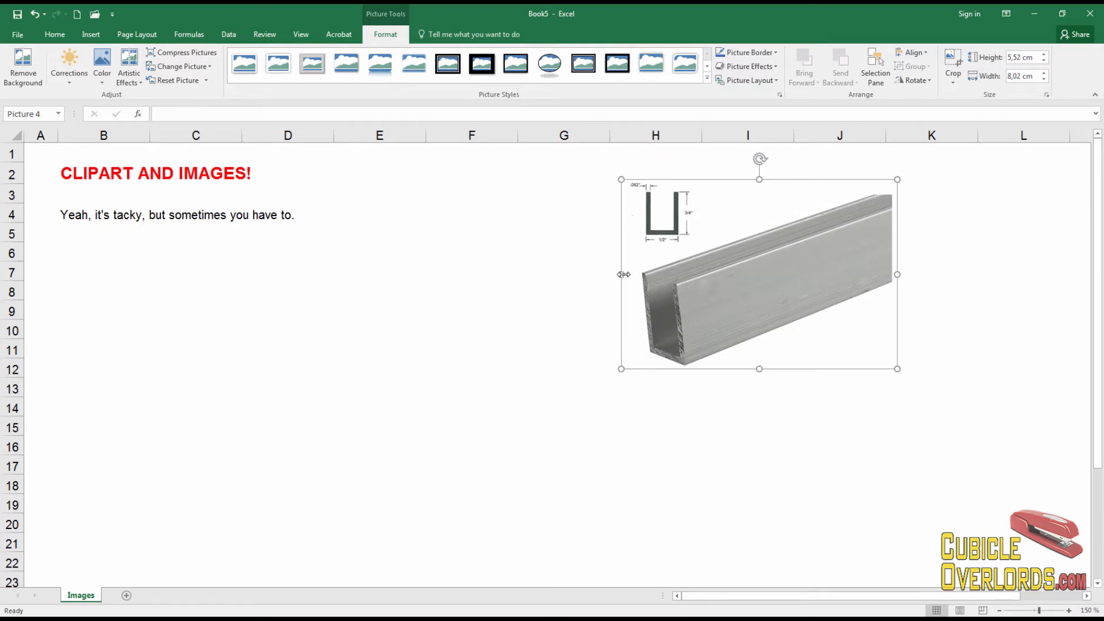
pyautogui.click(739, 329)
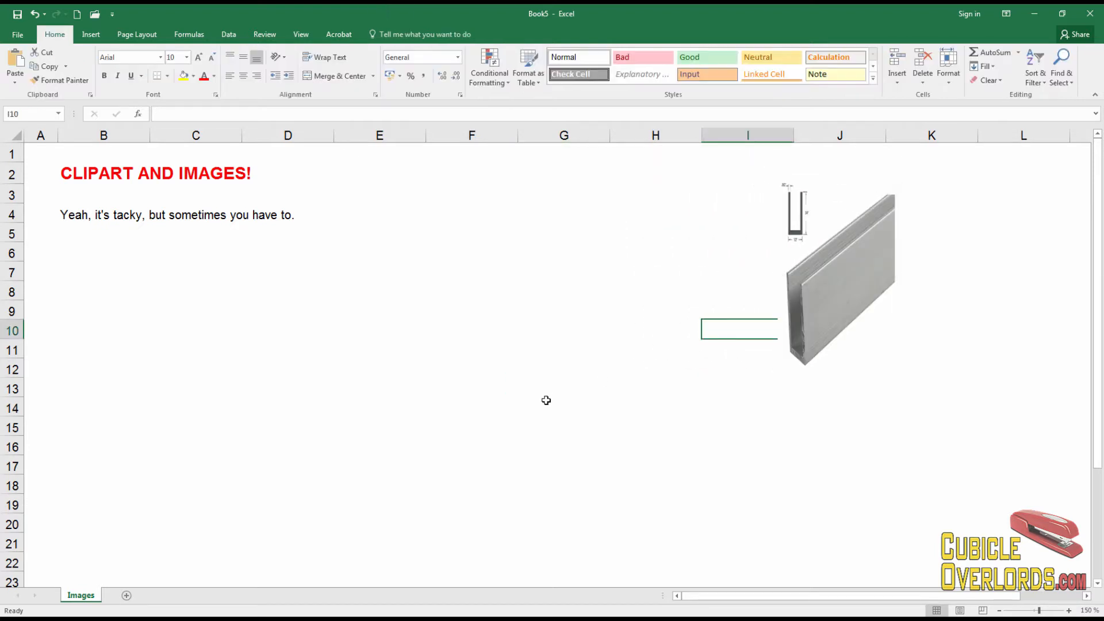
pyautogui.click(838, 274)
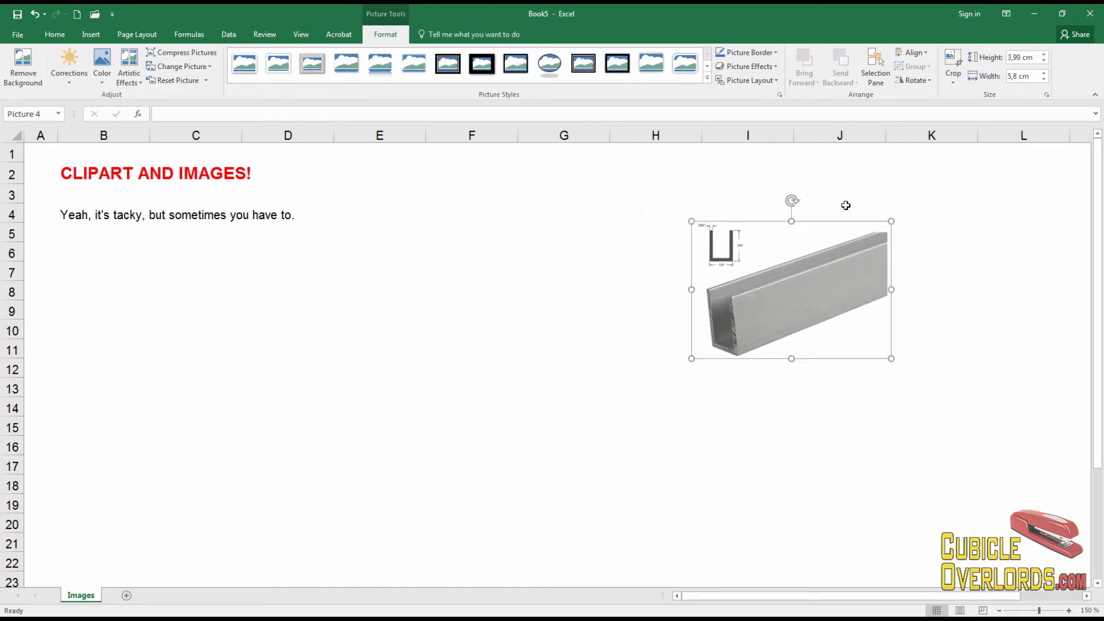
pyautogui.moveTo(790, 200)
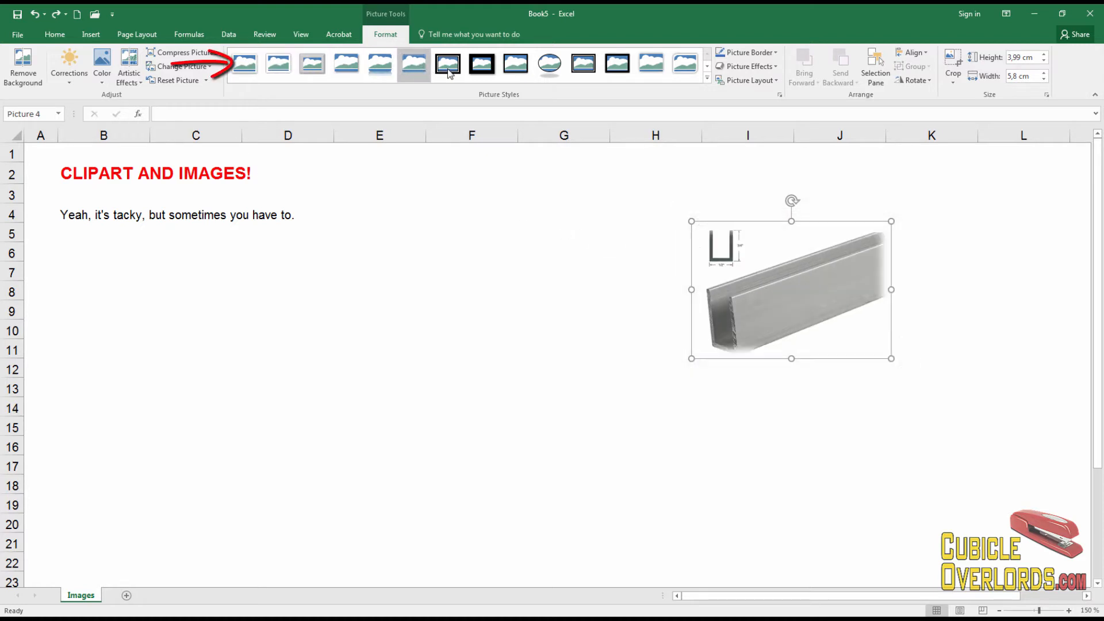
# Preview simple black, double black, white and other frame styles on the beam photo
pyautogui.click(684, 64)
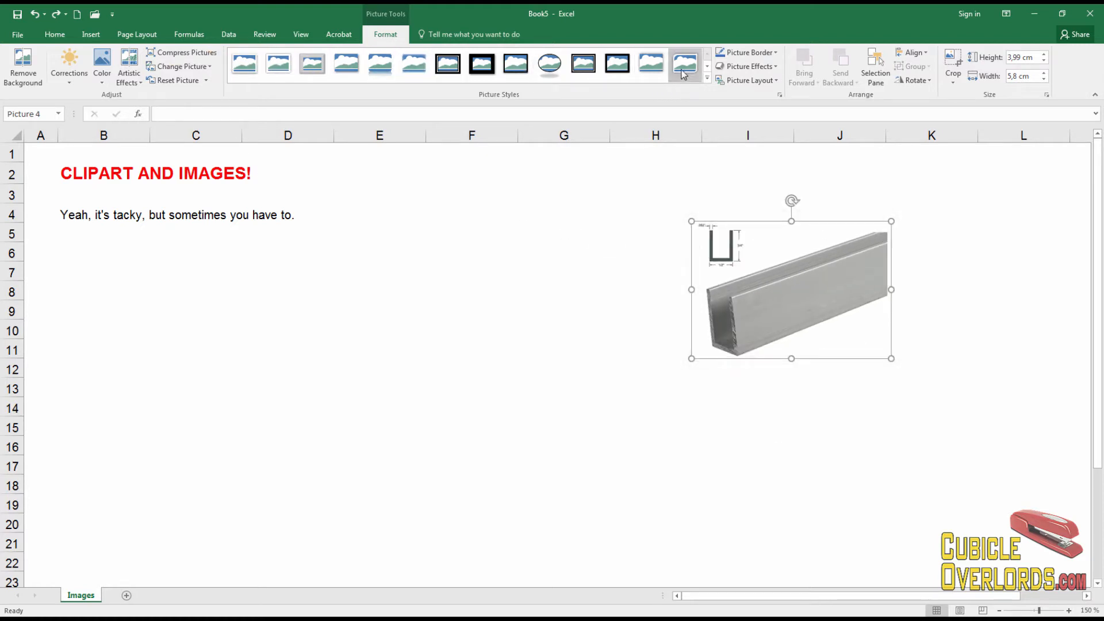
pyautogui.click(515, 63)
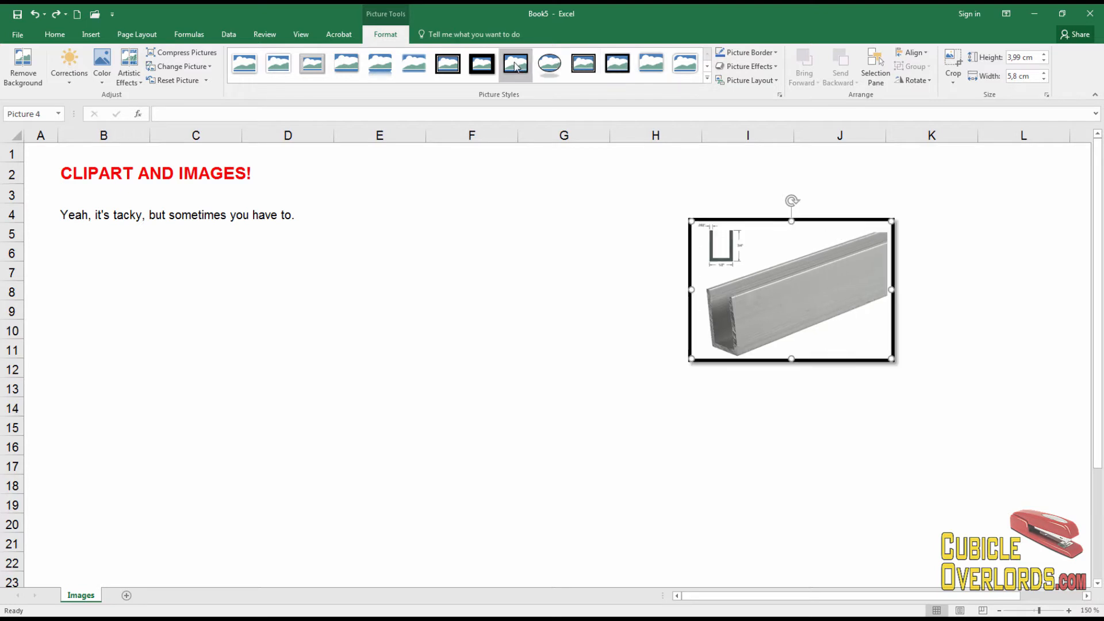
pyautogui.moveTo(515, 63)
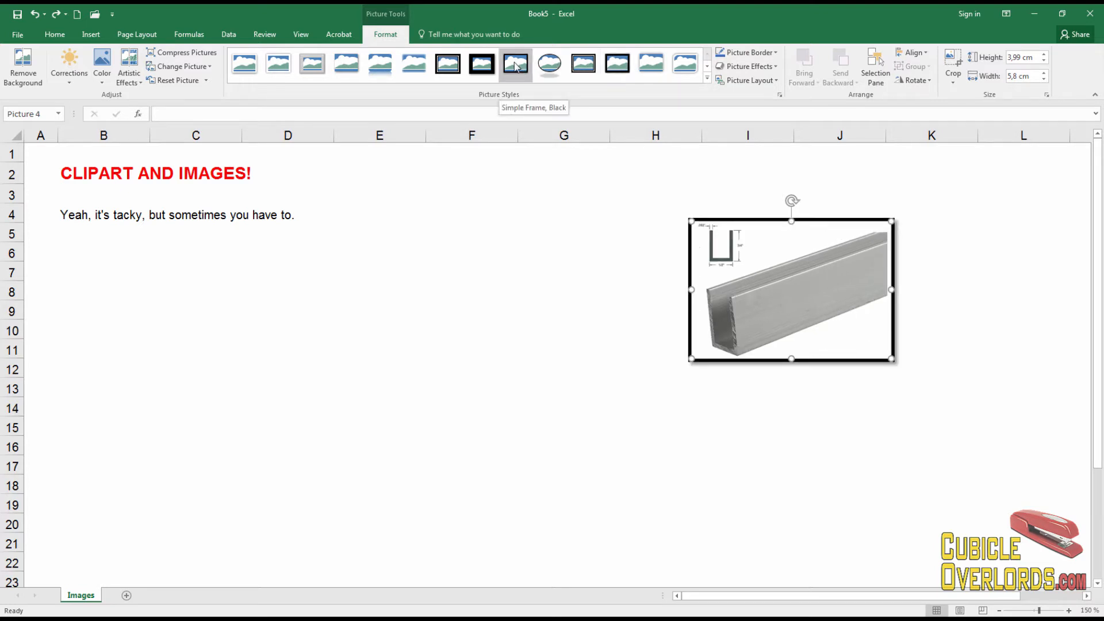
pyautogui.click(448, 63)
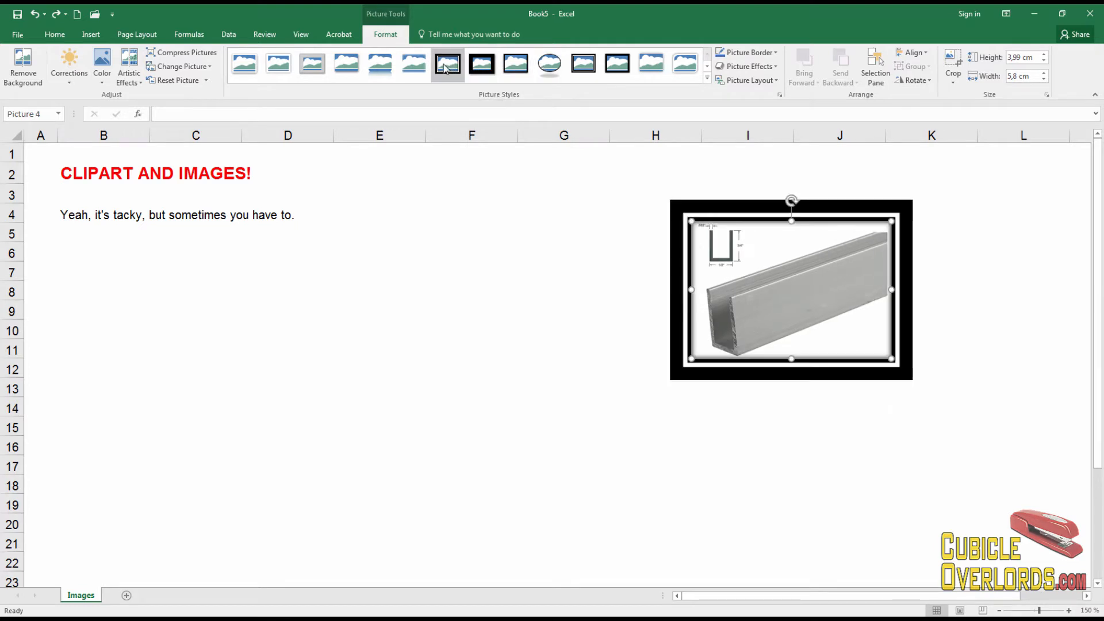
pyautogui.moveTo(448, 64)
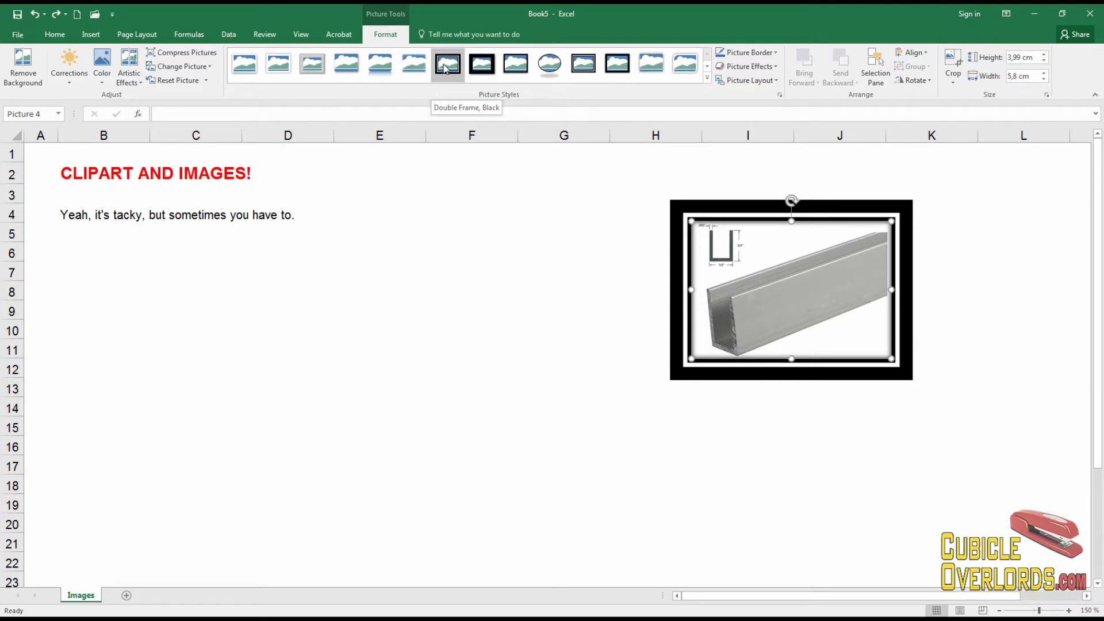
pyautogui.click(244, 64)
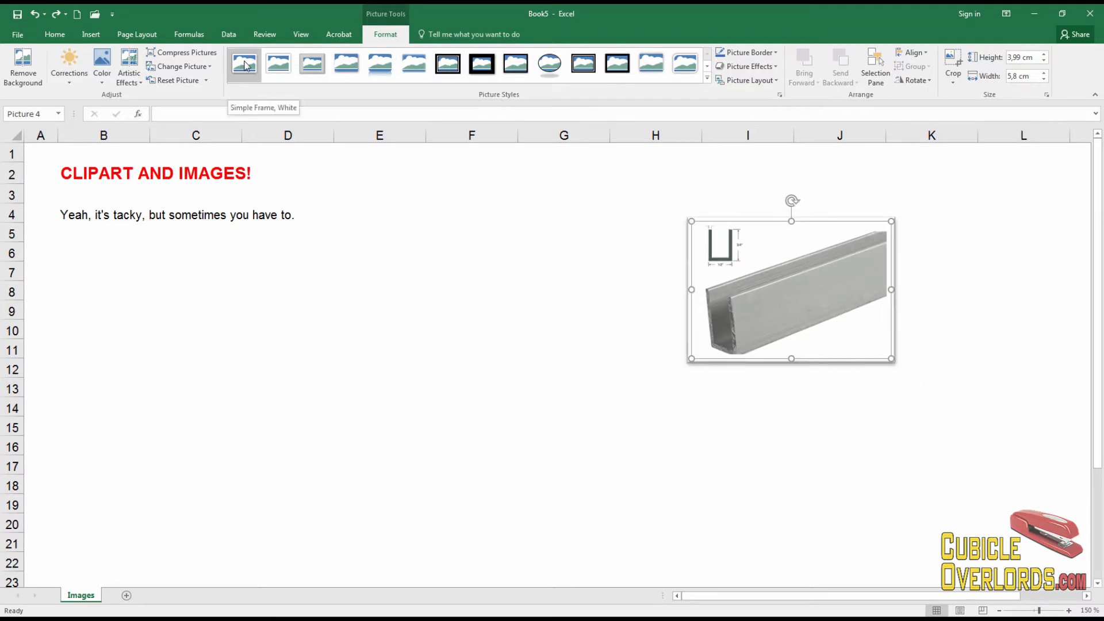
pyautogui.click(312, 64)
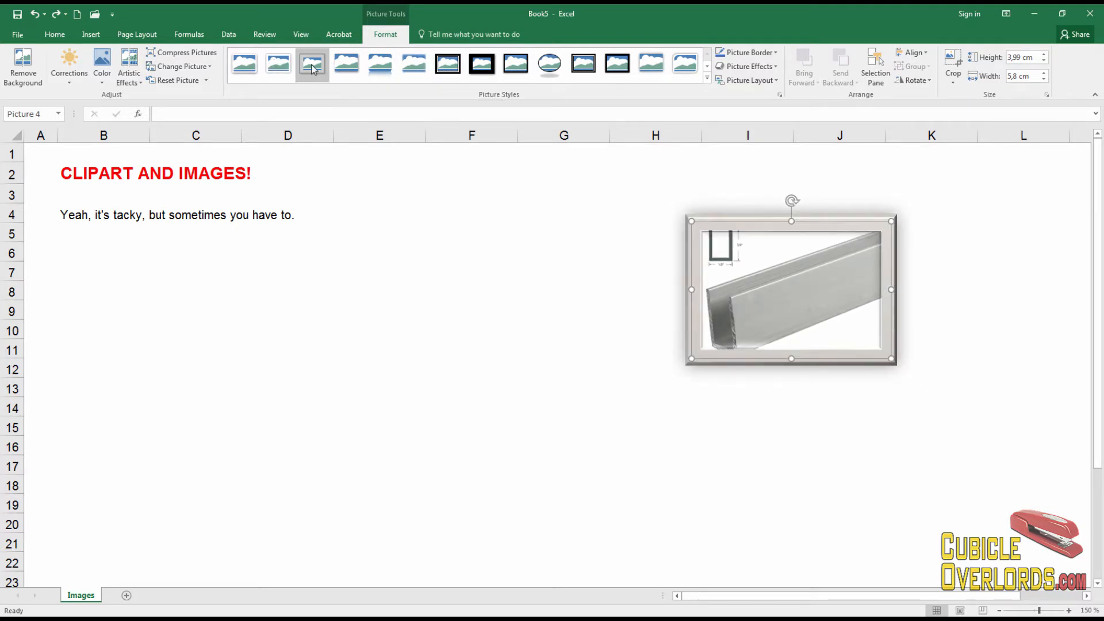
pyautogui.click(245, 64)
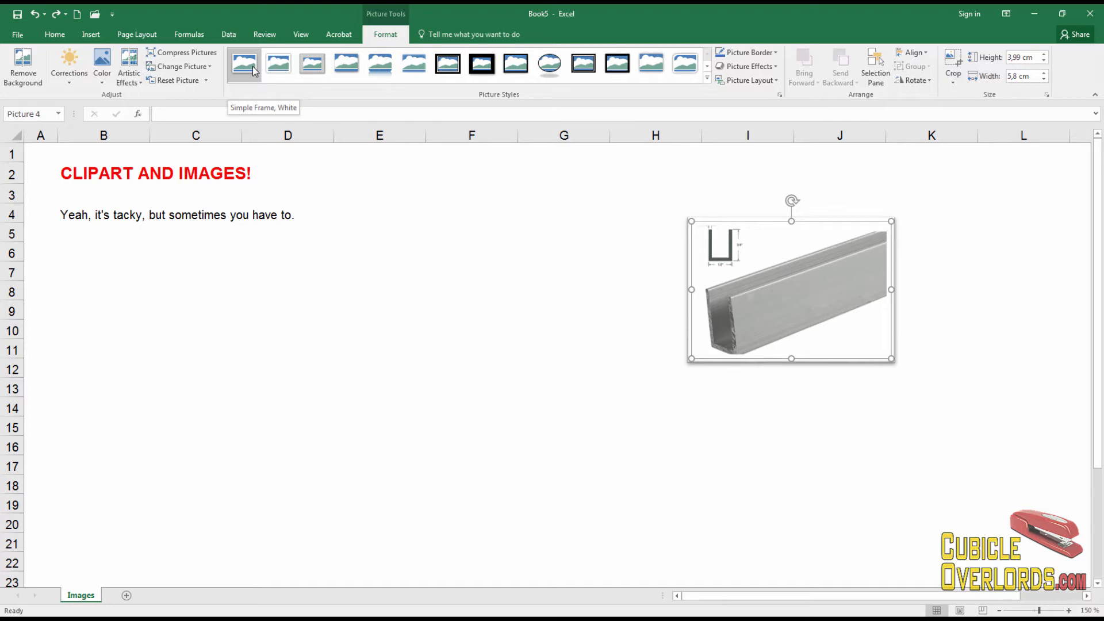
pyautogui.click(277, 64)
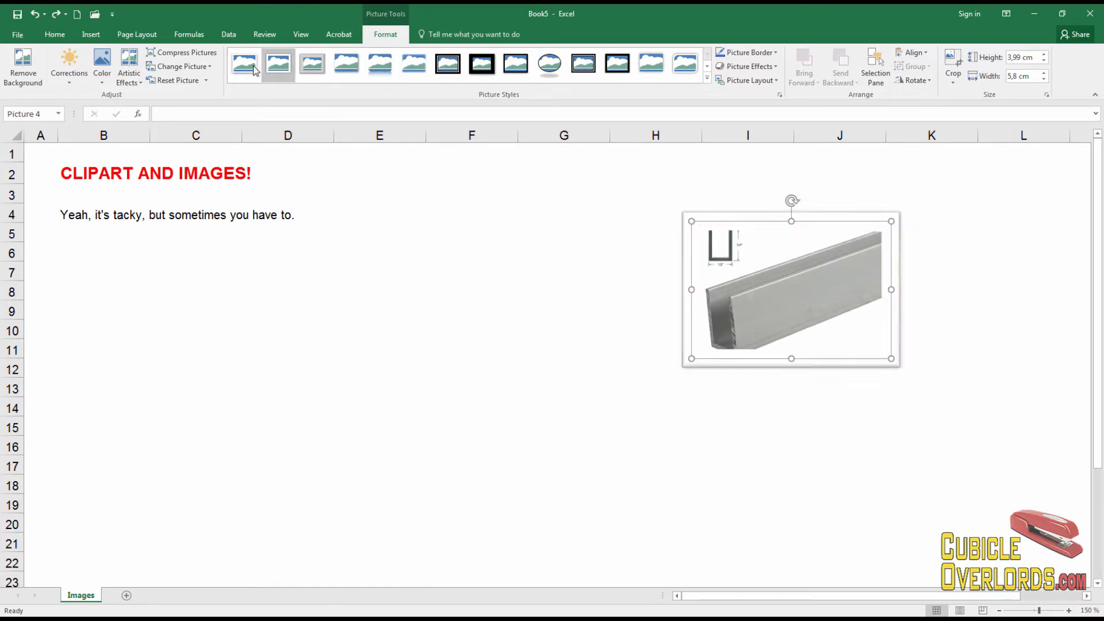
pyautogui.click(278, 63)
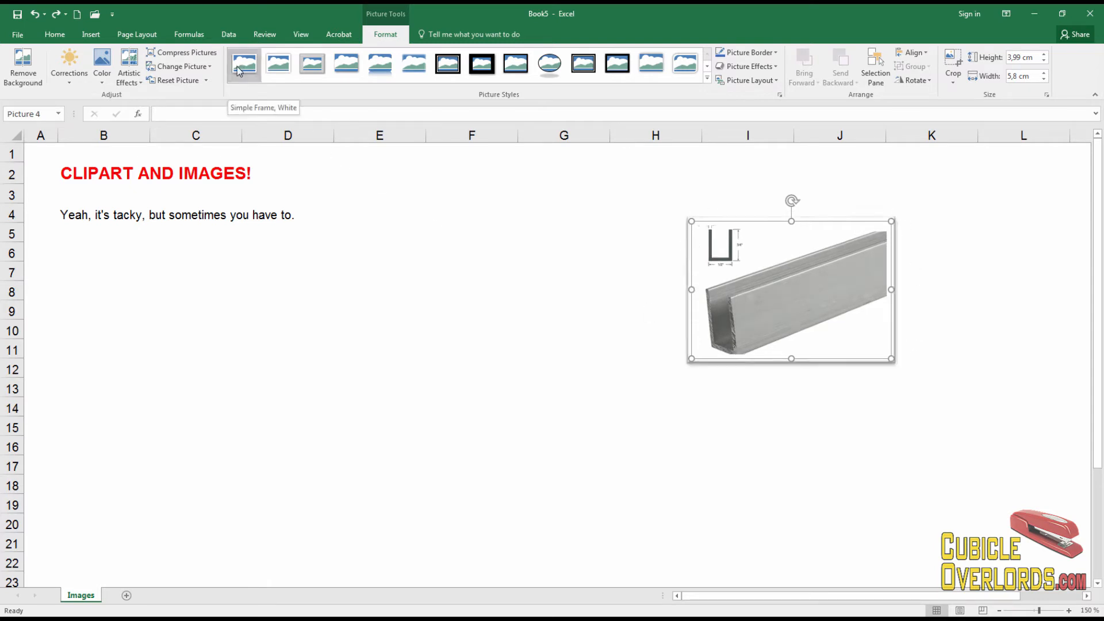
pyautogui.click(242, 64)
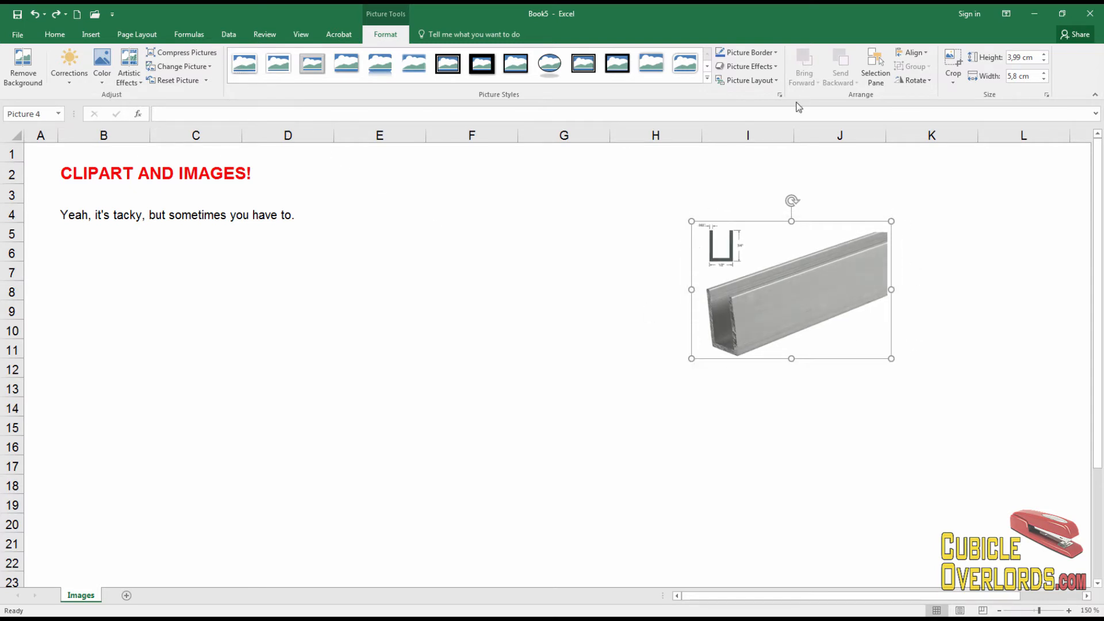
pyautogui.moveTo(747, 53)
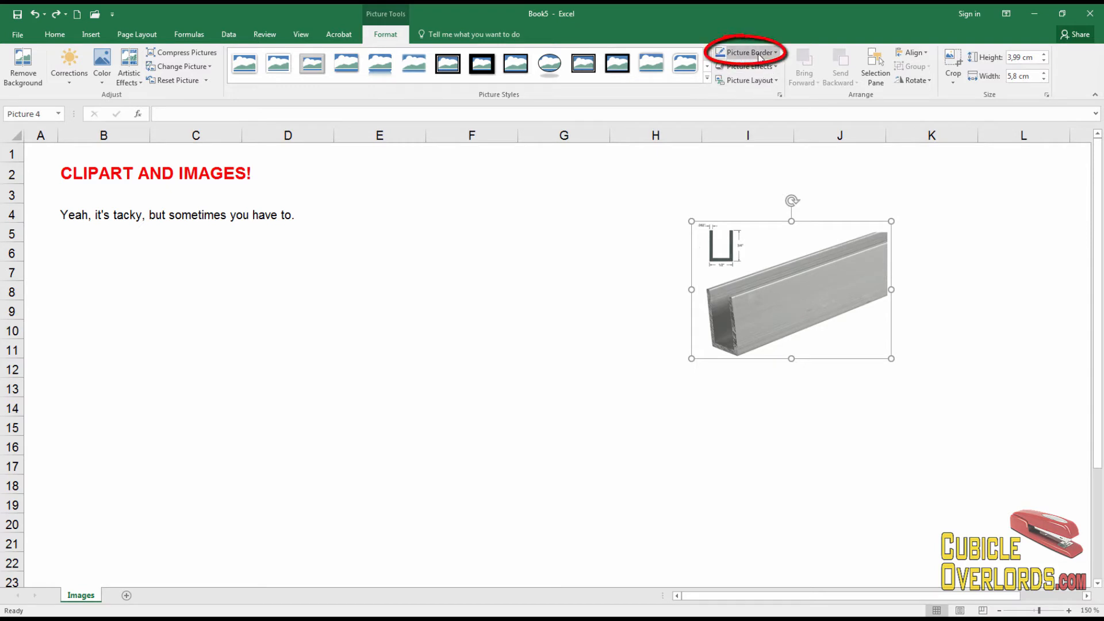
# Outline the beam photo with a thin dark border and move it near column J
pyautogui.click(747, 52)
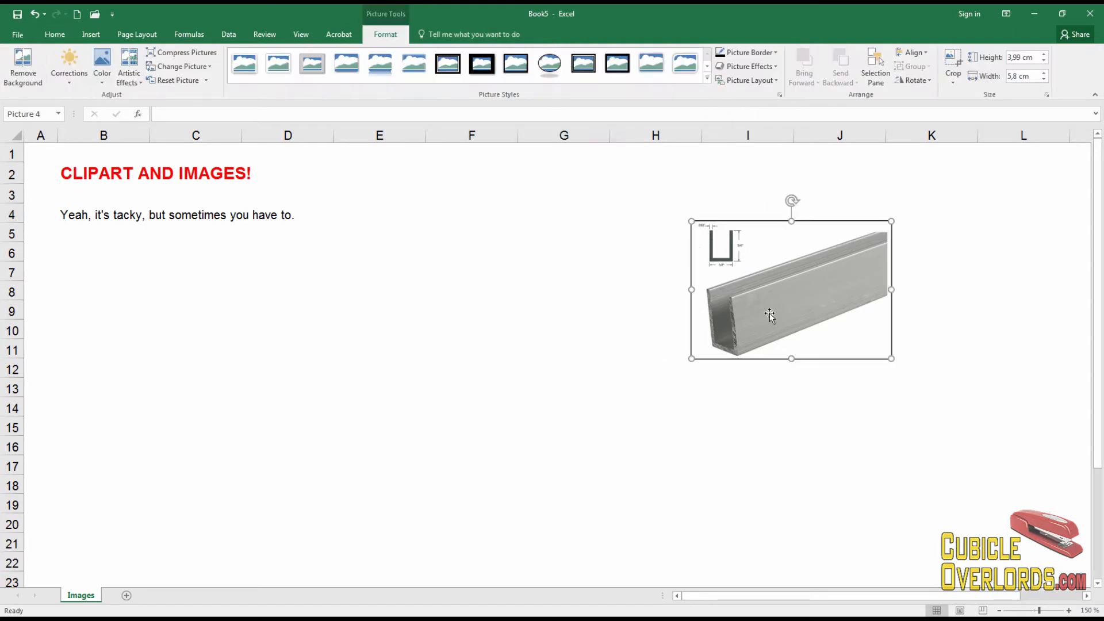
pyautogui.click(745, 52)
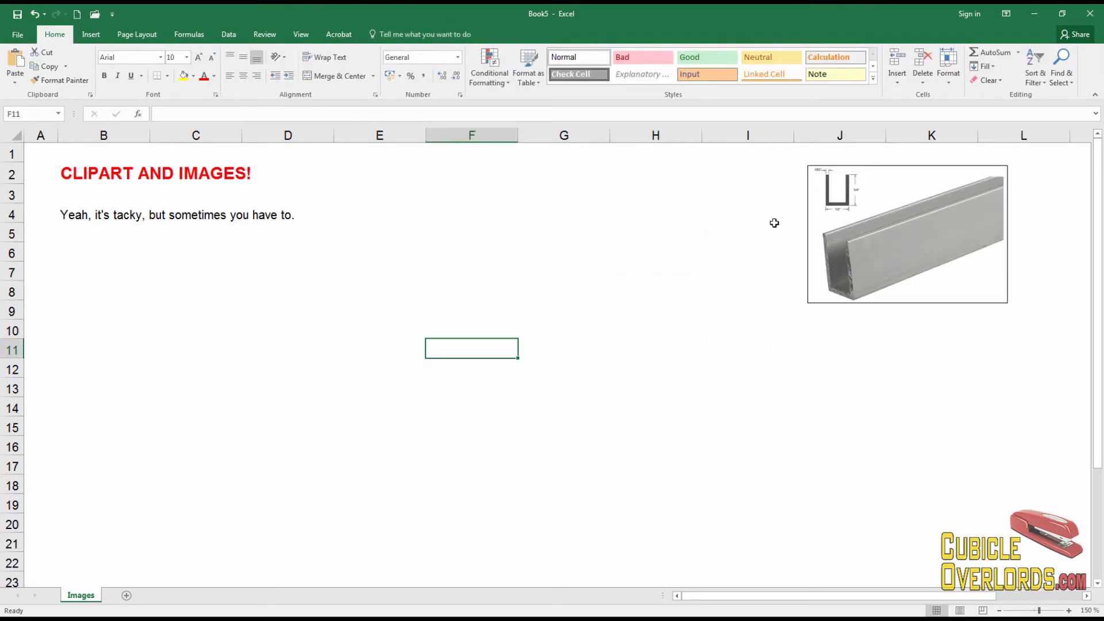
pyautogui.moveTo(887, 150)
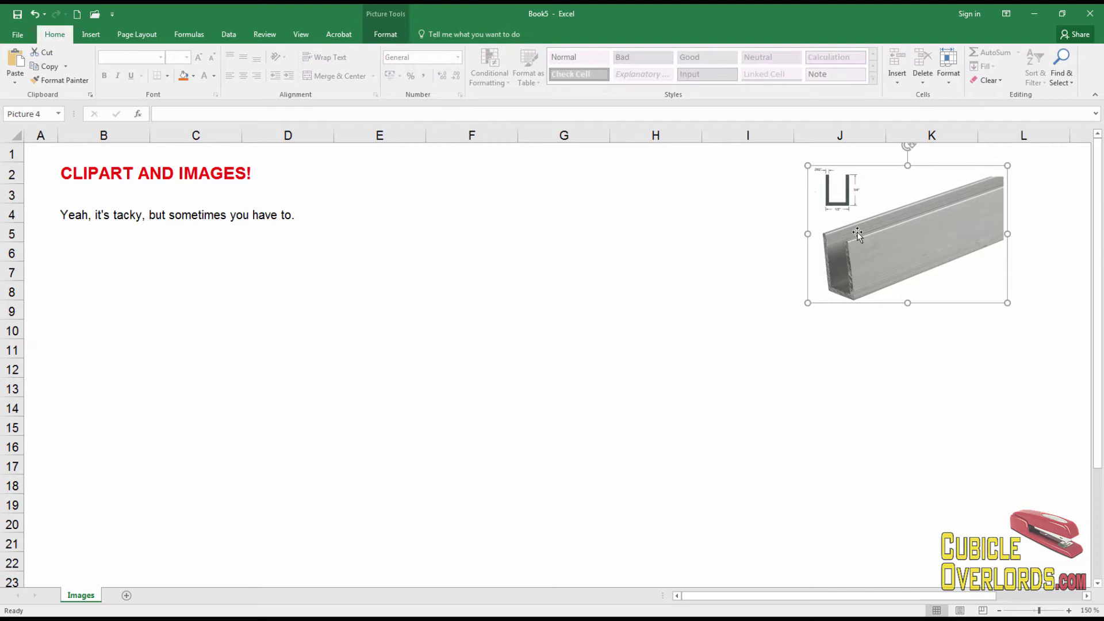
pyautogui.click(379, 270)
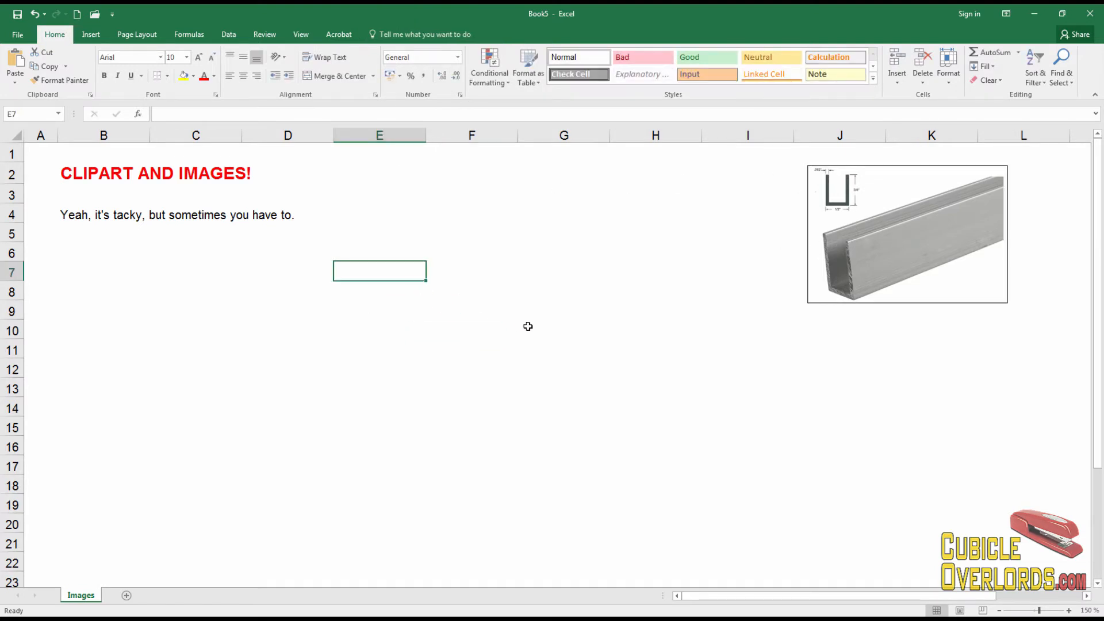
pyautogui.click(90, 34)
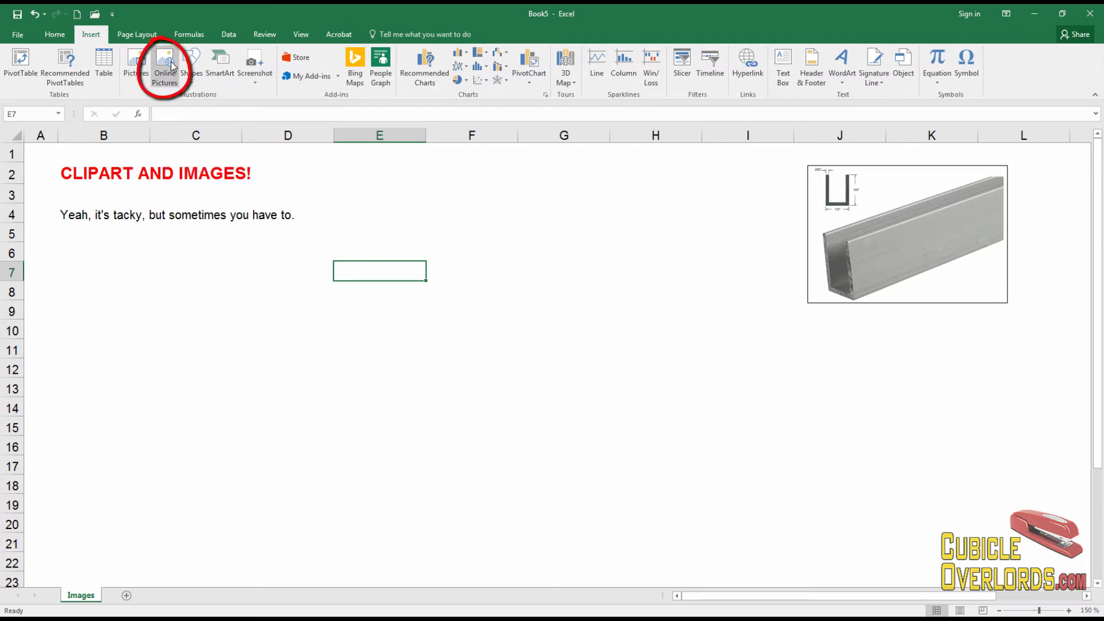
# Search online pictures on Bing for 'wooden table' and scroll the results
pyautogui.click(164, 63)
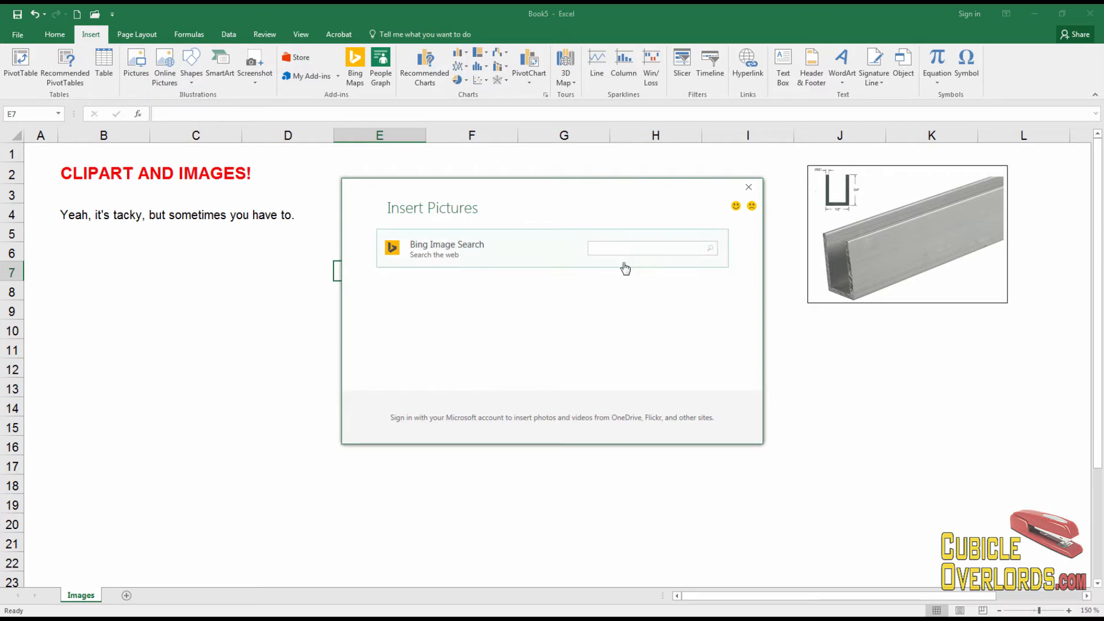
pyautogui.click(652, 248)
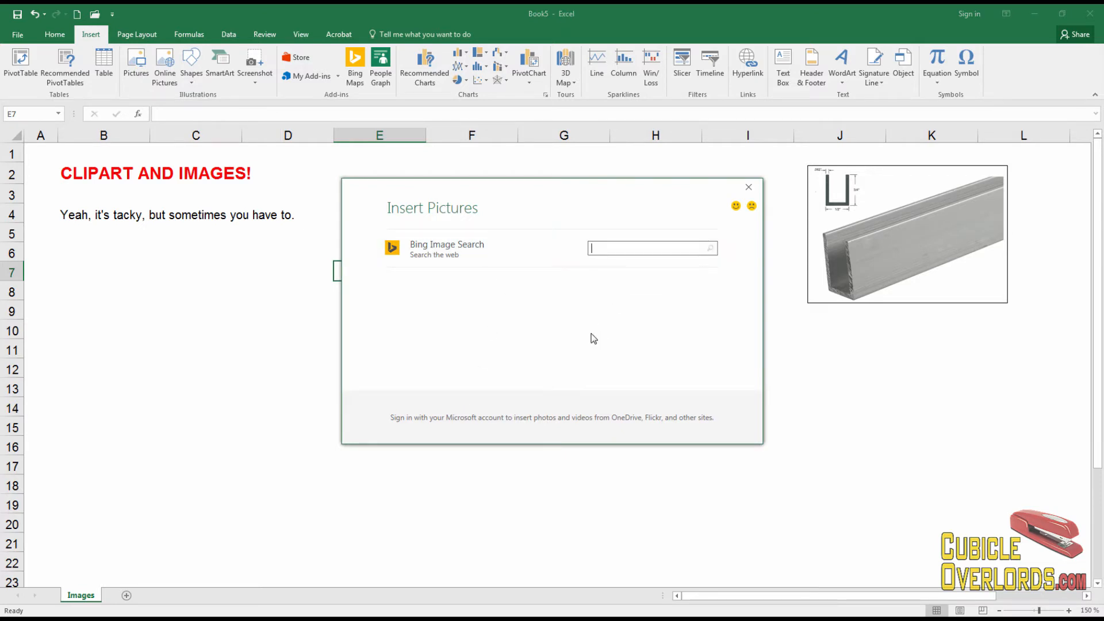
pyautogui.write('wooden table')
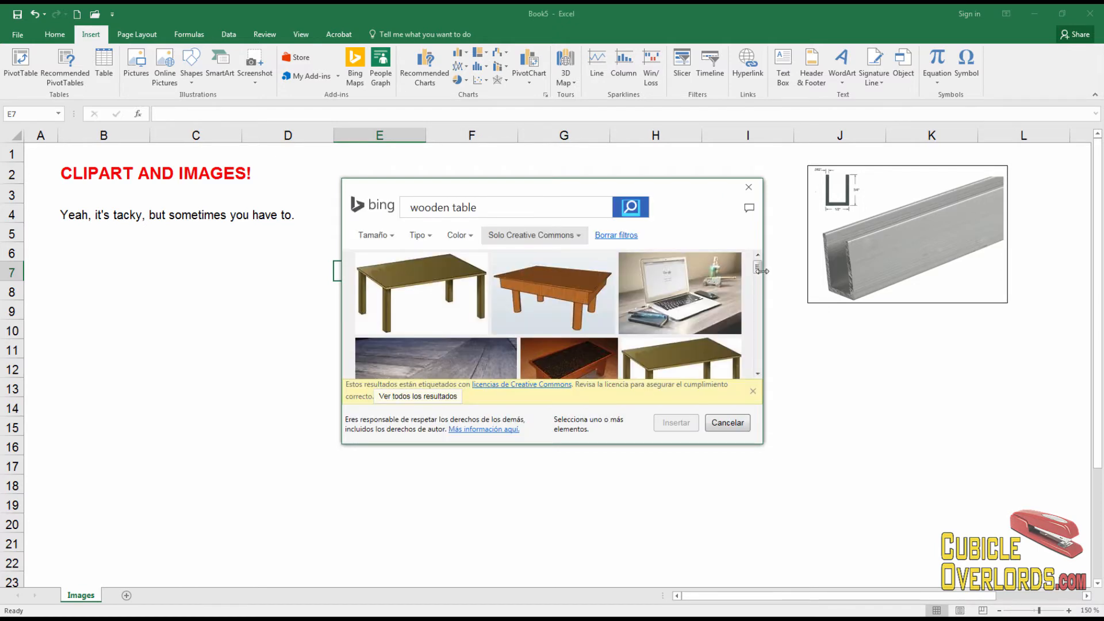
pyautogui.scroll(-3)
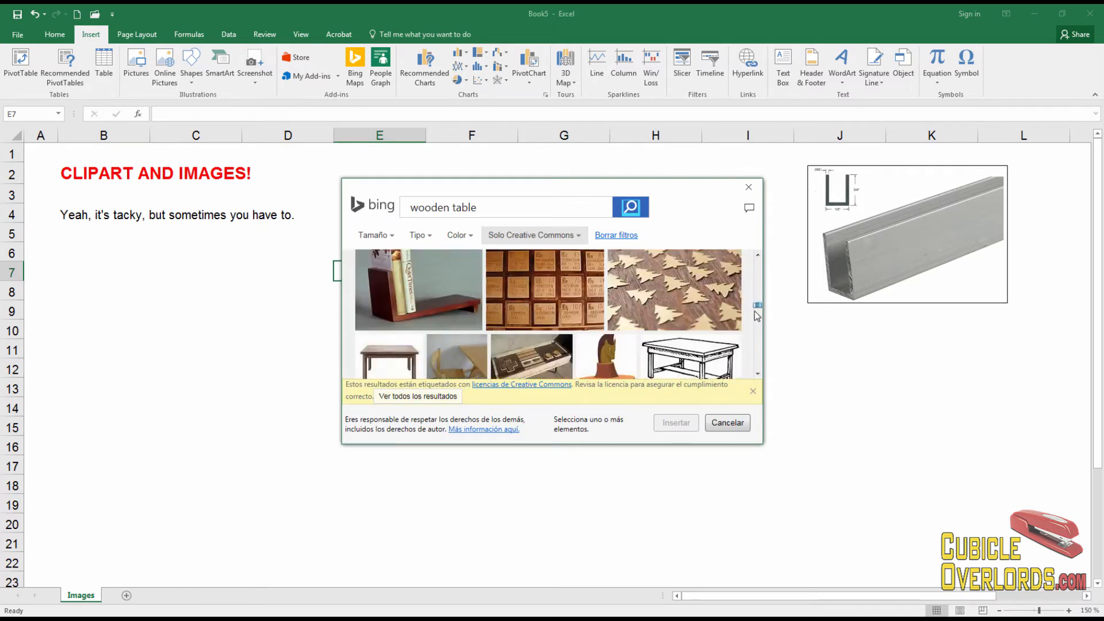
pyautogui.scroll(-3)
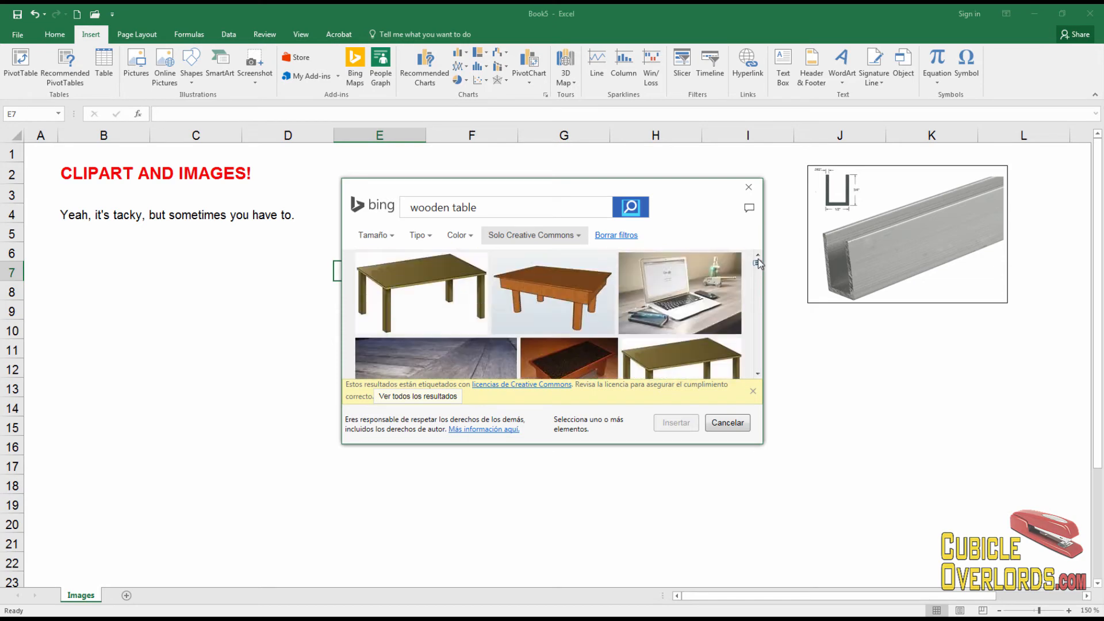
pyautogui.moveTo(443, 303)
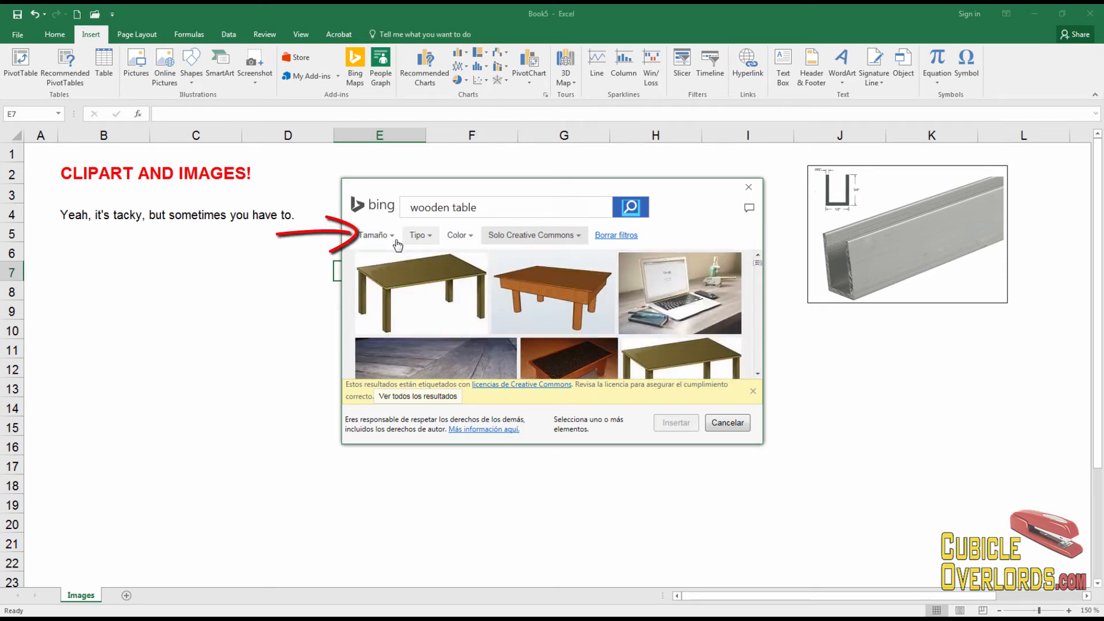
# Filter the wooden table results to Mediano size and browse the Color filter
pyautogui.click(376, 235)
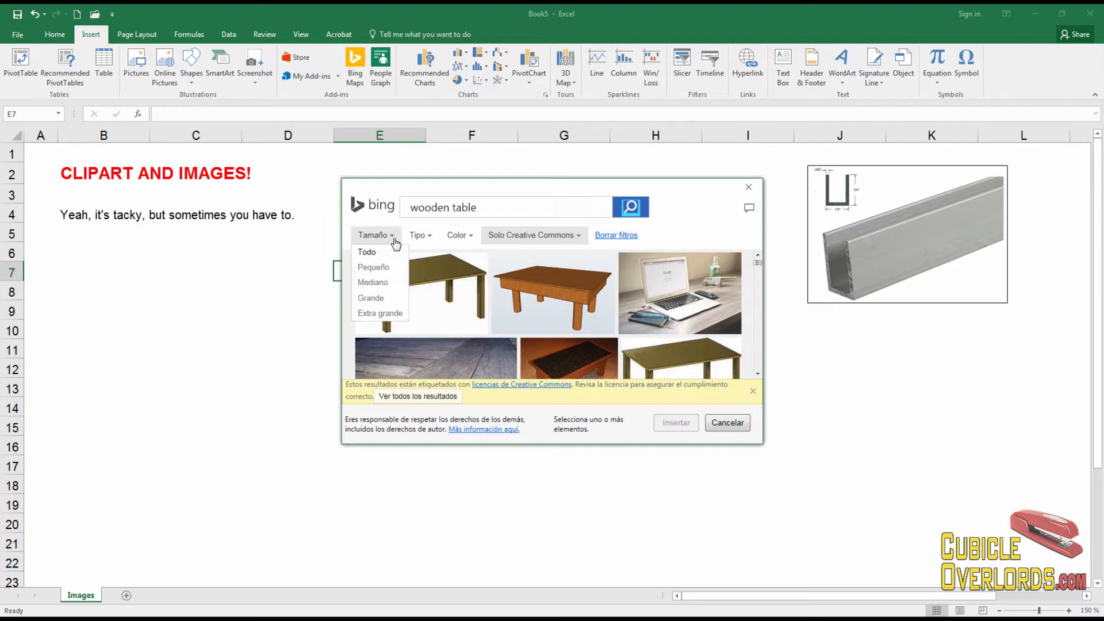
pyautogui.moveTo(373, 282)
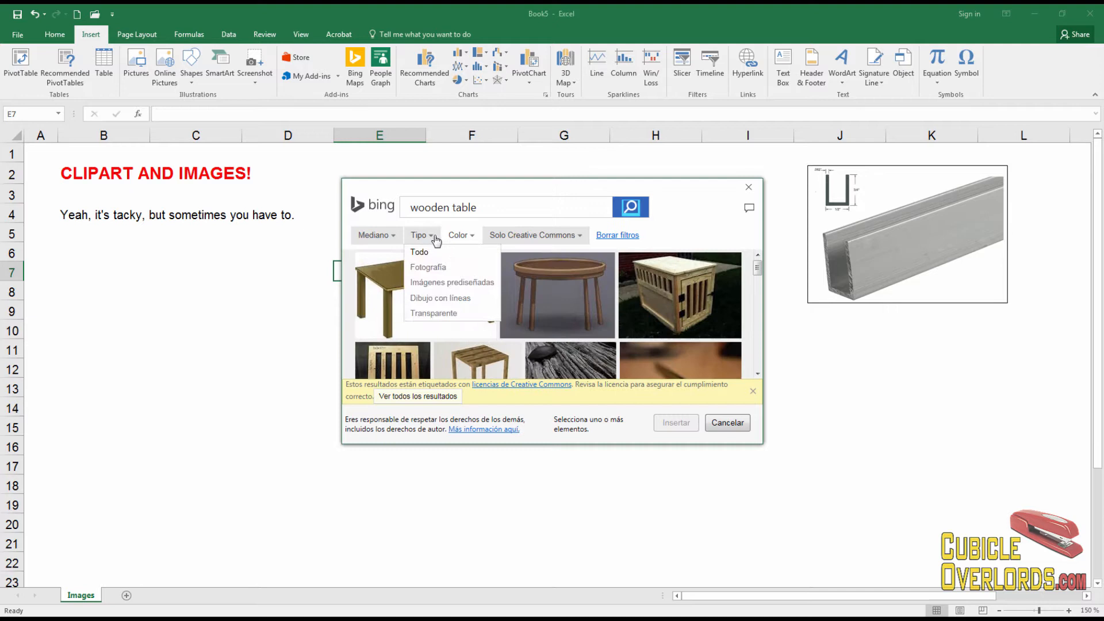
pyautogui.moveTo(452, 282)
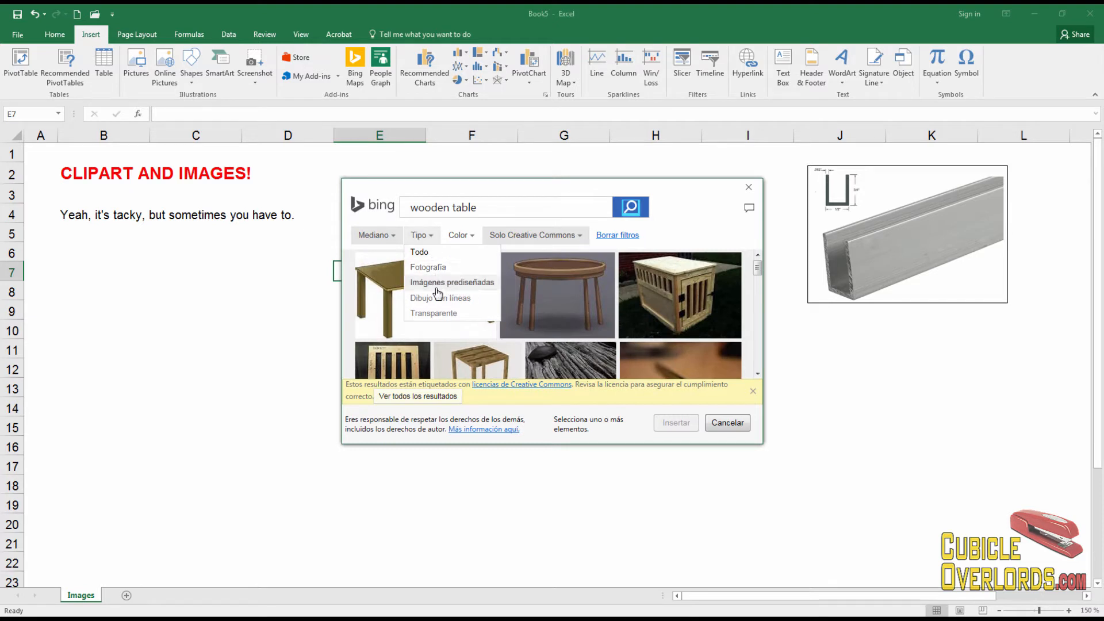
pyautogui.click(460, 235)
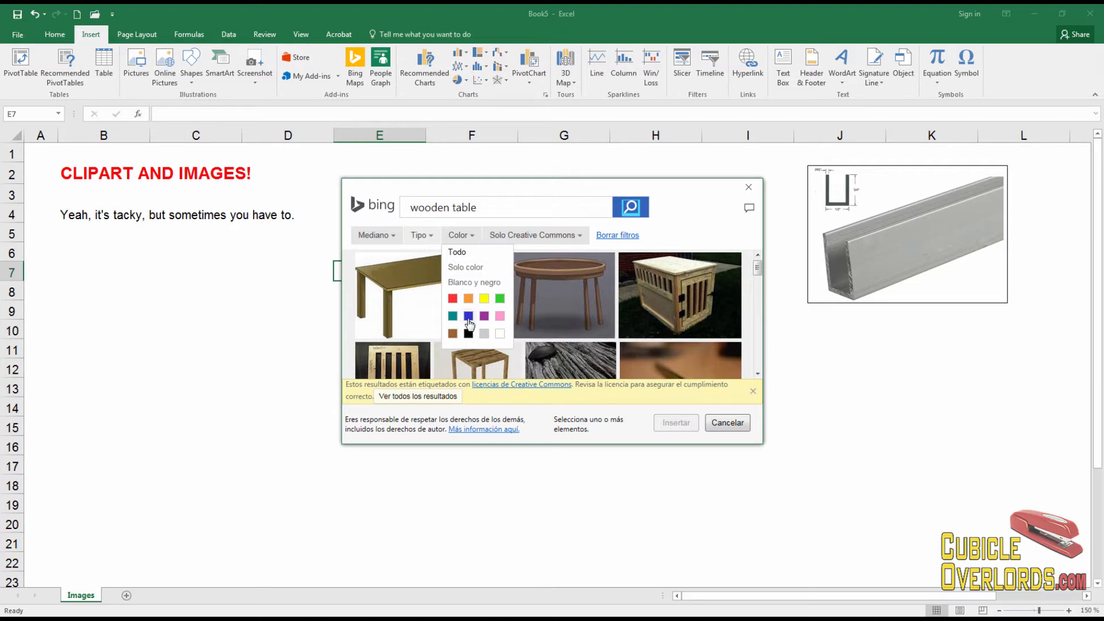
pyautogui.moveTo(471, 310)
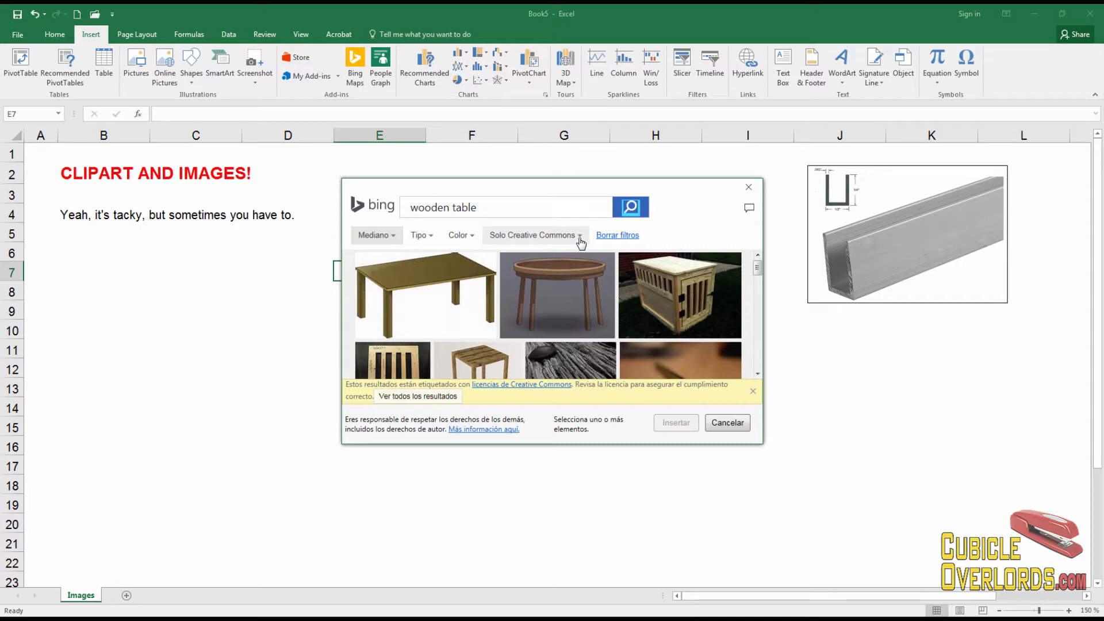
# Keep the Solo Creative Commons licence filter and reopen its licence choices
pyautogui.click(536, 235)
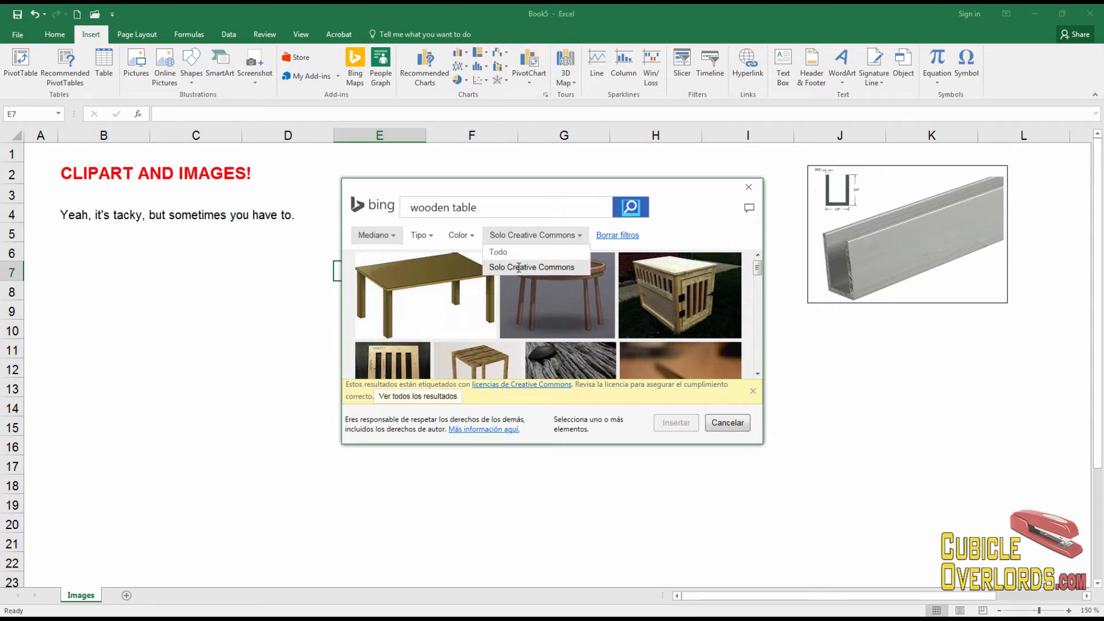
pyautogui.moveTo(690, 235)
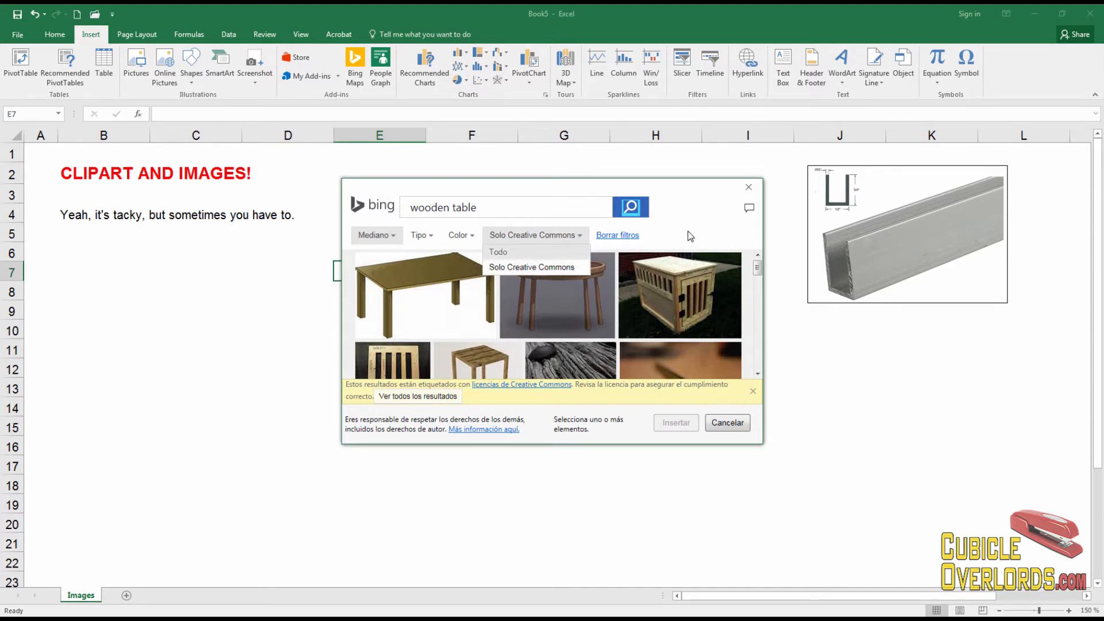
pyautogui.click(532, 235)
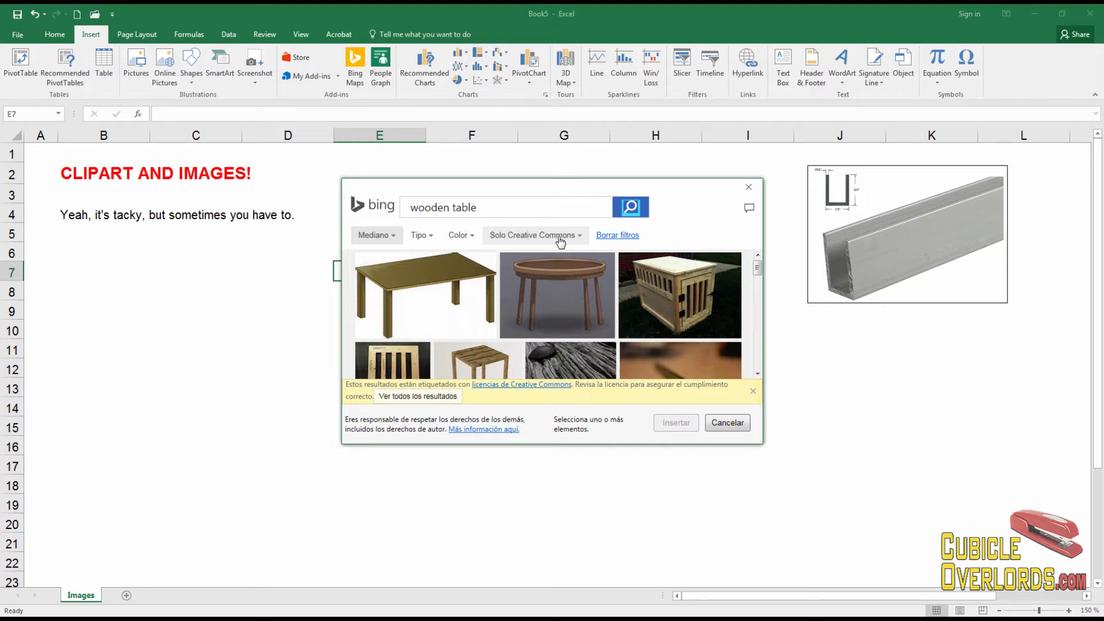
pyautogui.moveTo(672, 197)
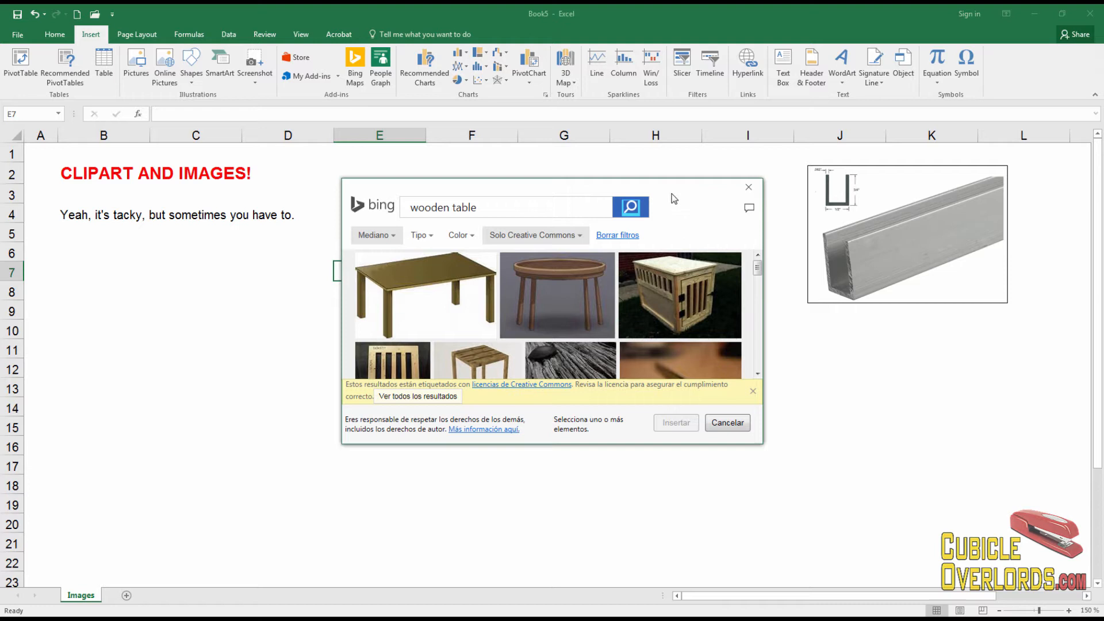
pyautogui.moveTo(696, 268)
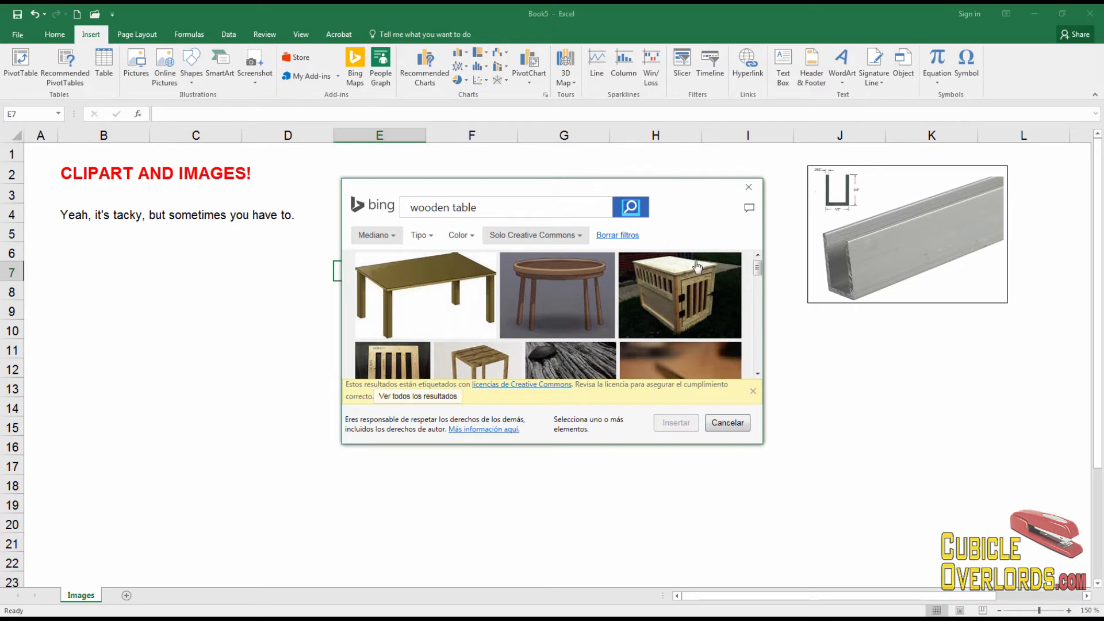
pyautogui.moveTo(680, 295)
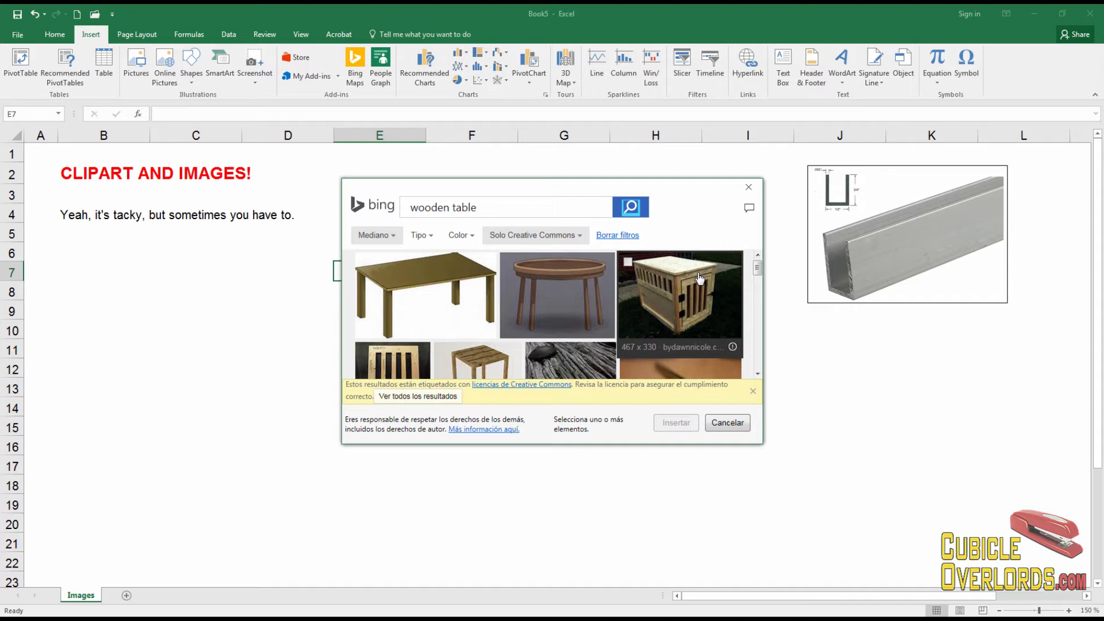
pyautogui.moveTo(678, 301)
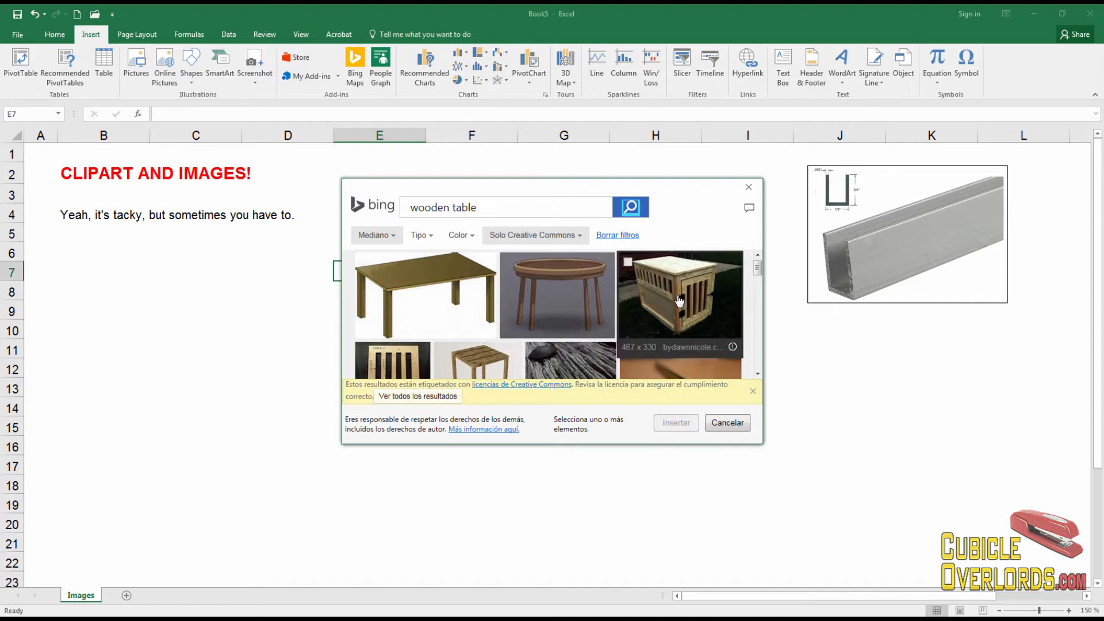
pyautogui.moveTo(571, 285)
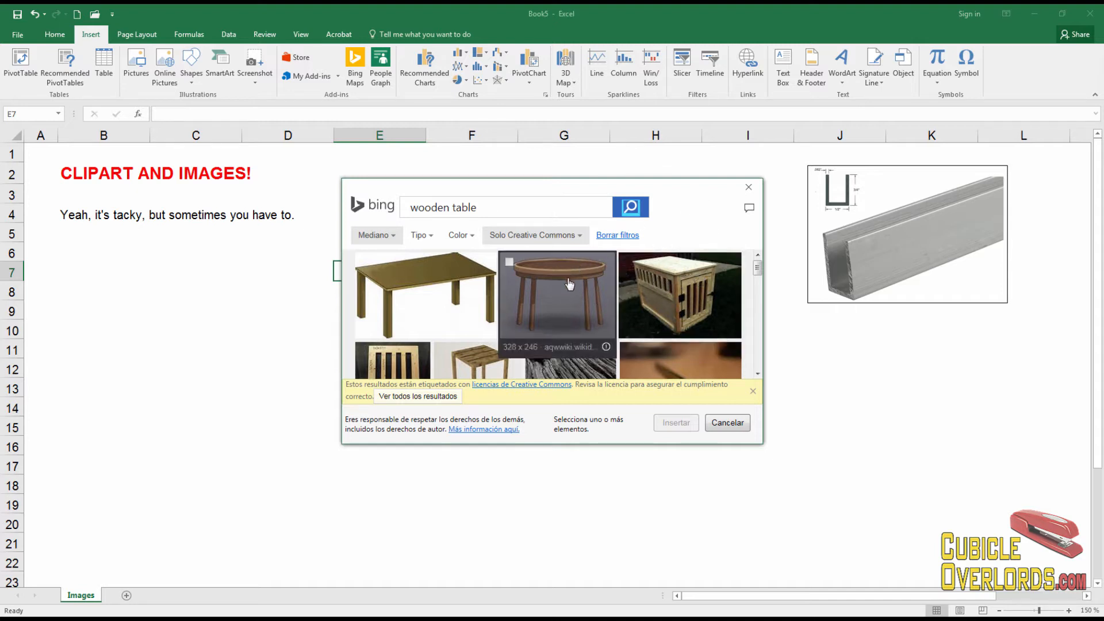
pyautogui.moveTo(669, 258)
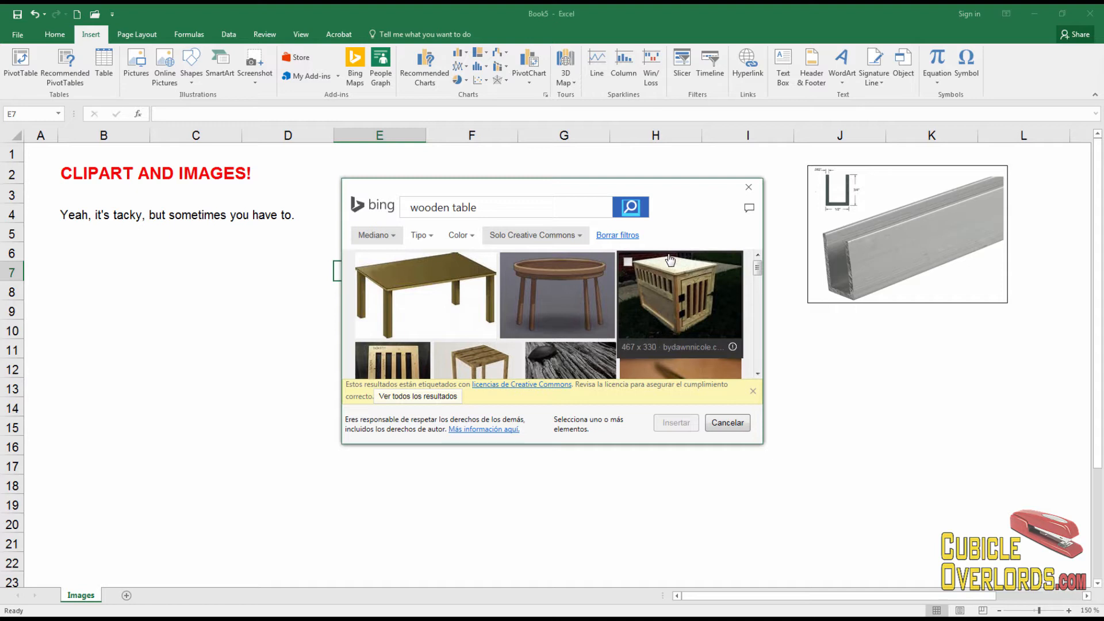
pyautogui.moveTo(671, 244)
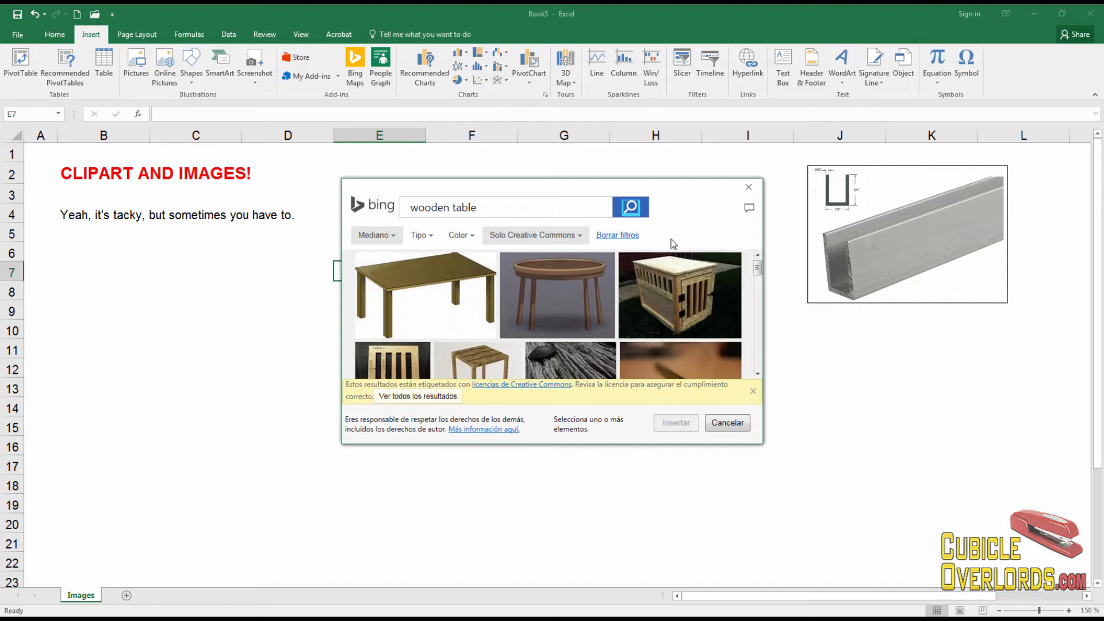
pyautogui.moveTo(678, 232)
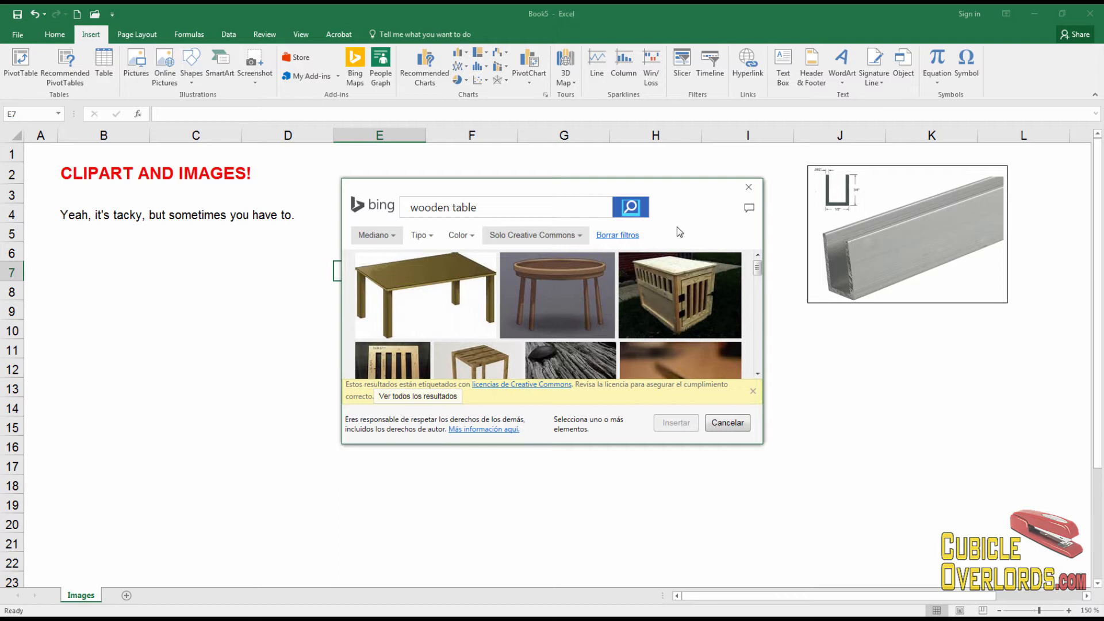
pyautogui.click(533, 235)
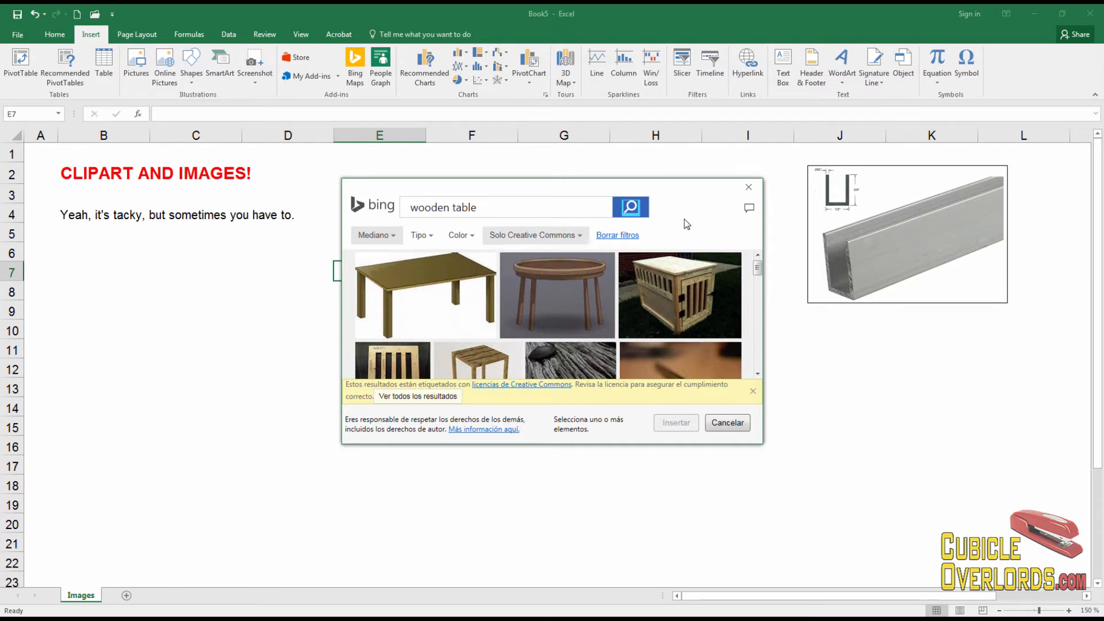
pyautogui.moveTo(504, 248)
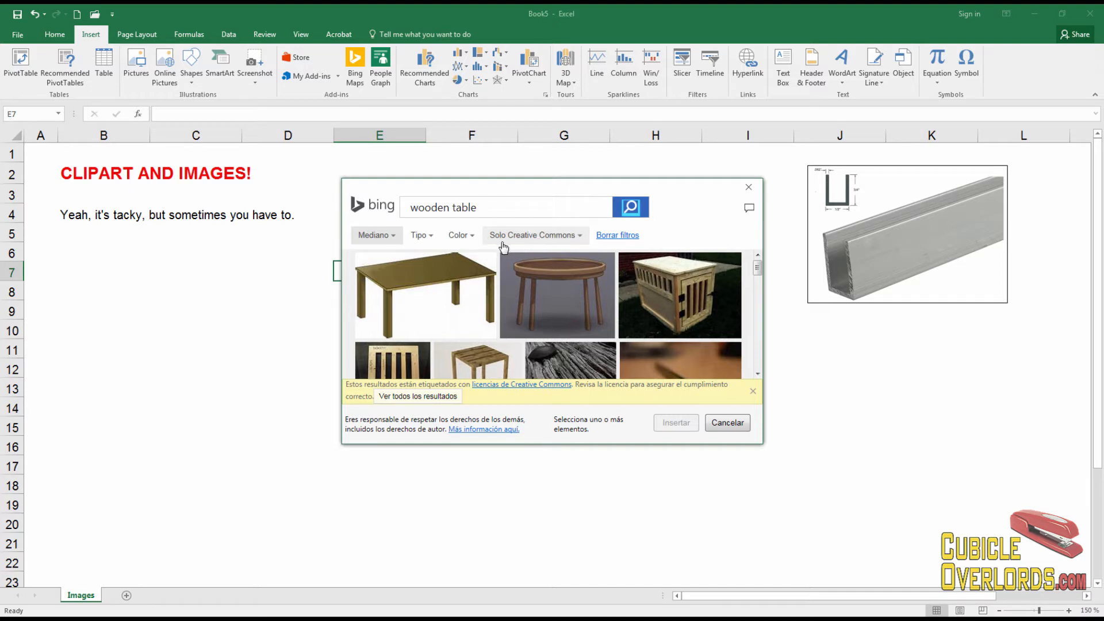
pyautogui.click(534, 235)
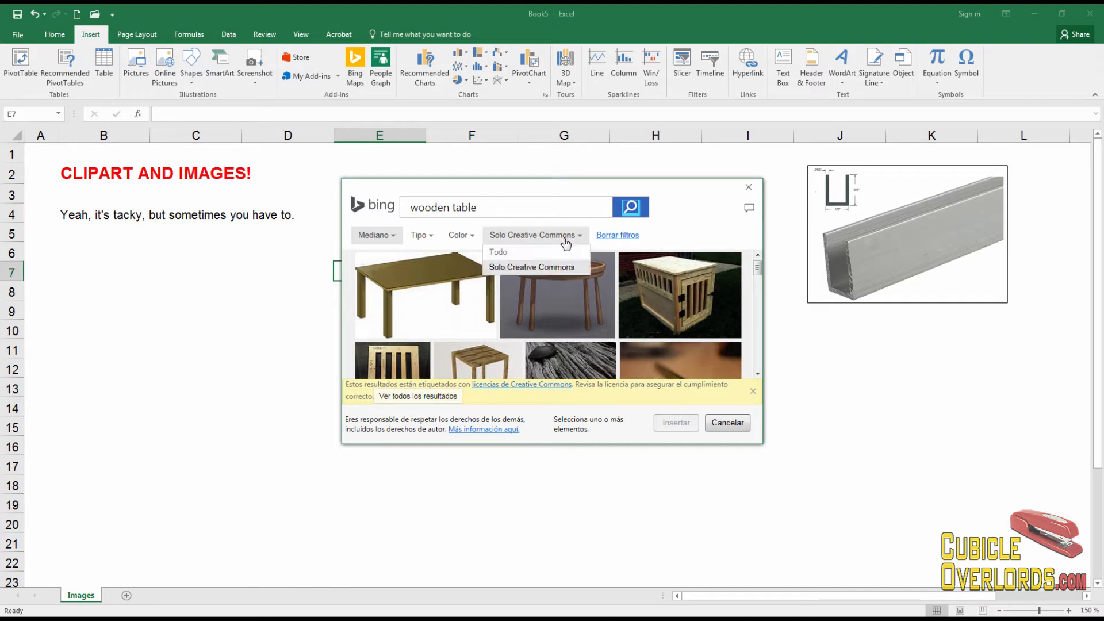
# Set the licence filter to Todo to show images under any licence
pyautogui.click(498, 252)
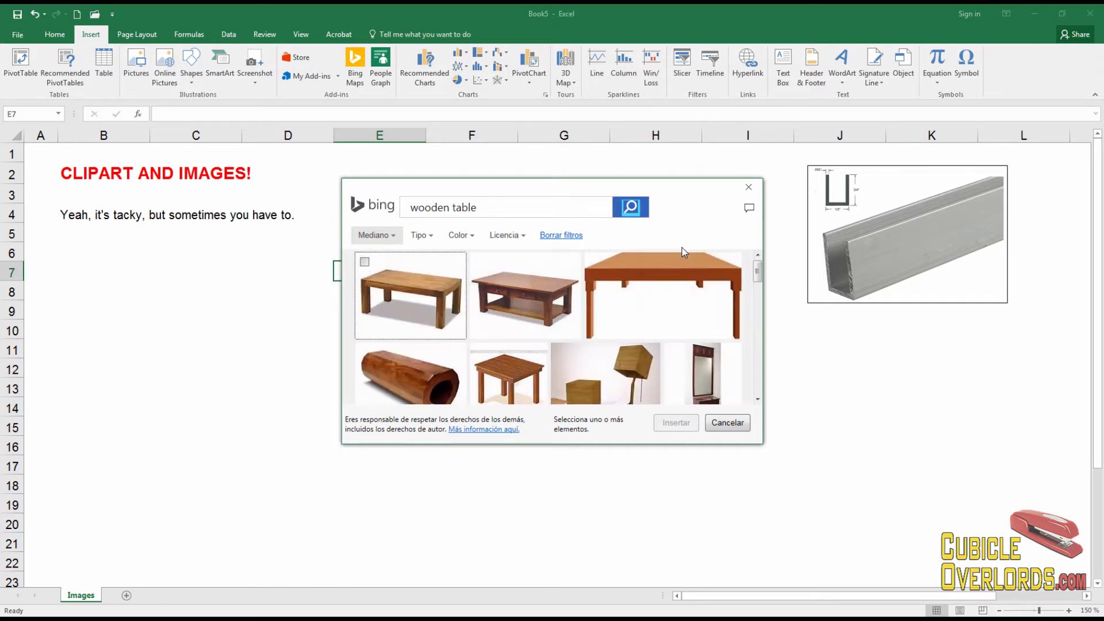
pyautogui.scroll(-3)
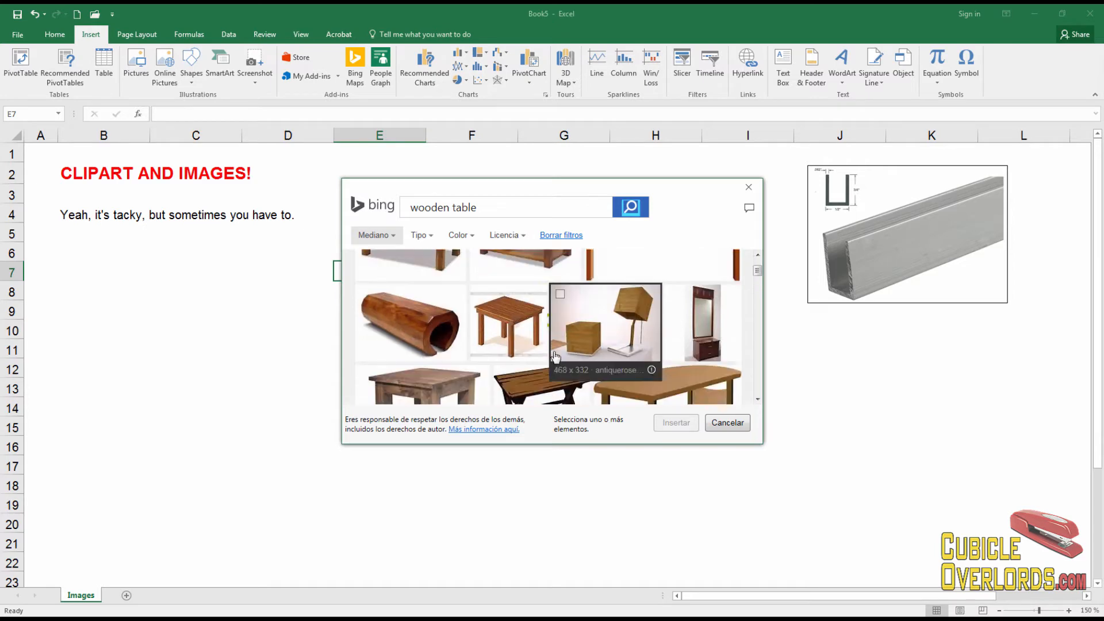
pyautogui.scroll(3)
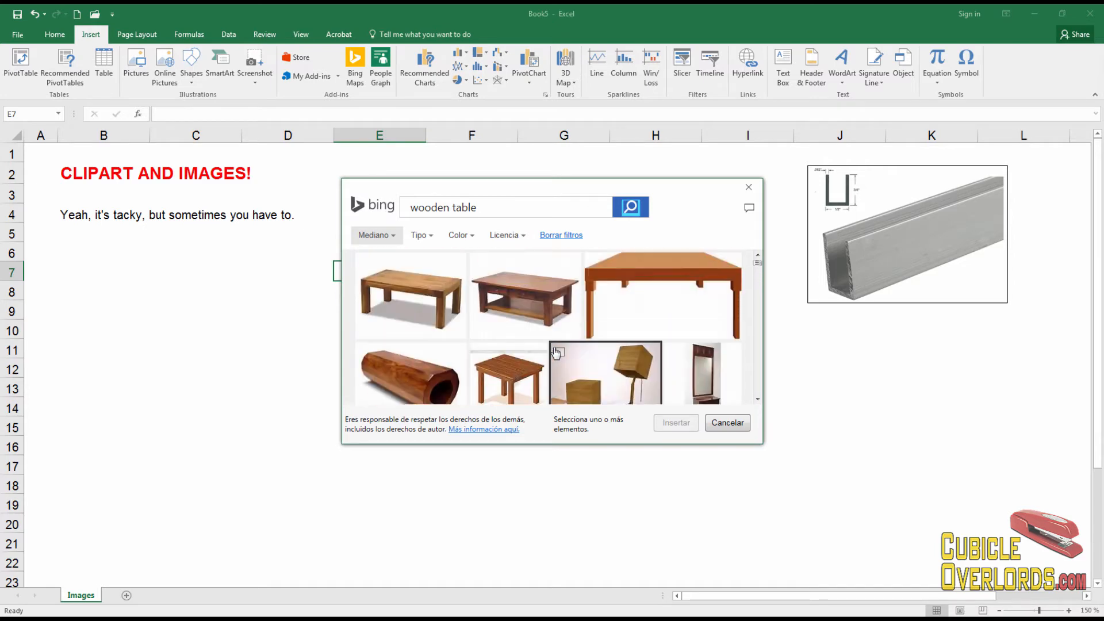
pyautogui.scroll(-3)
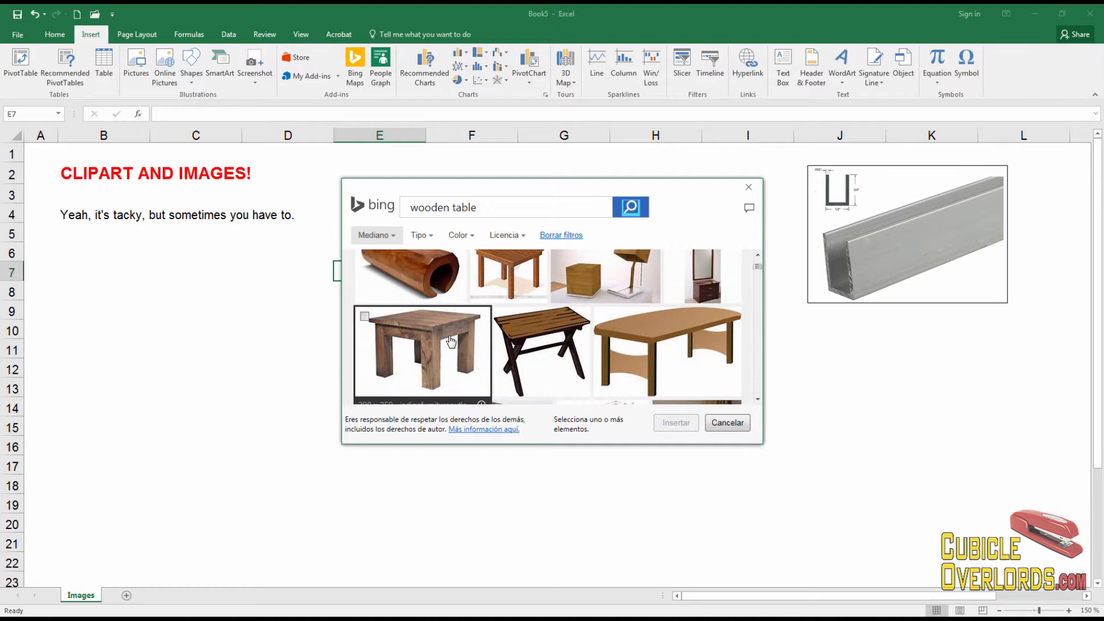
# Choose the square and oval table pictures, dropping the crossed-leg one, and insert
pyautogui.click(421, 354)
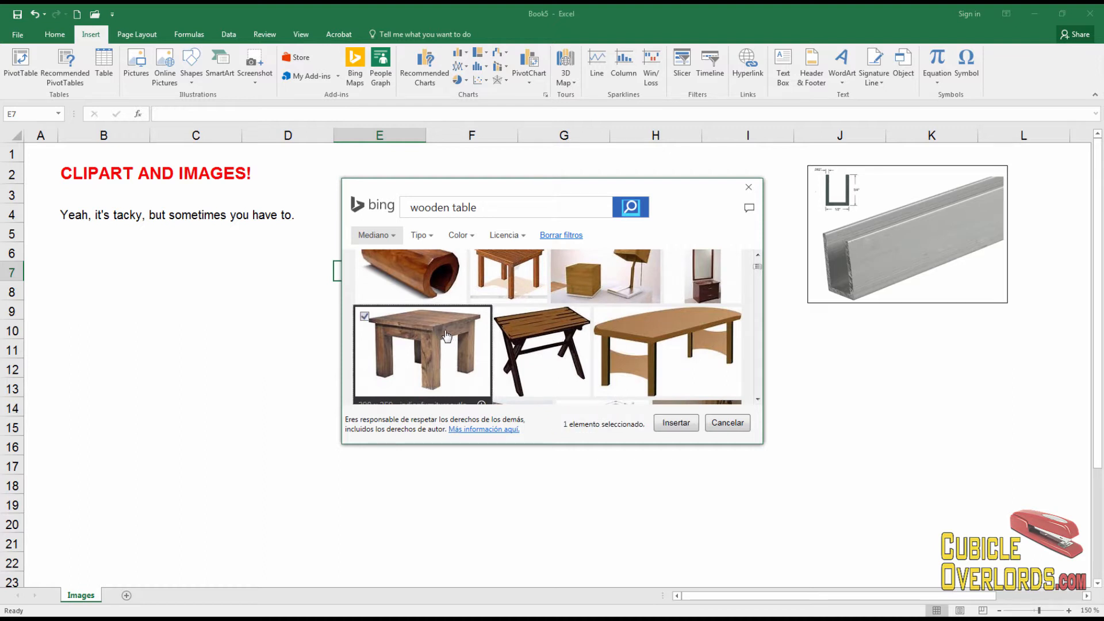
pyautogui.click(542, 352)
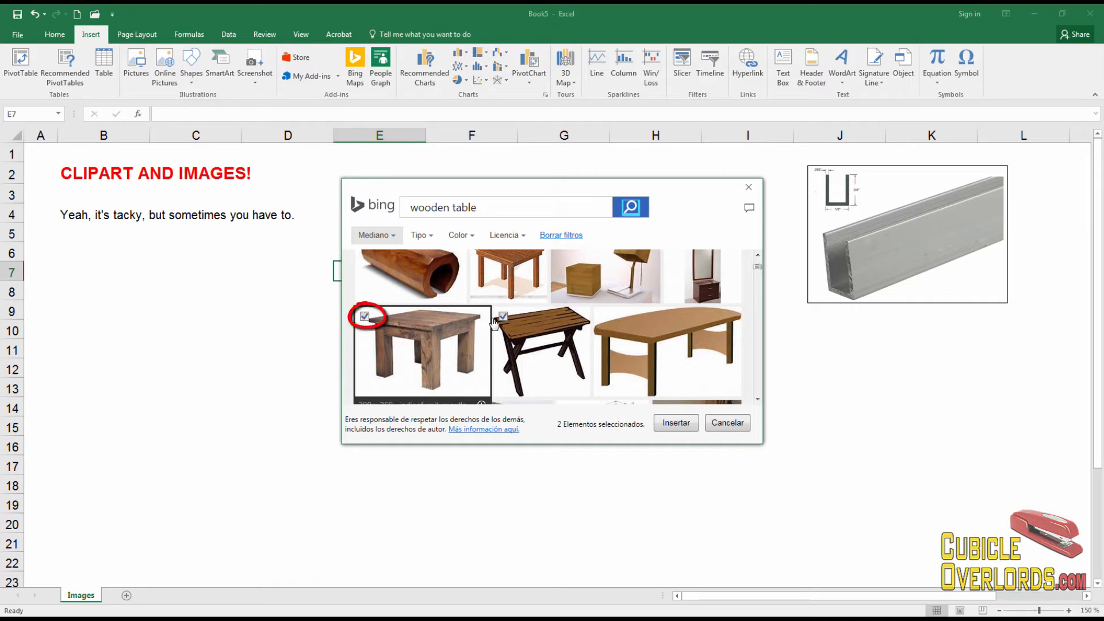
pyautogui.click(543, 352)
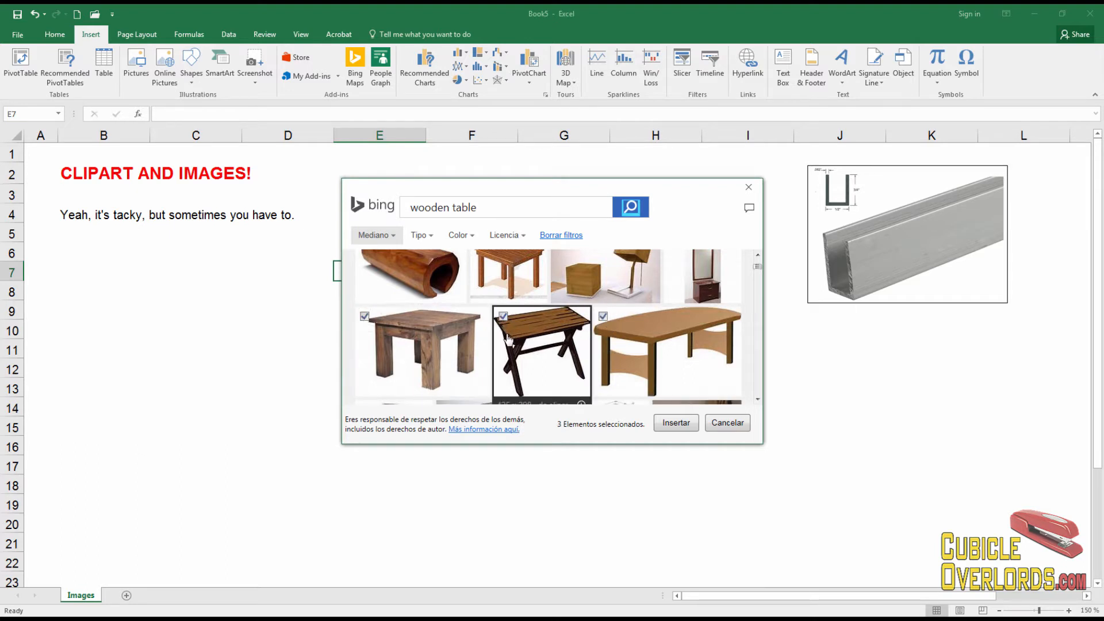
pyautogui.click(501, 317)
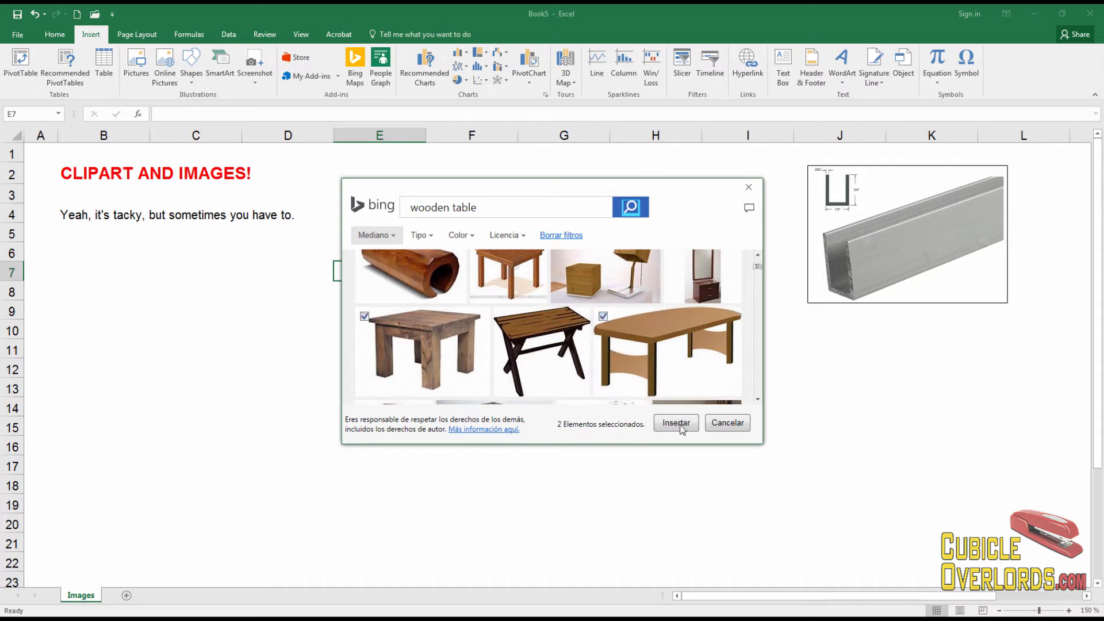
pyautogui.click(674, 422)
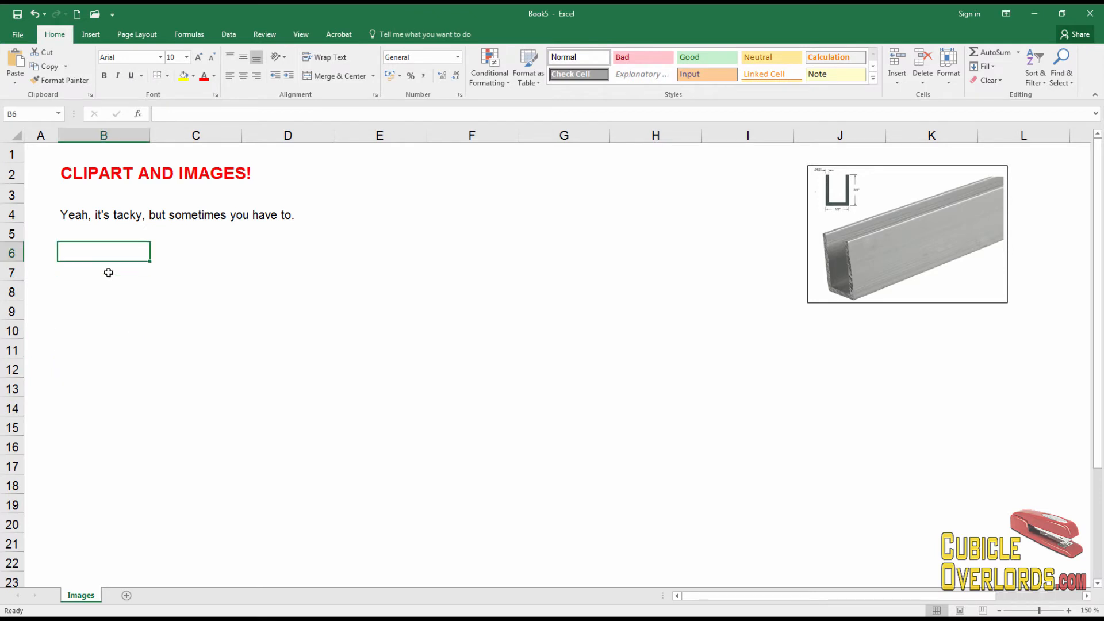
# Draw an arrow shape and give its outline a thicker green line
pyautogui.click(90, 34)
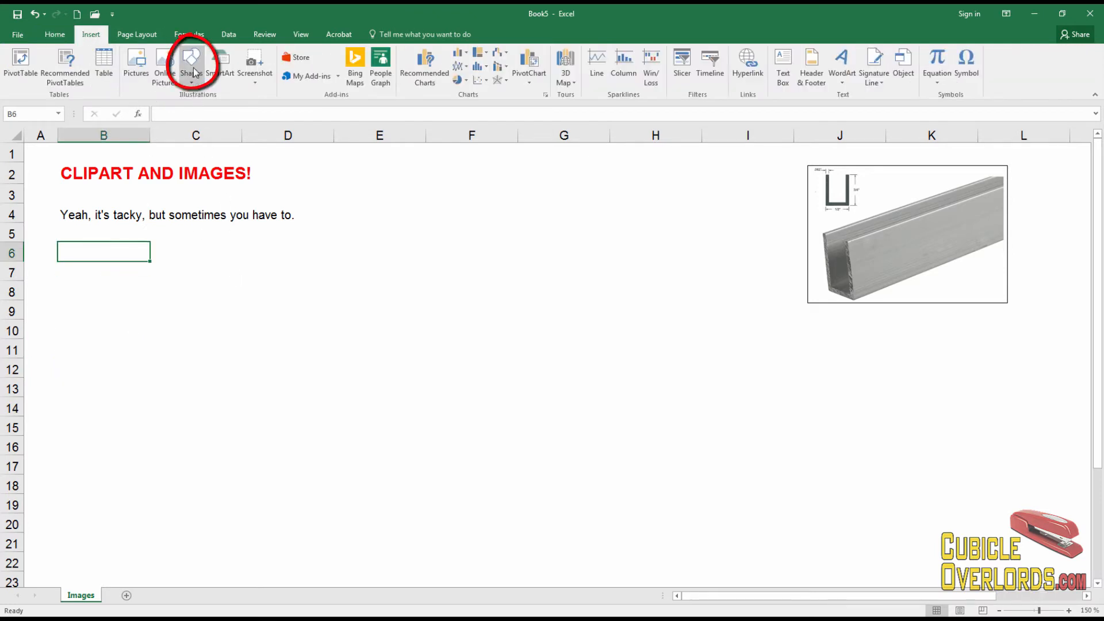
pyautogui.click(191, 63)
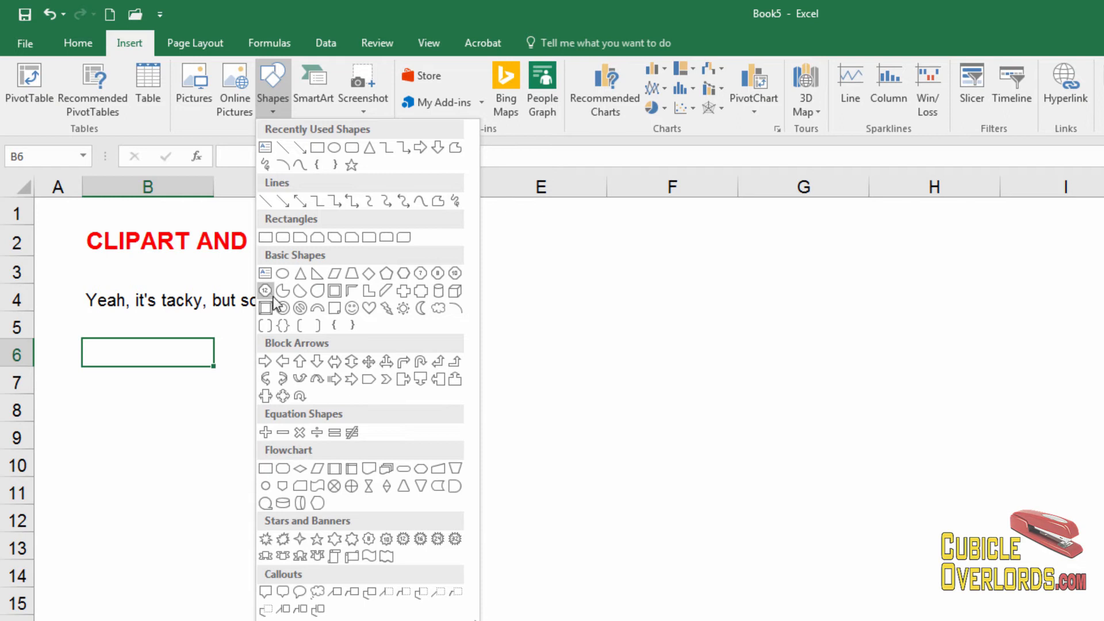
pyautogui.moveTo(363, 332)
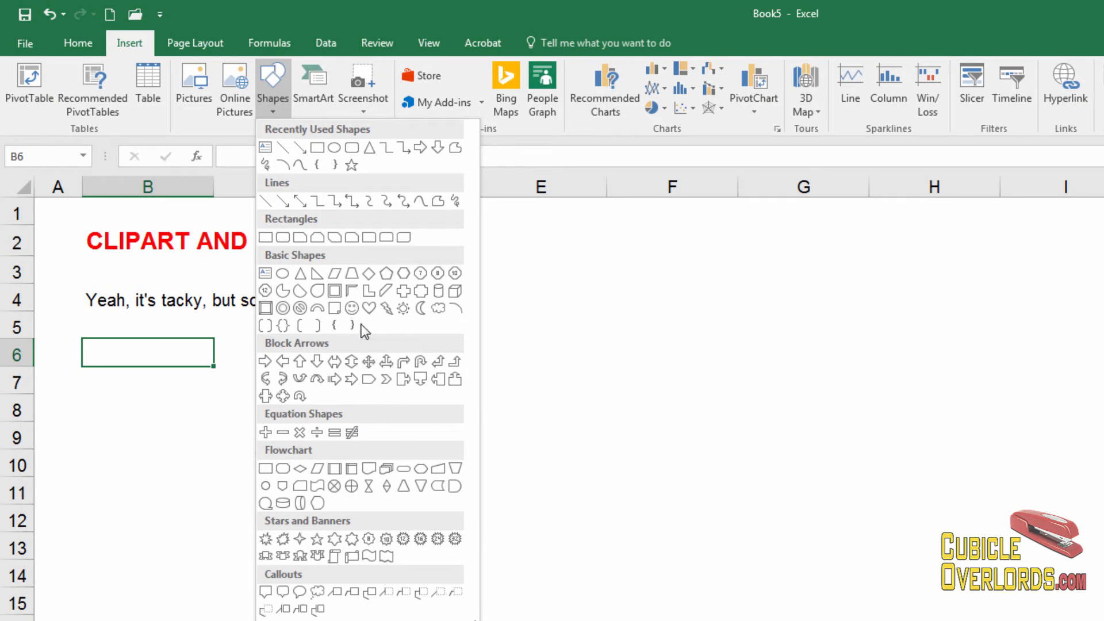
pyautogui.moveTo(351, 398)
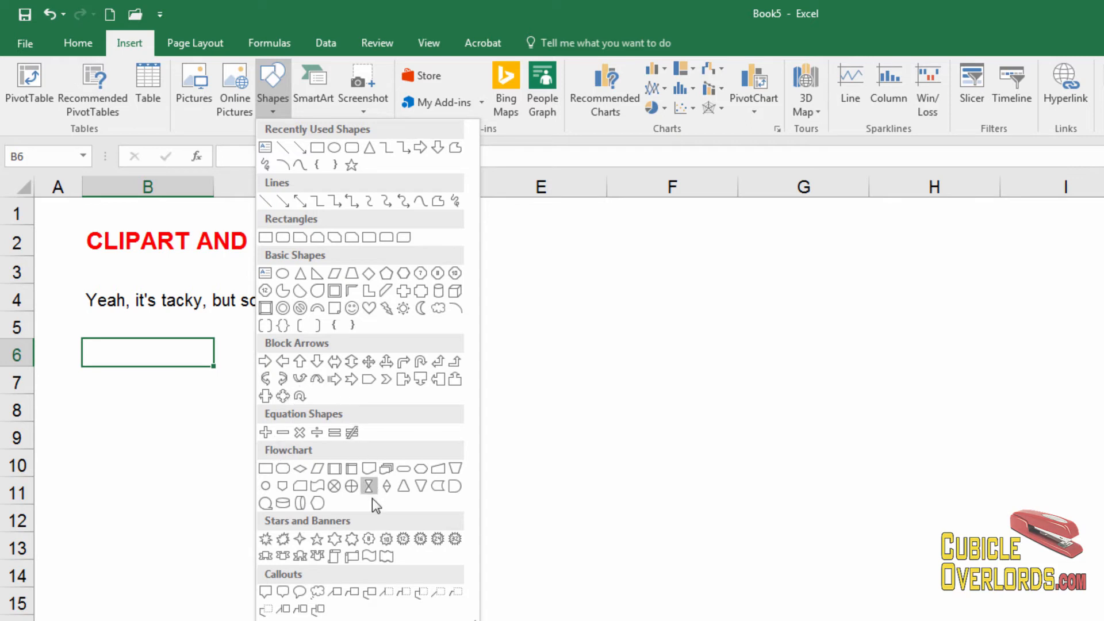
pyautogui.moveTo(369, 307)
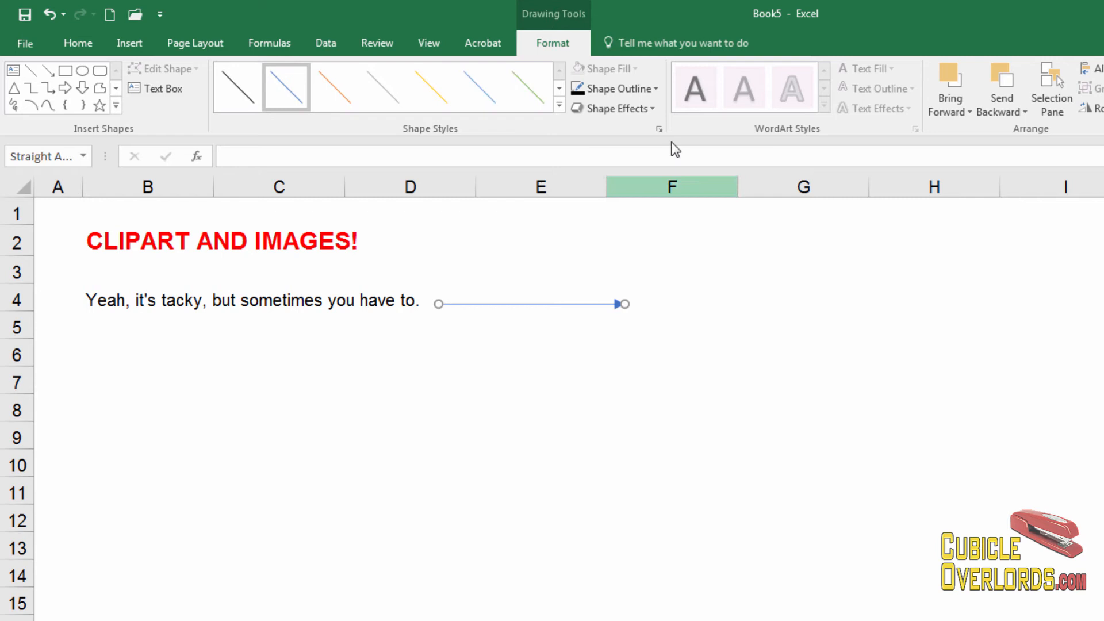
pyautogui.click(614, 88)
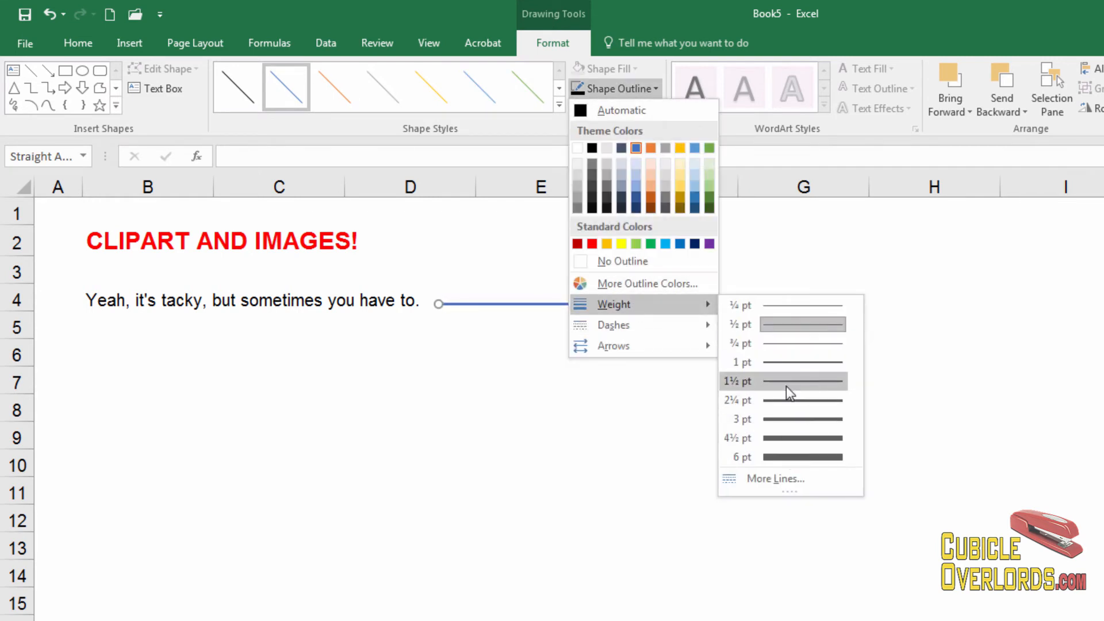
pyautogui.moveTo(623, 229)
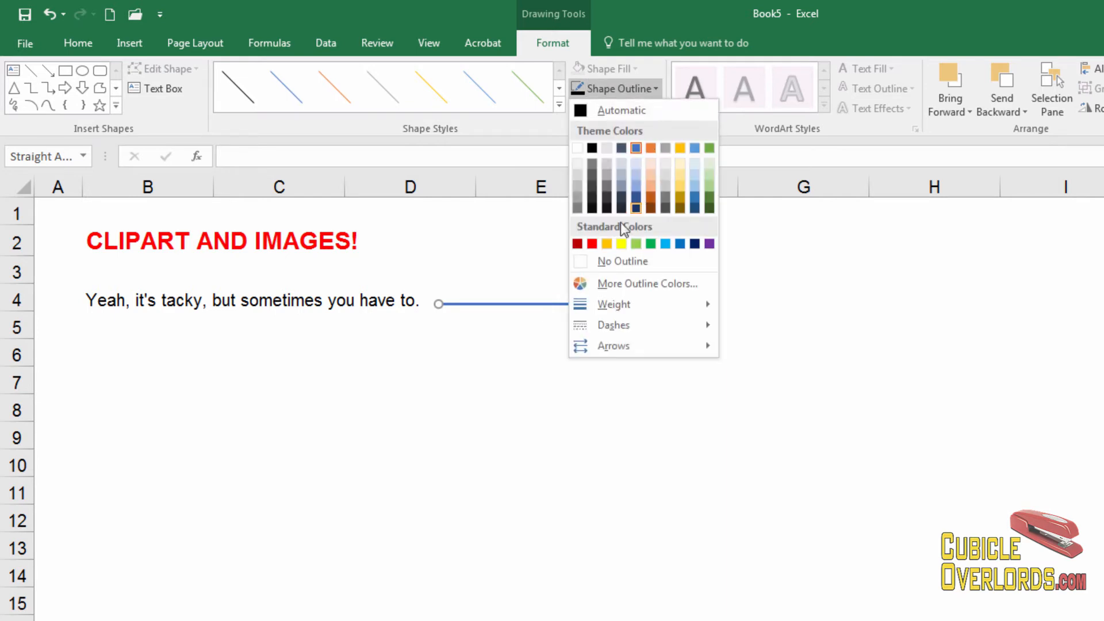
pyautogui.click(637, 243)
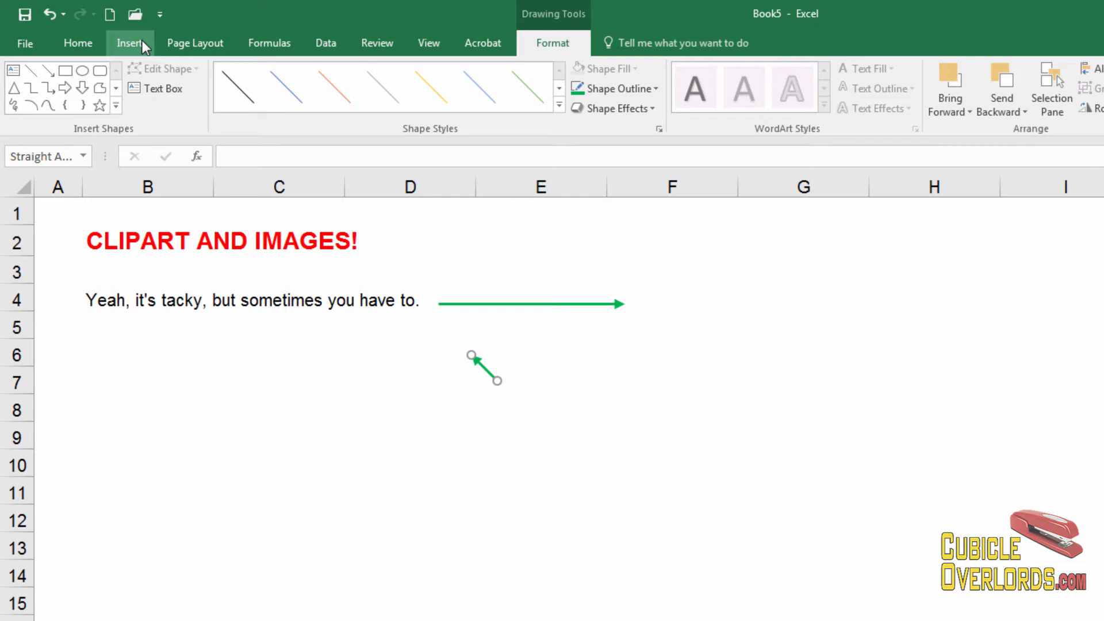
# Draw a yellow smiley face shape around column G
pyautogui.click(272, 88)
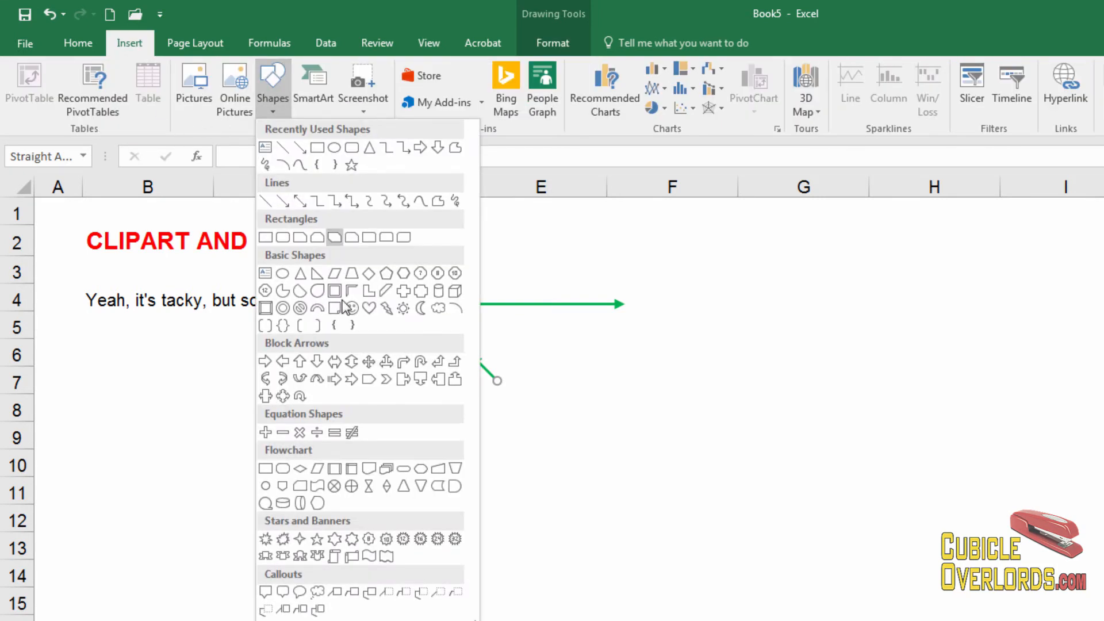
pyautogui.moveTo(352, 309)
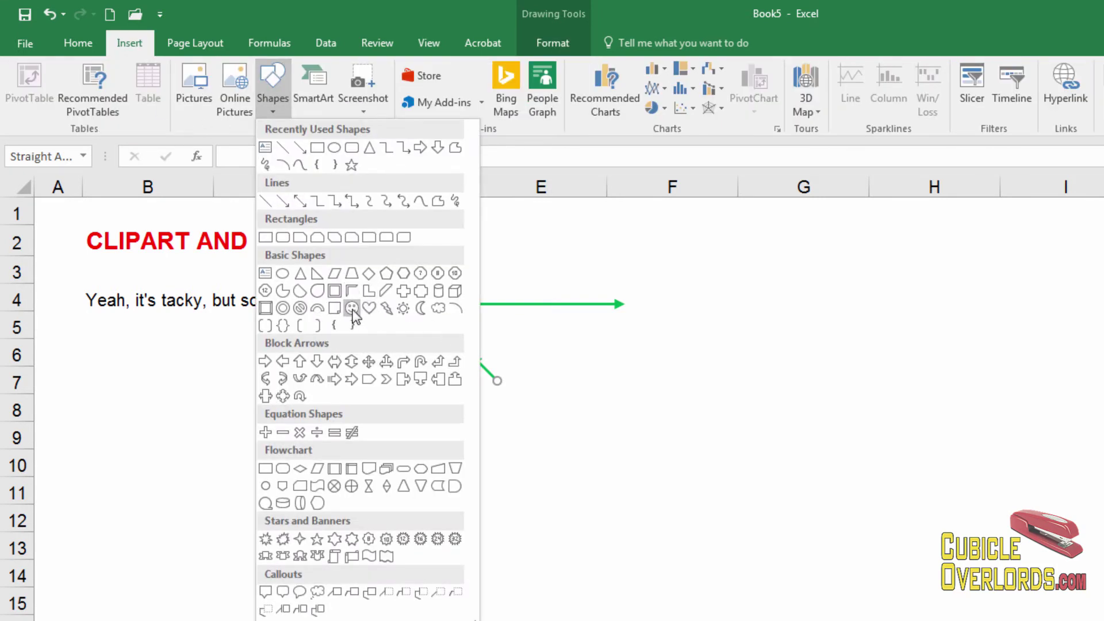
pyautogui.click(351, 309)
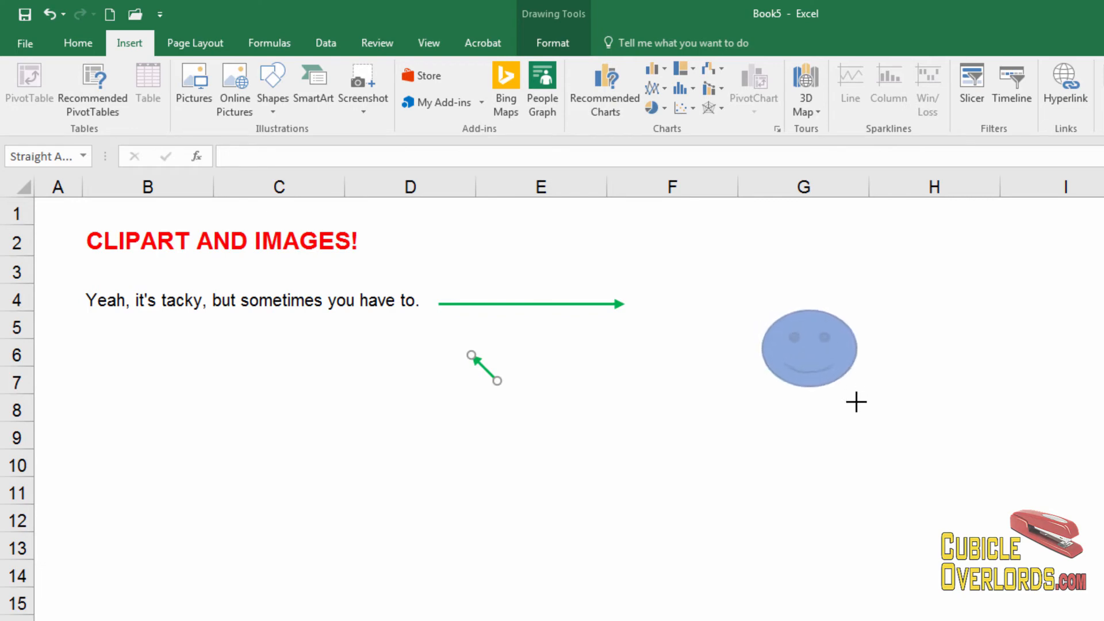
pyautogui.click(810, 349)
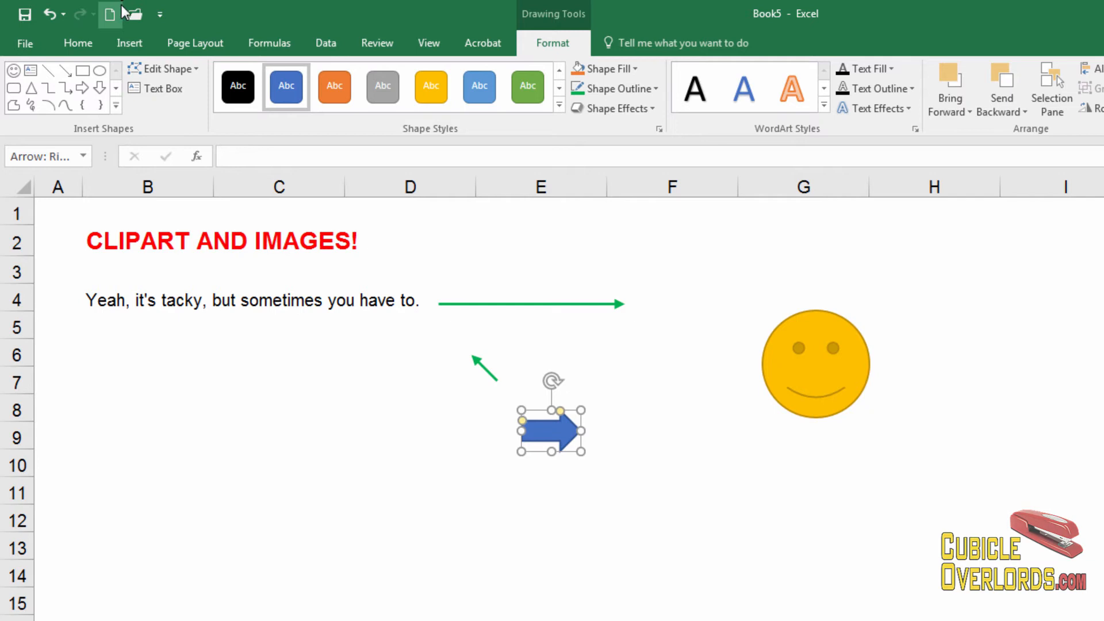
# Reopen the Shapes gallery and close it without adding anything
pyautogui.click(273, 85)
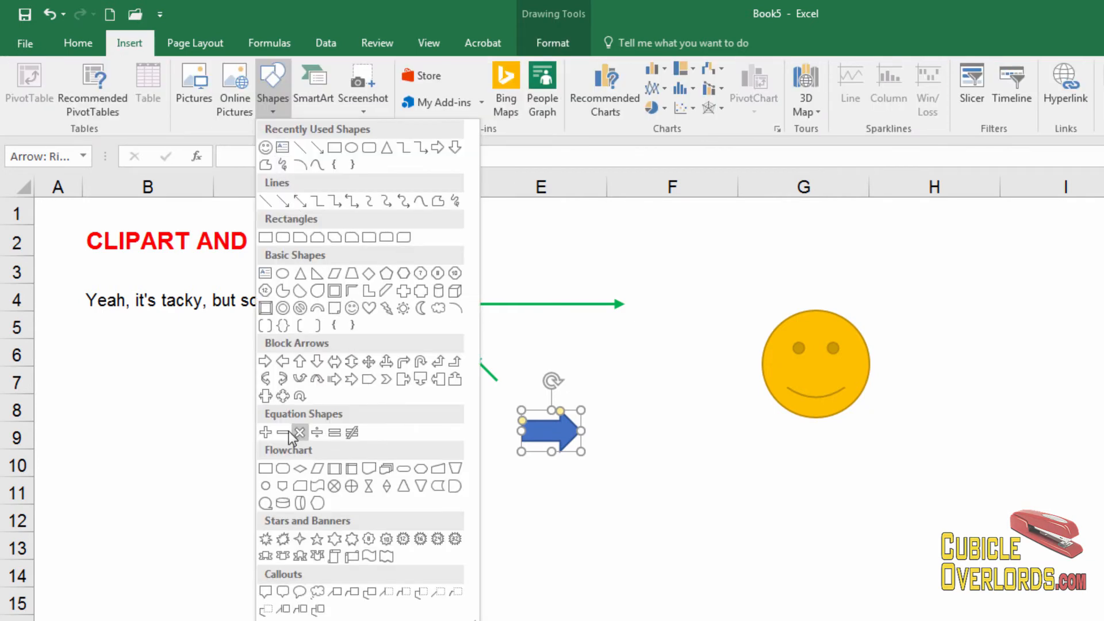
pyautogui.moveTo(315, 573)
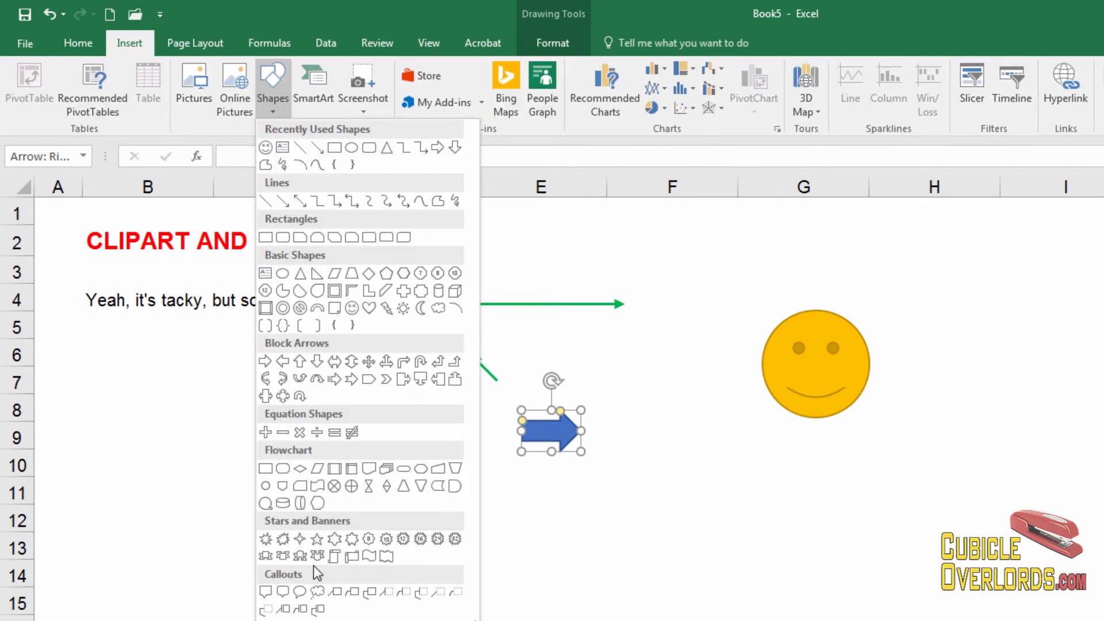
pyautogui.moveTo(517, 180)
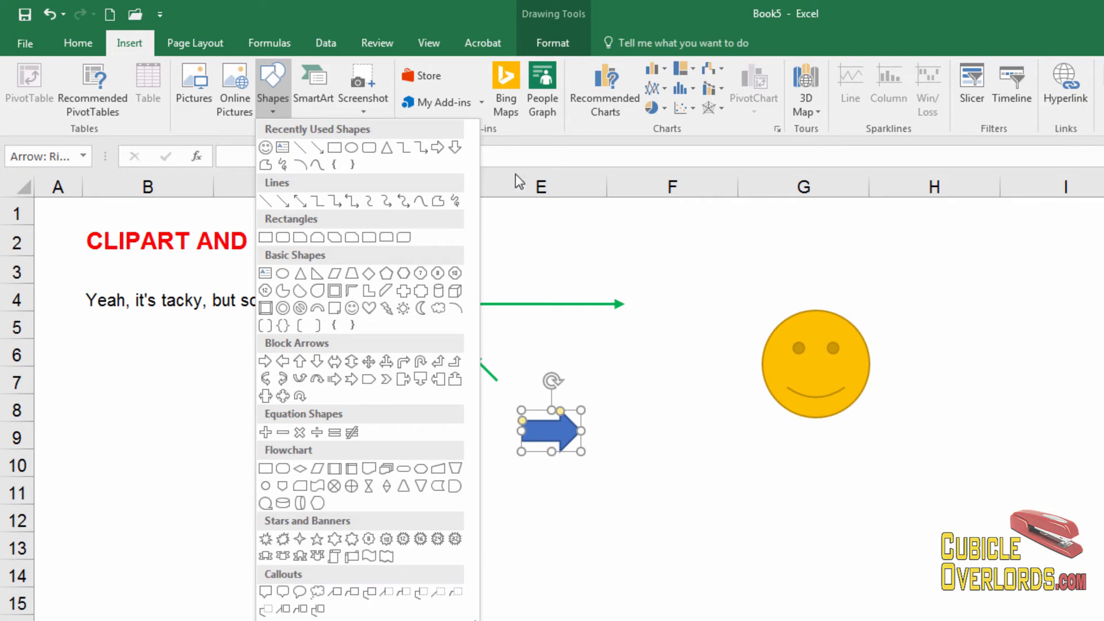
pyautogui.click(313, 84)
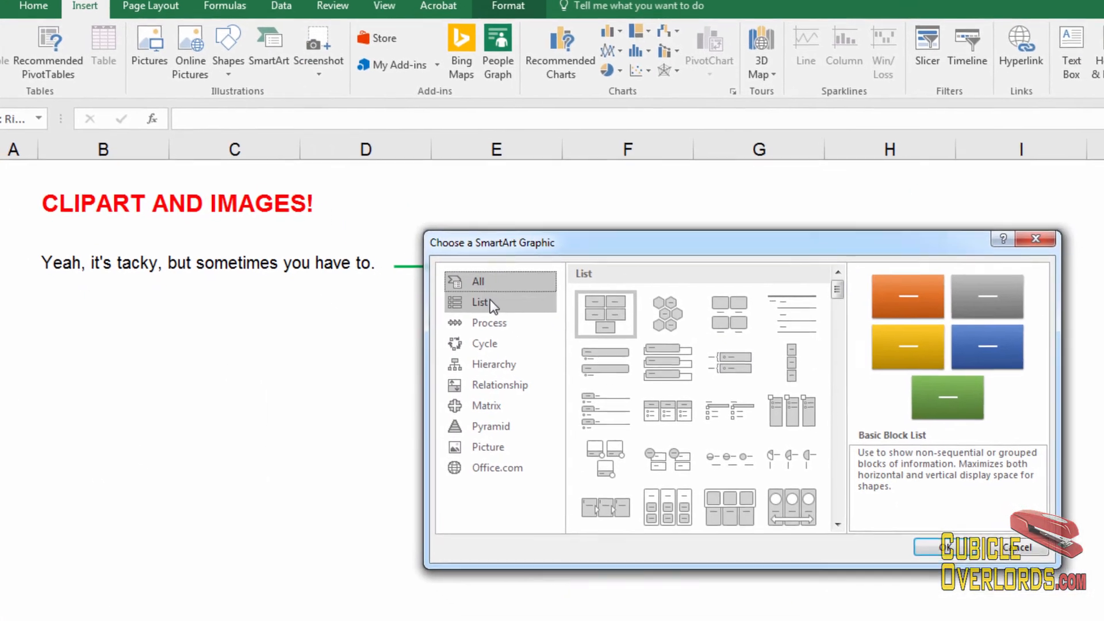
# Insert a Basic Cycle diagram labelled 'TExt 1' and Stage 2 through Stage 5
pyautogui.click(484, 343)
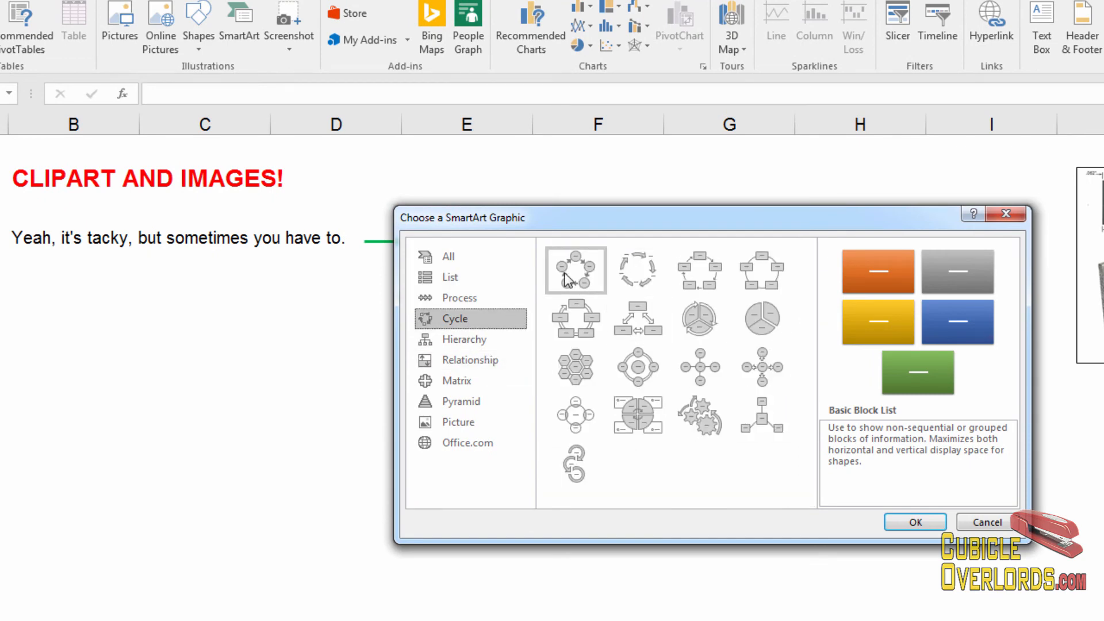
pyautogui.moveTo(588, 278)
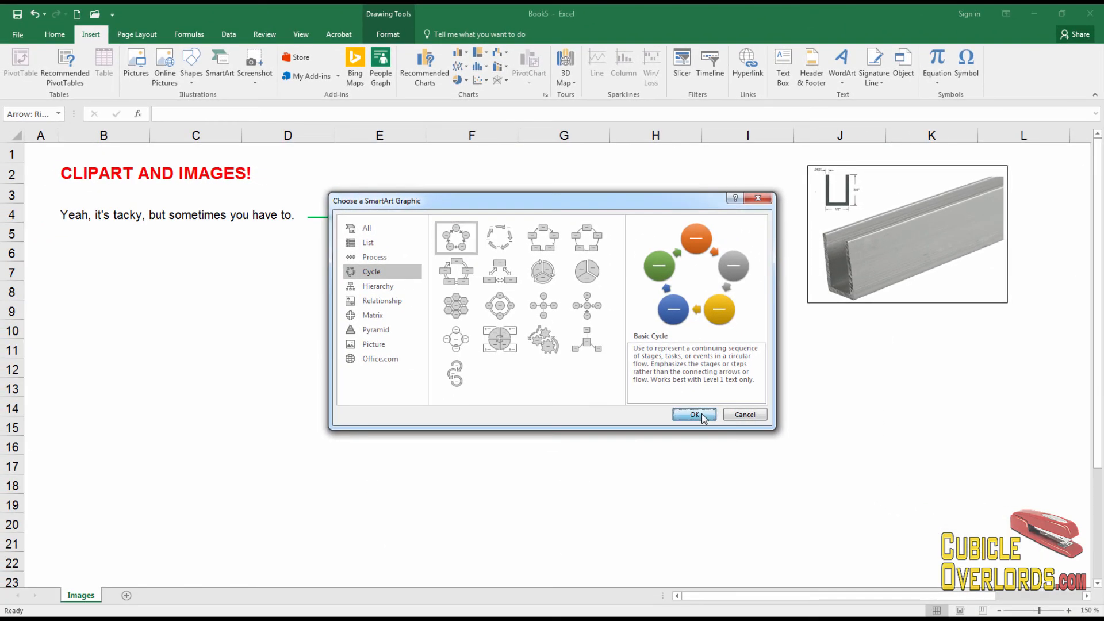
pyautogui.click(693, 414)
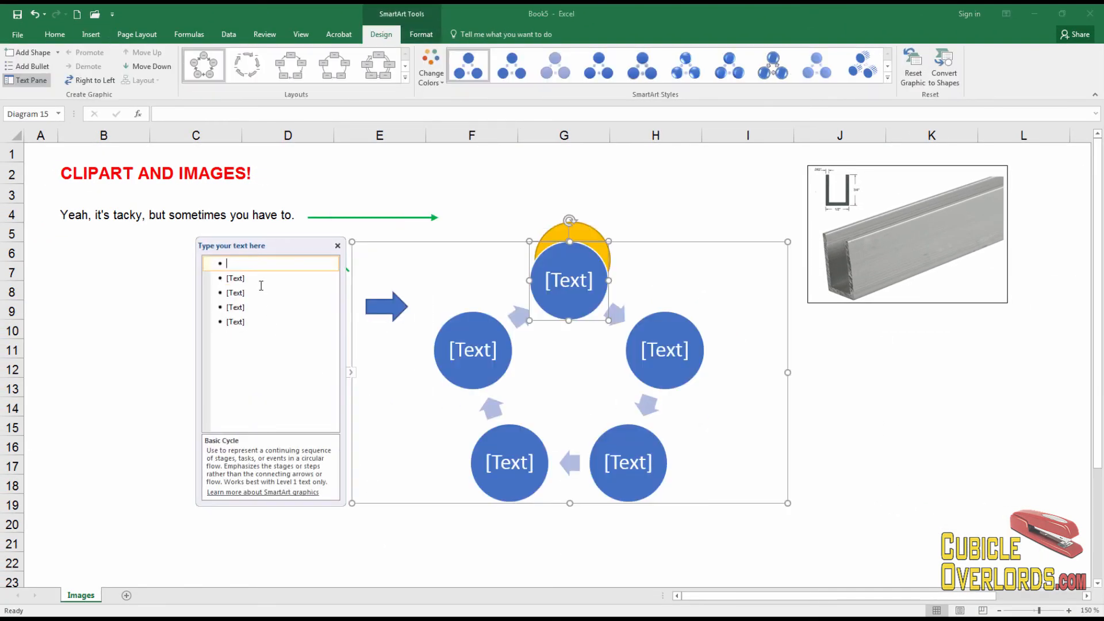
pyautogui.write('TExt 1')
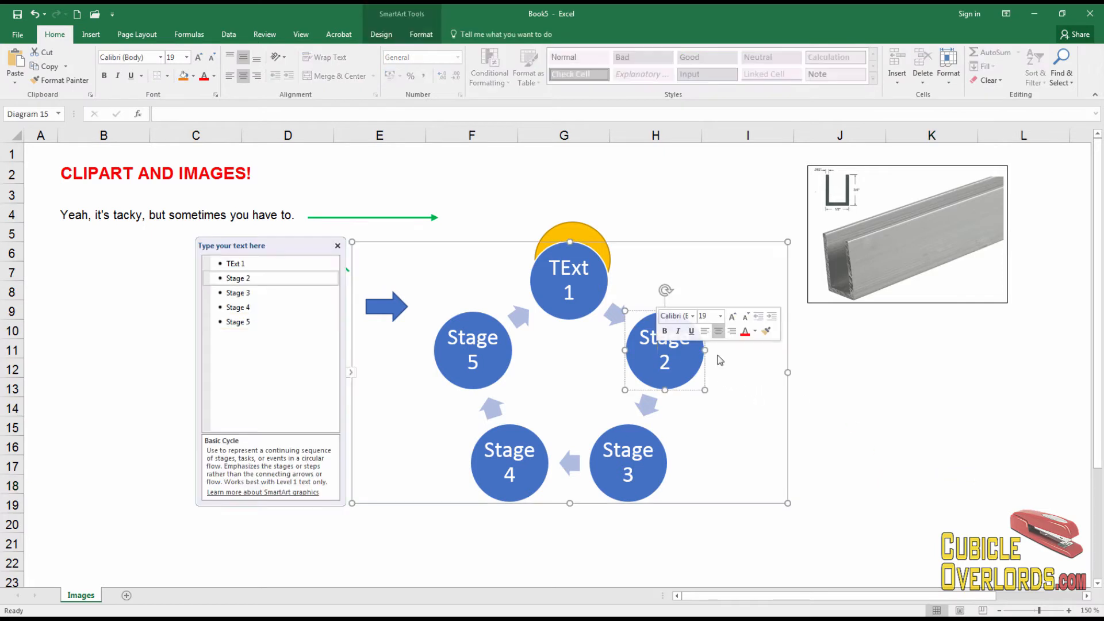
pyautogui.click(840, 445)
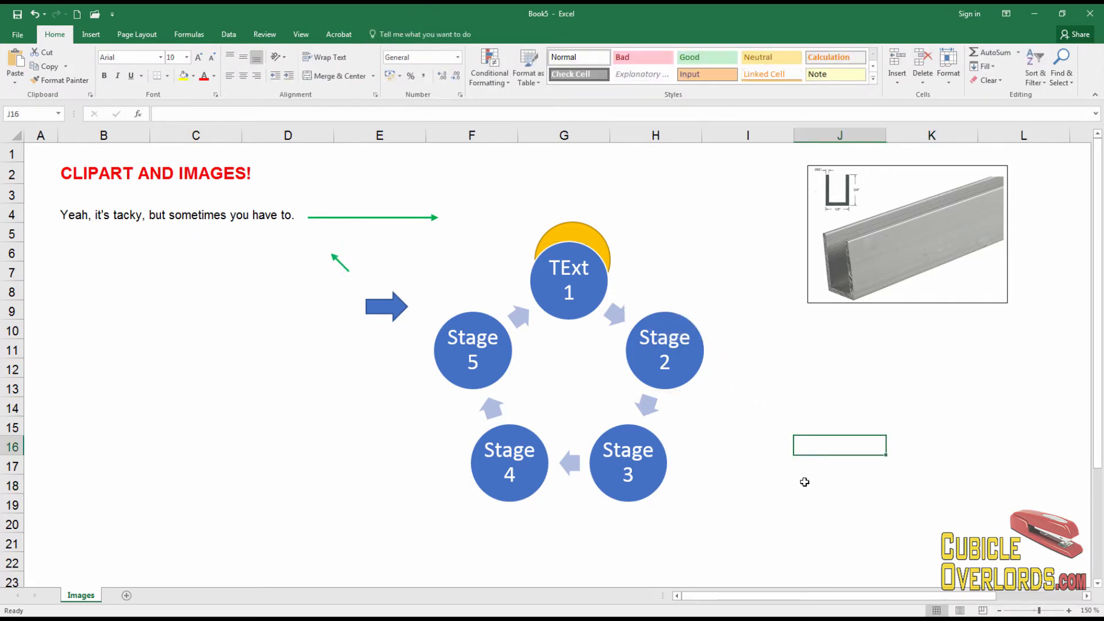
pyautogui.scroll(-3)
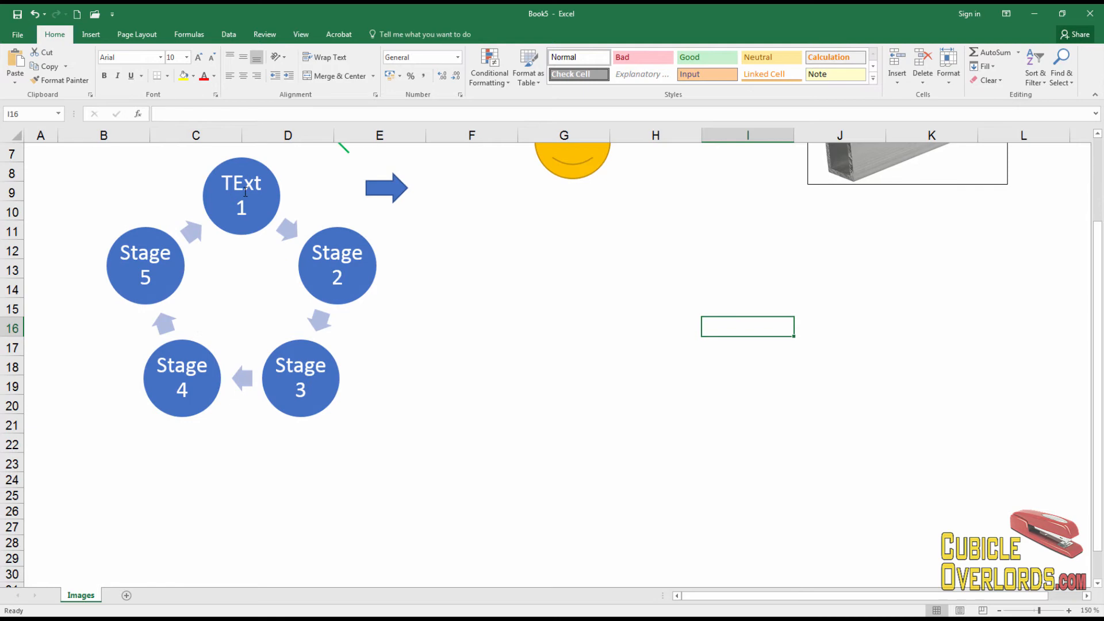
pyautogui.scroll(3)
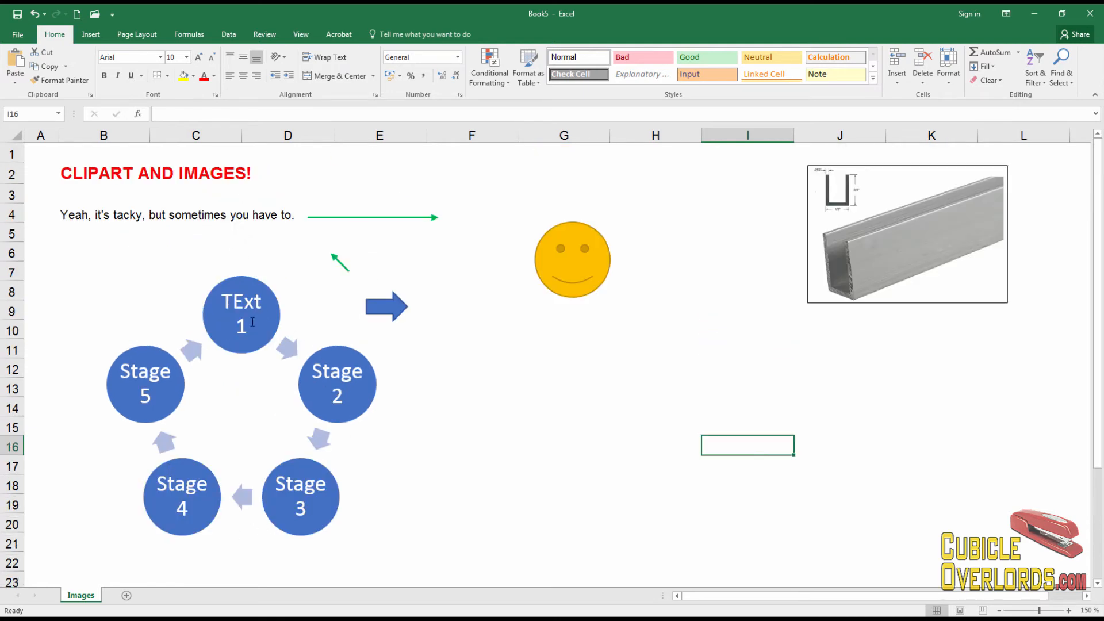
pyautogui.click(90, 34)
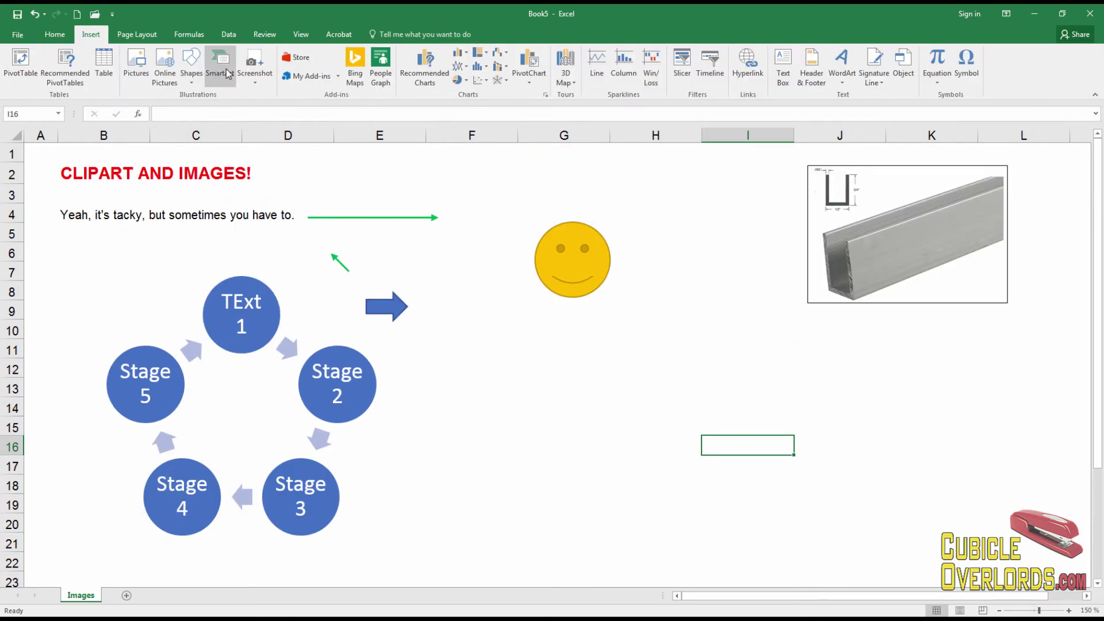
# Preview the Vertical Bullet List SmartArt, cancel it, and switch to the sales-figures workbook
pyautogui.click(219, 63)
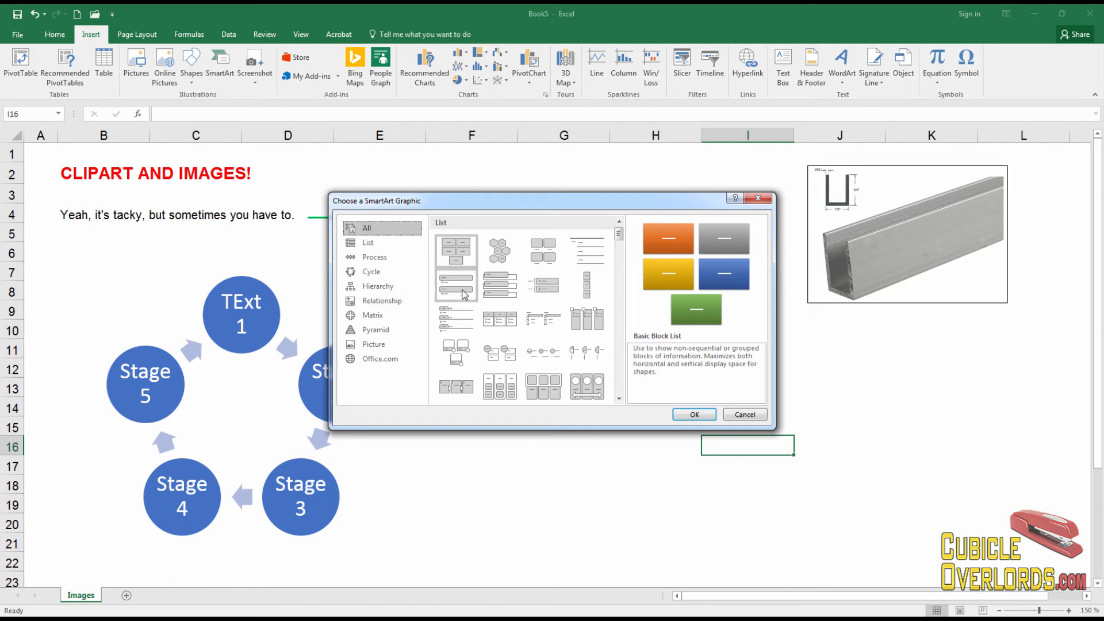
pyautogui.click(456, 285)
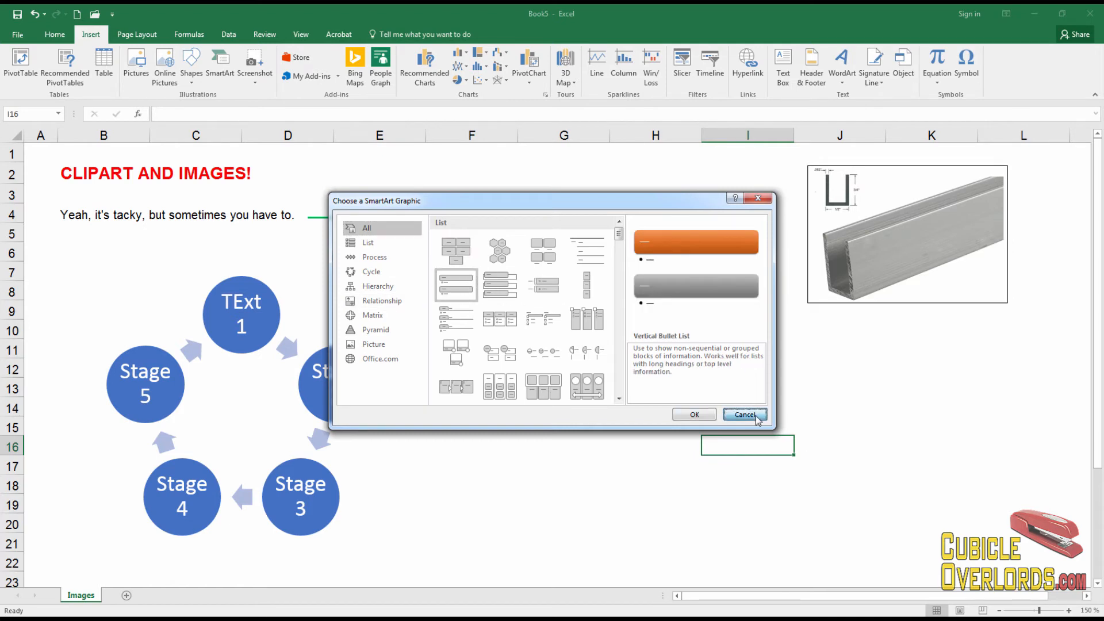
pyautogui.click(745, 414)
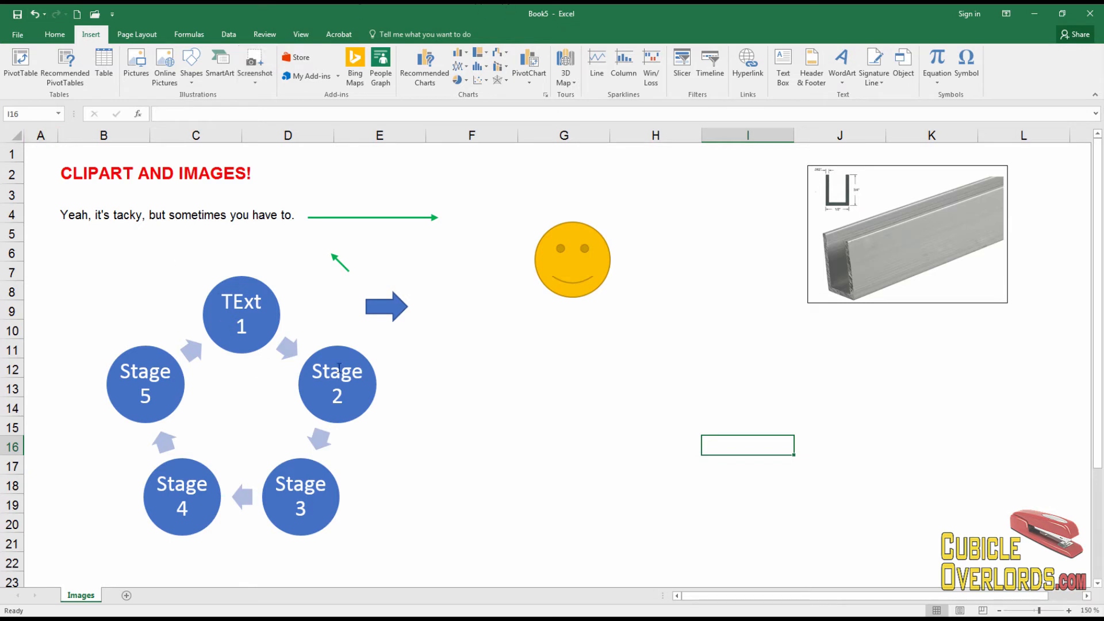
pyautogui.click(747, 292)
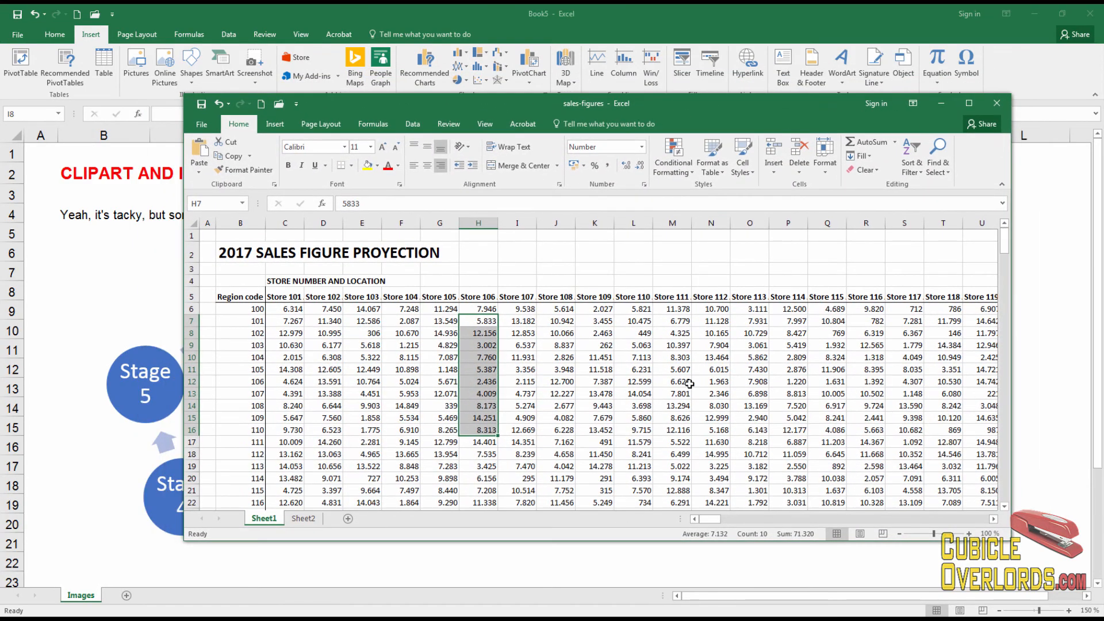
# Click a few cells in sales-figures, then switch back to Book5's Images sheet
pyautogui.click(517, 251)
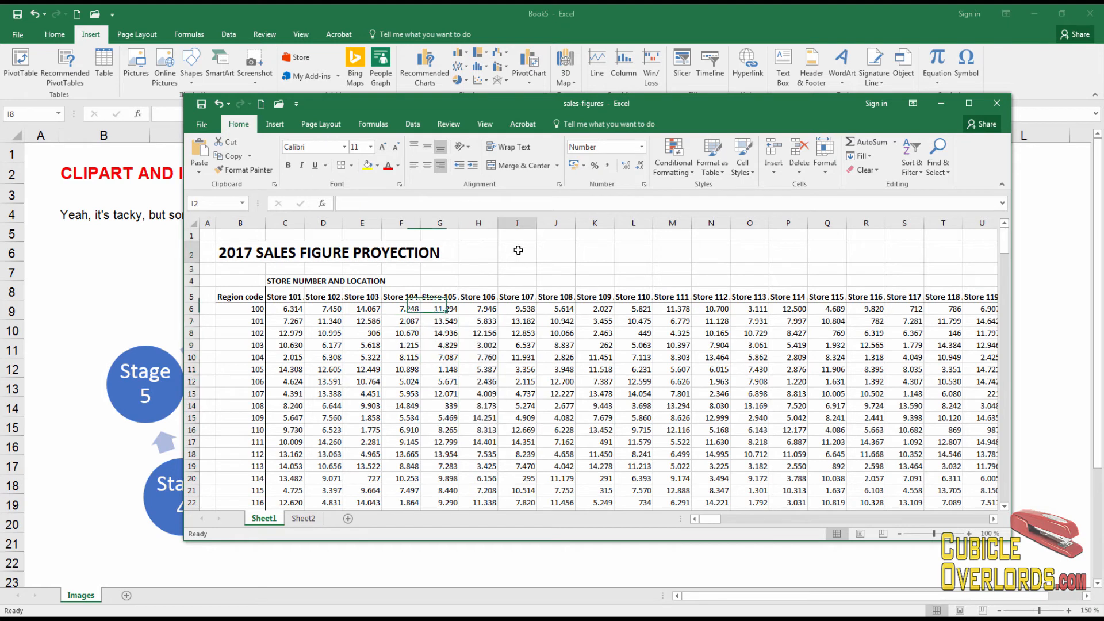
pyautogui.click(518, 252)
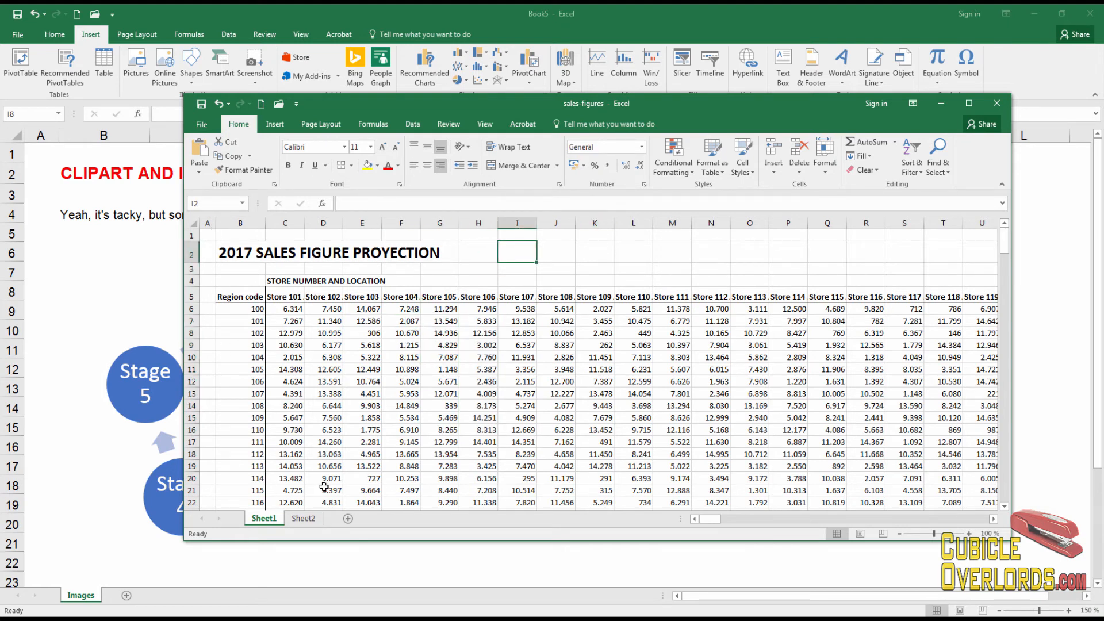
pyautogui.moveTo(491, 256)
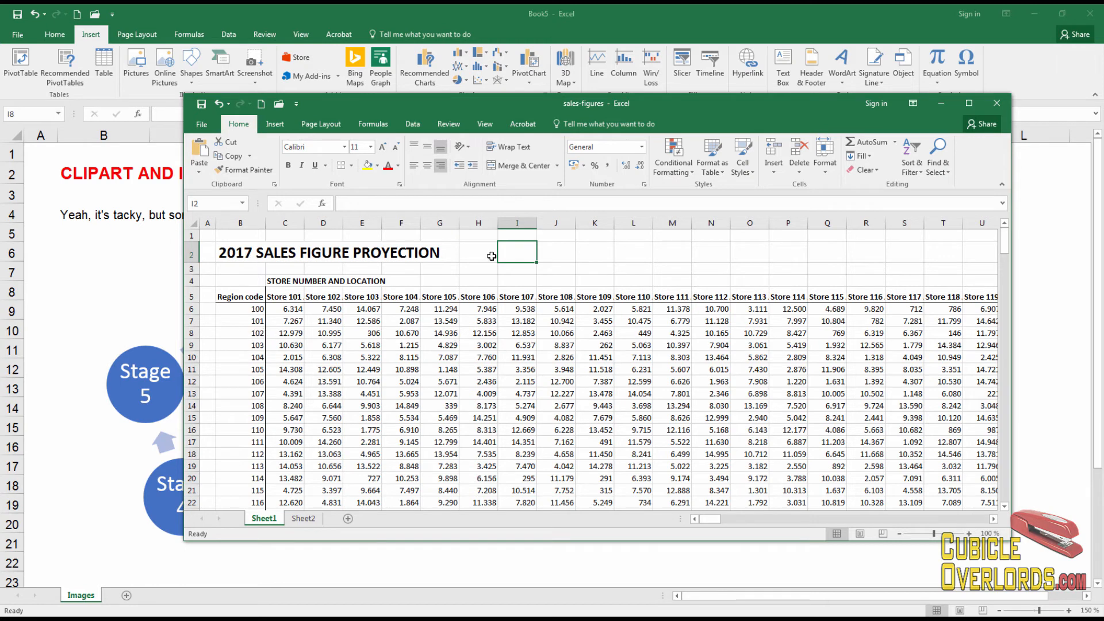
pyautogui.moveTo(626, 477)
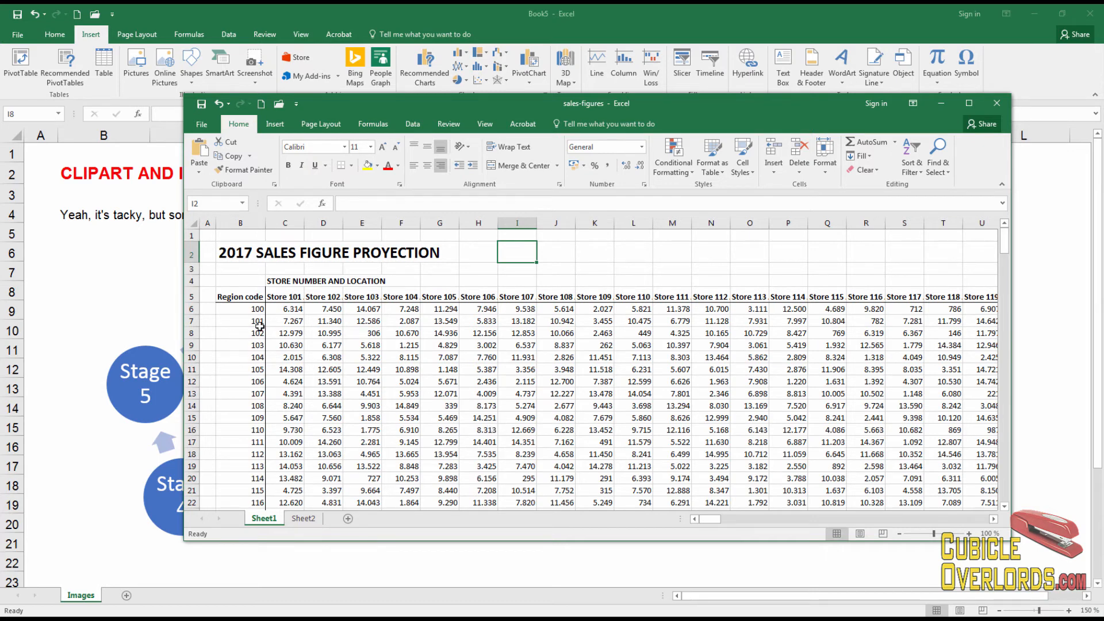
pyautogui.click(402, 369)
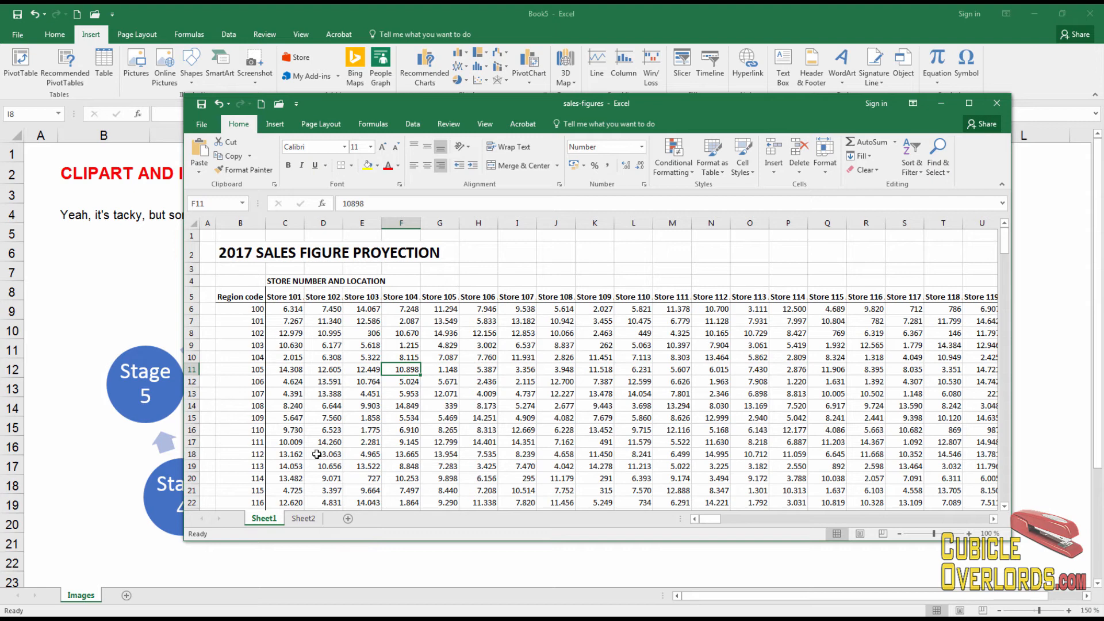
pyautogui.click(517, 251)
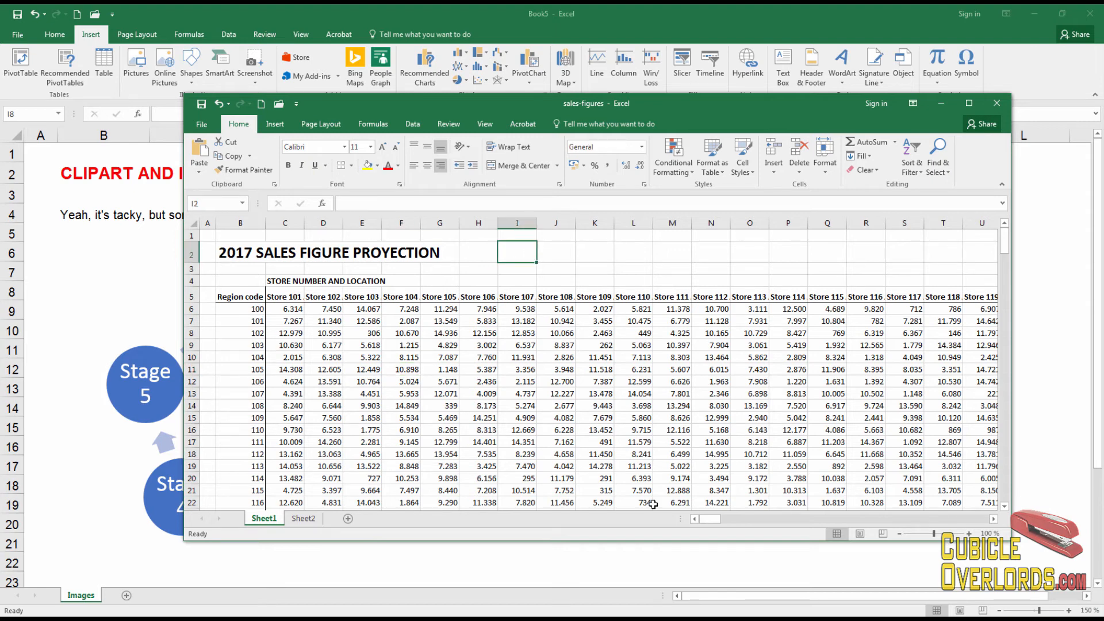
pyautogui.click(997, 103)
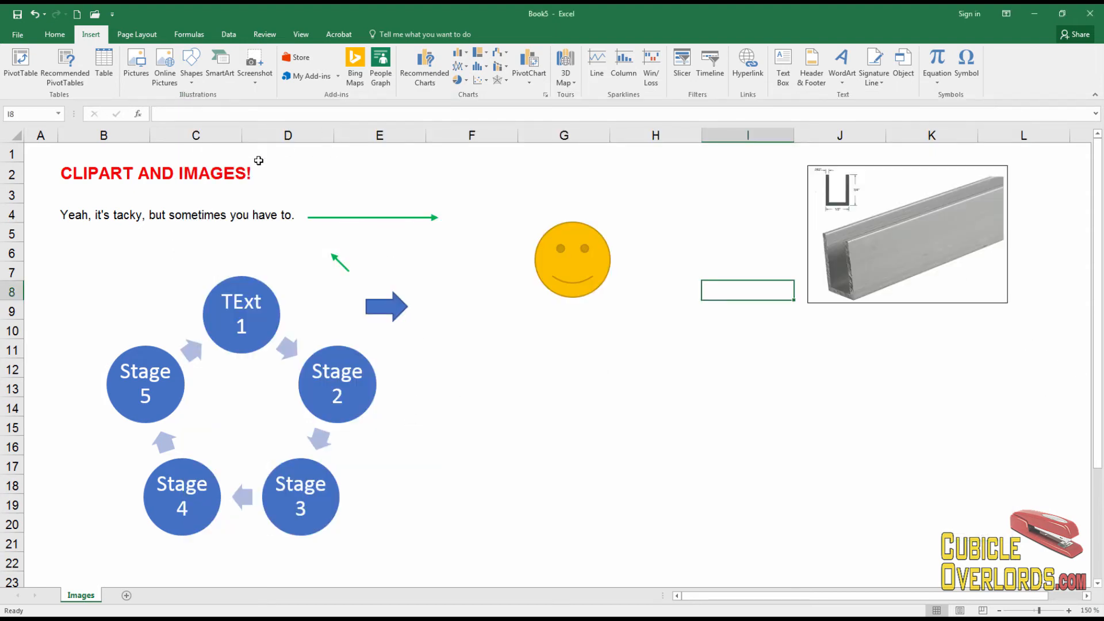
pyautogui.moveTo(255, 63)
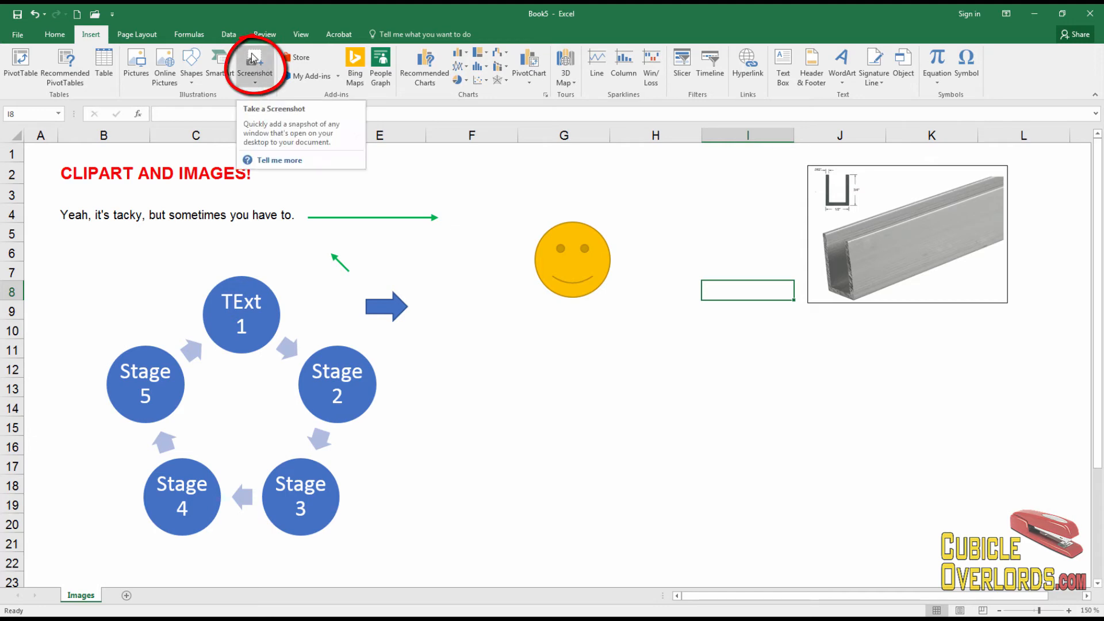
# Insert a screenshot of the 'sales-figures - Excel' window and reposition the picture
pyautogui.click(255, 67)
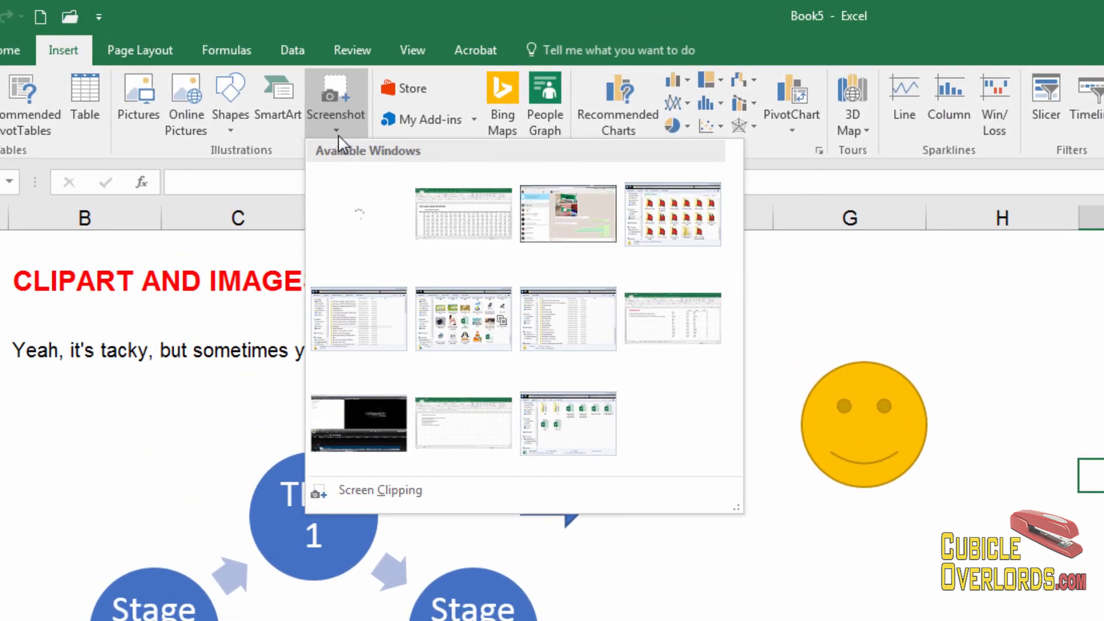
pyautogui.moveTo(463, 225)
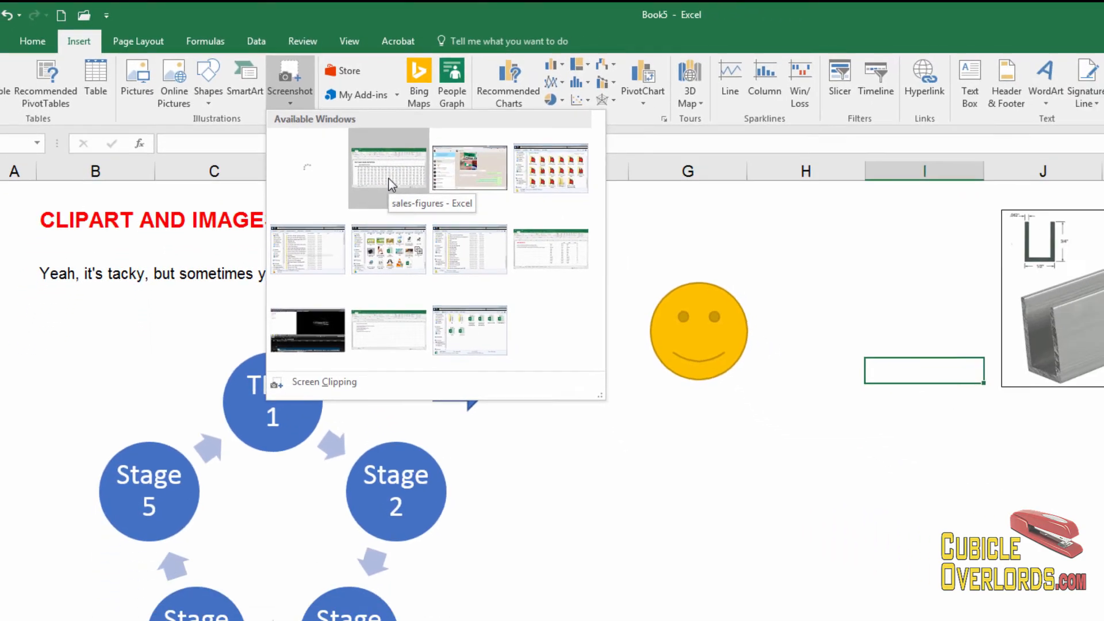
pyautogui.click(389, 165)
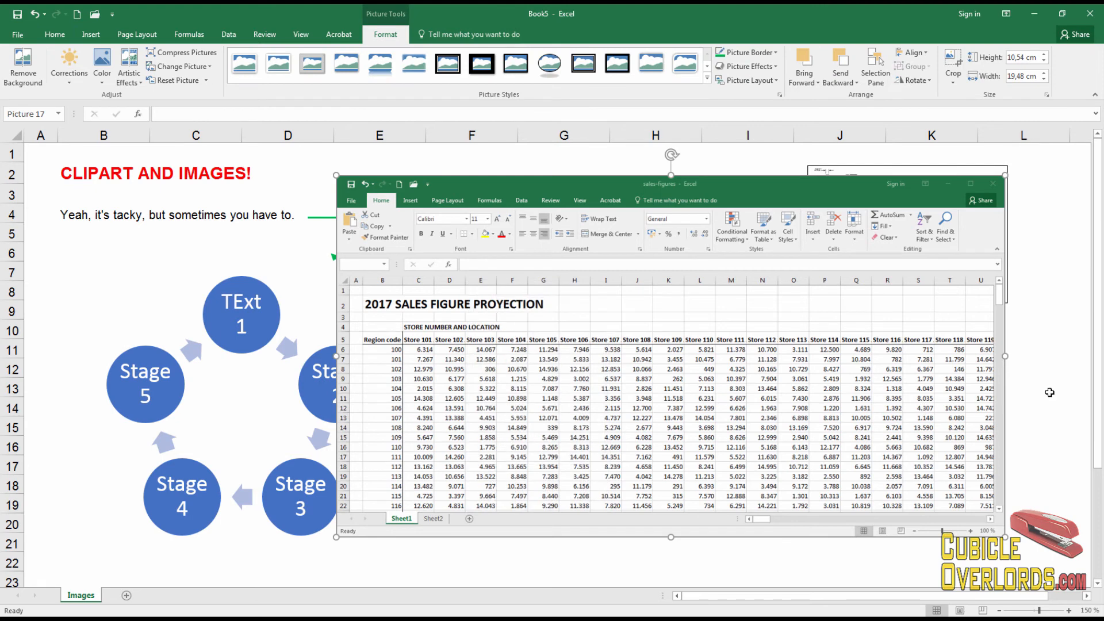
pyautogui.click(1048, 387)
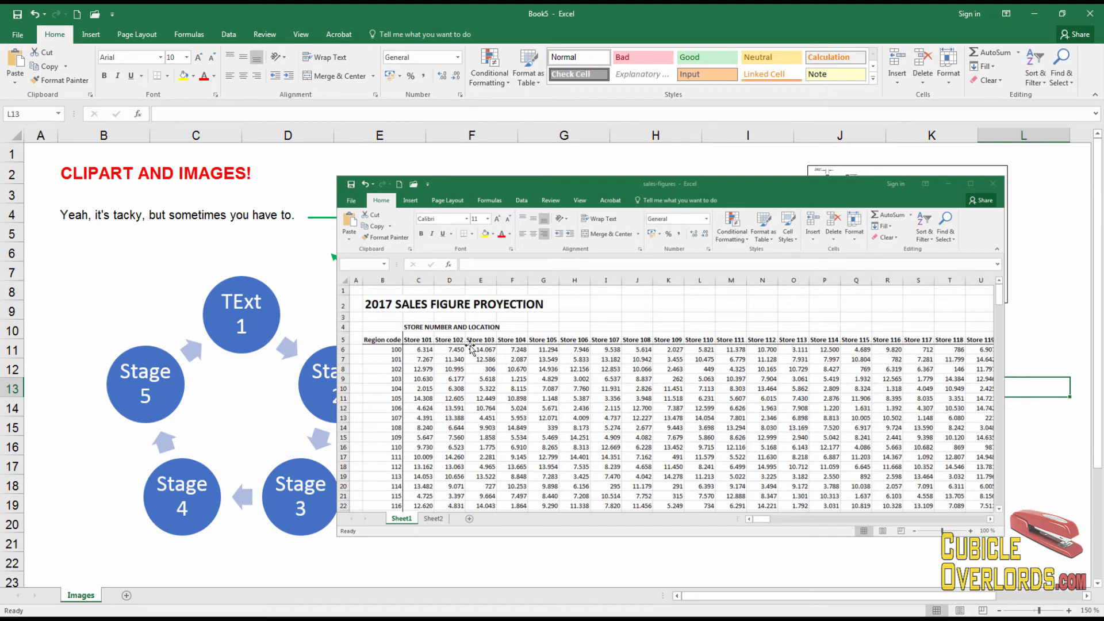
pyautogui.moveTo(873, 218)
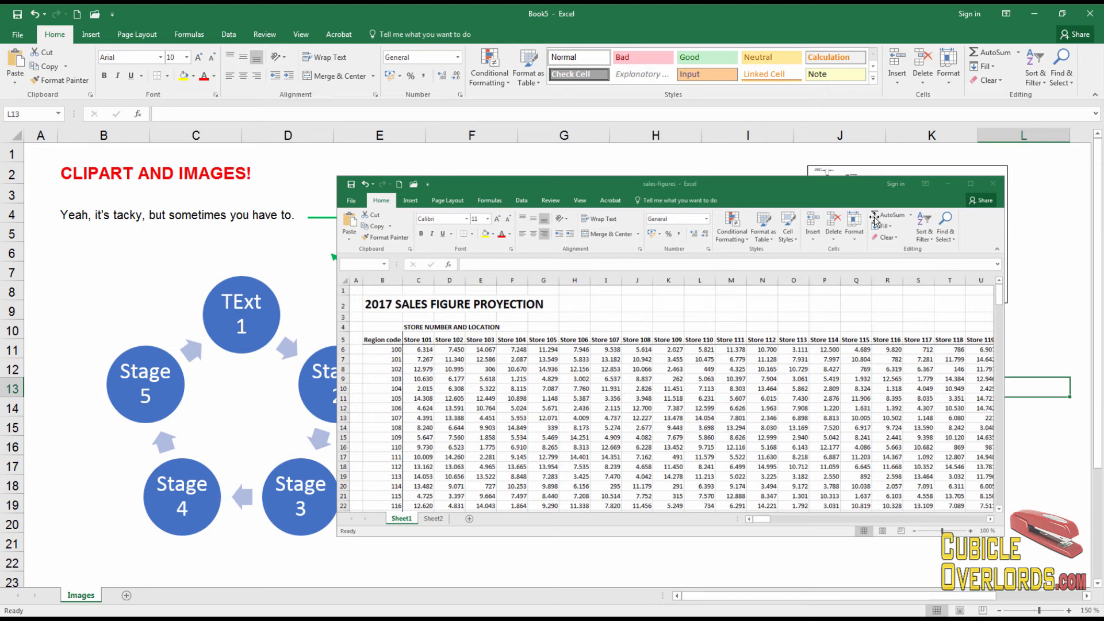
pyautogui.moveTo(681, 272)
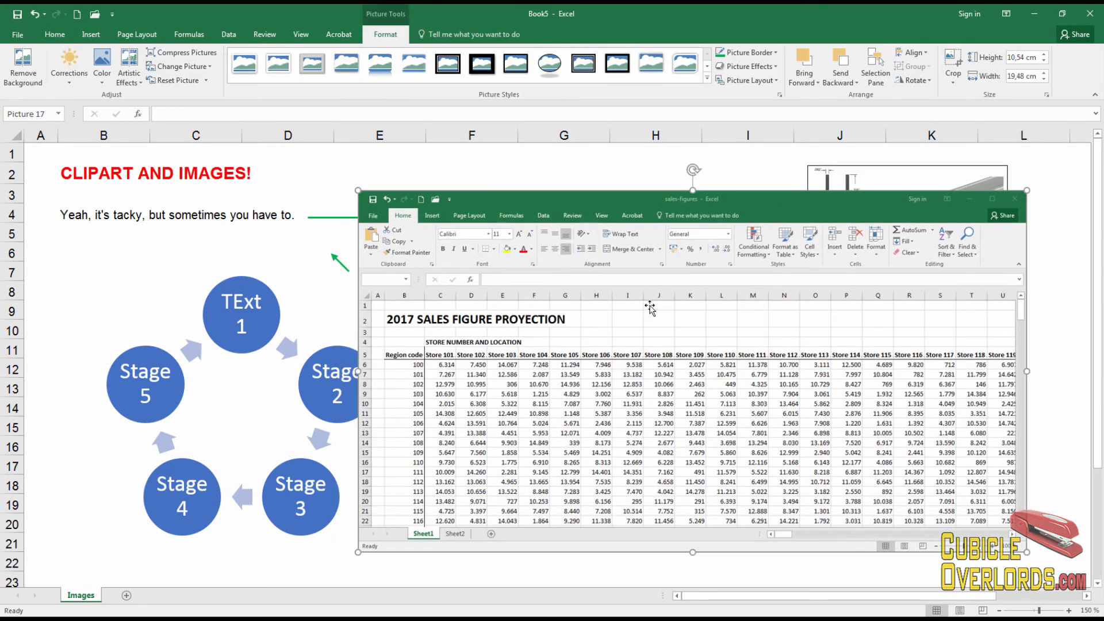
pyautogui.moveTo(715, 412)
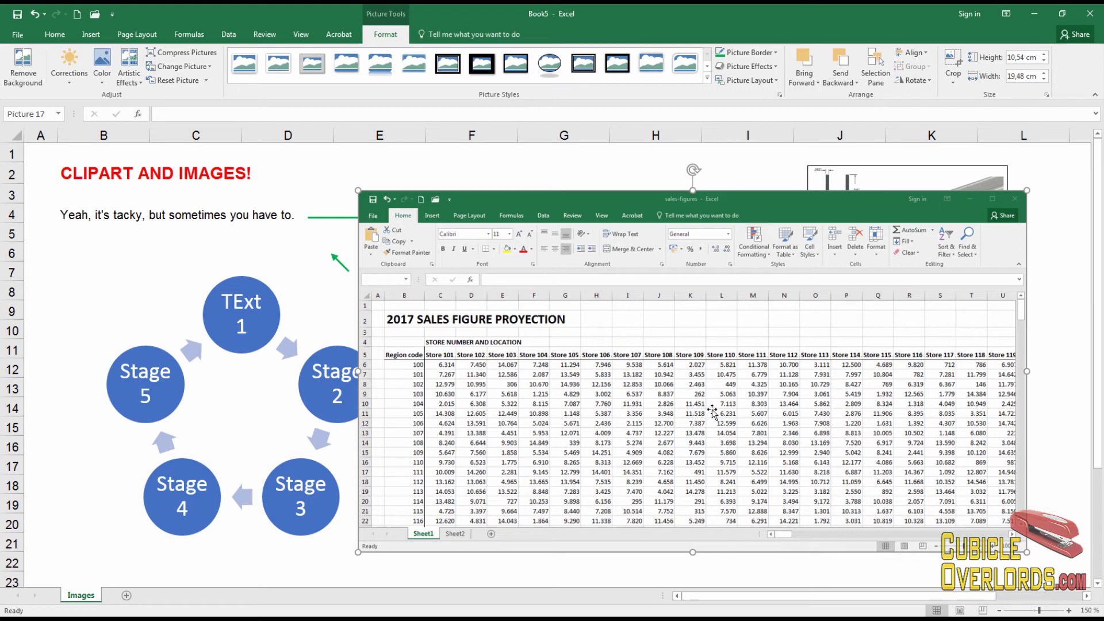
pyautogui.moveTo(707, 440)
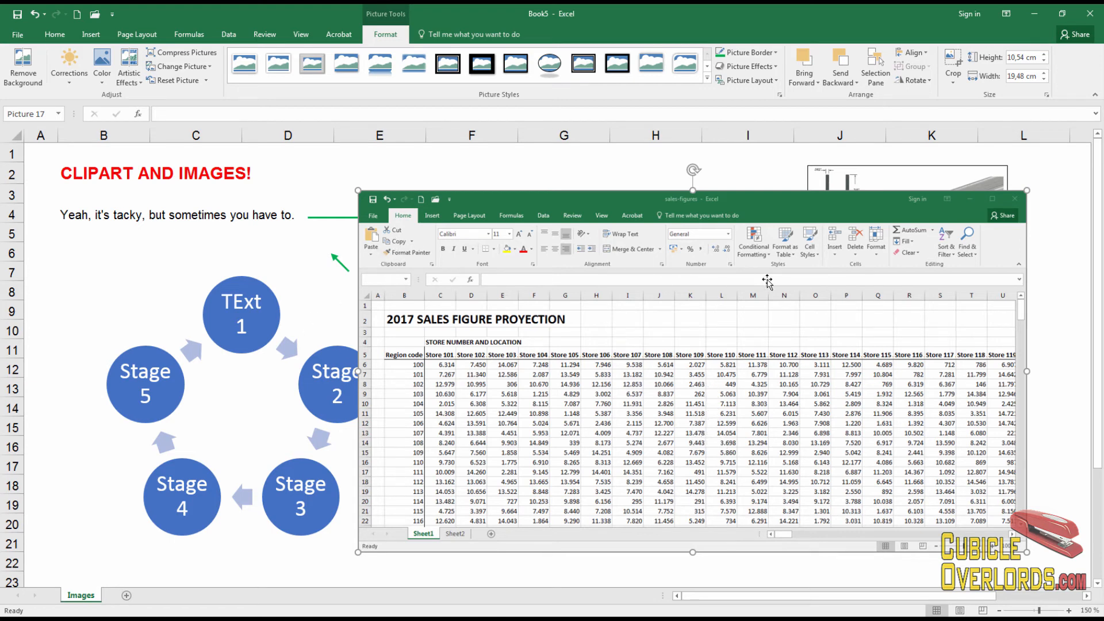
pyautogui.moveTo(638, 383)
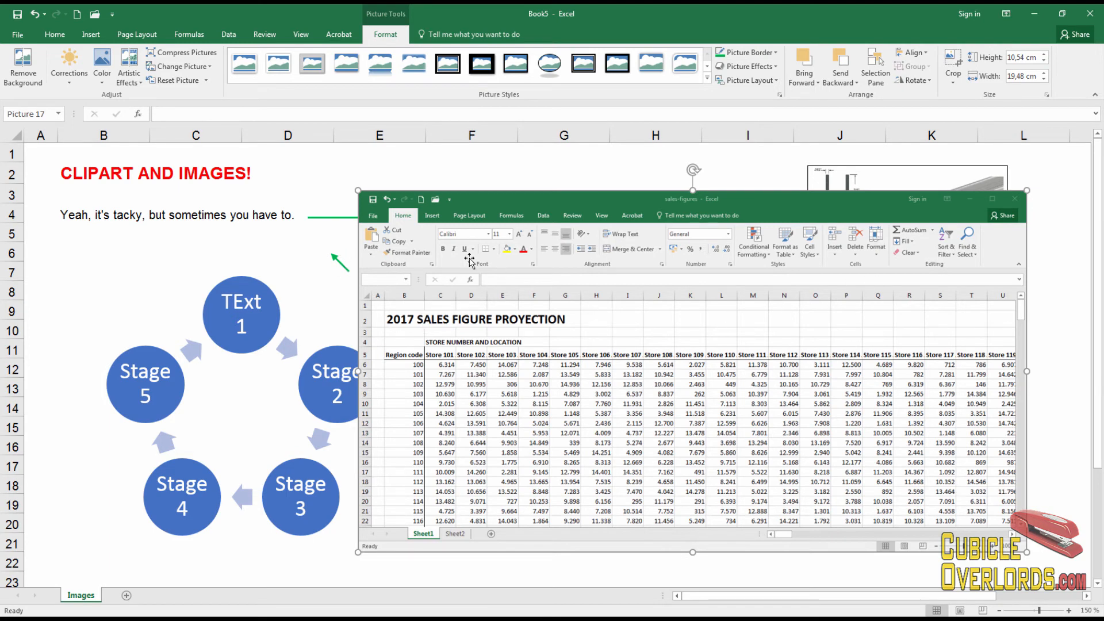
pyautogui.click(104, 251)
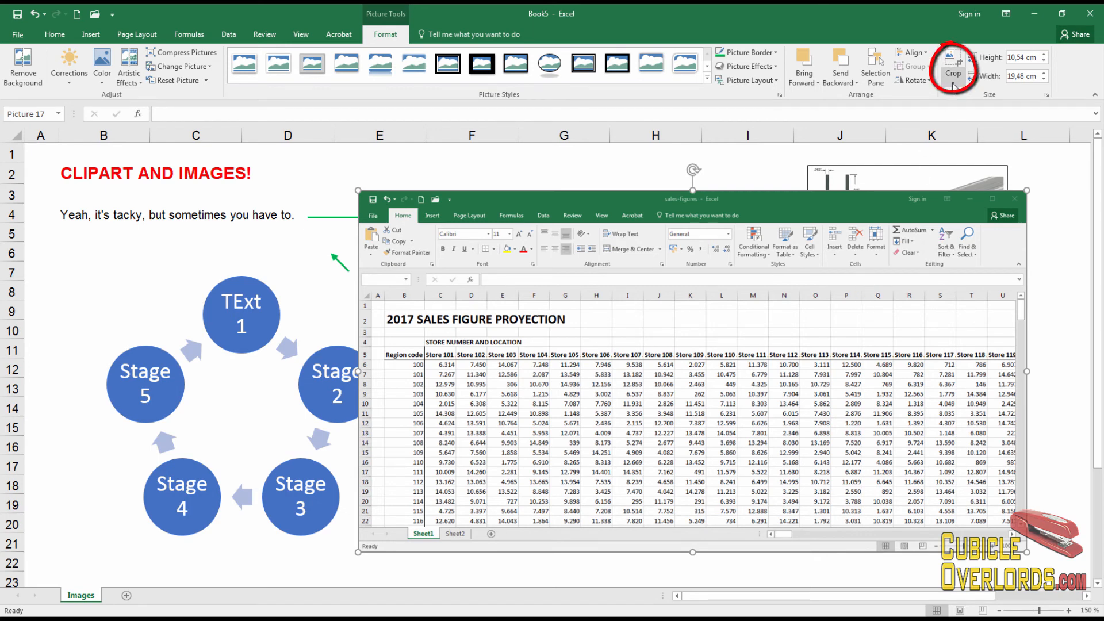
# Start cropping the sales-figures snapshot to the title and Store 101–106 area
pyautogui.click(953, 73)
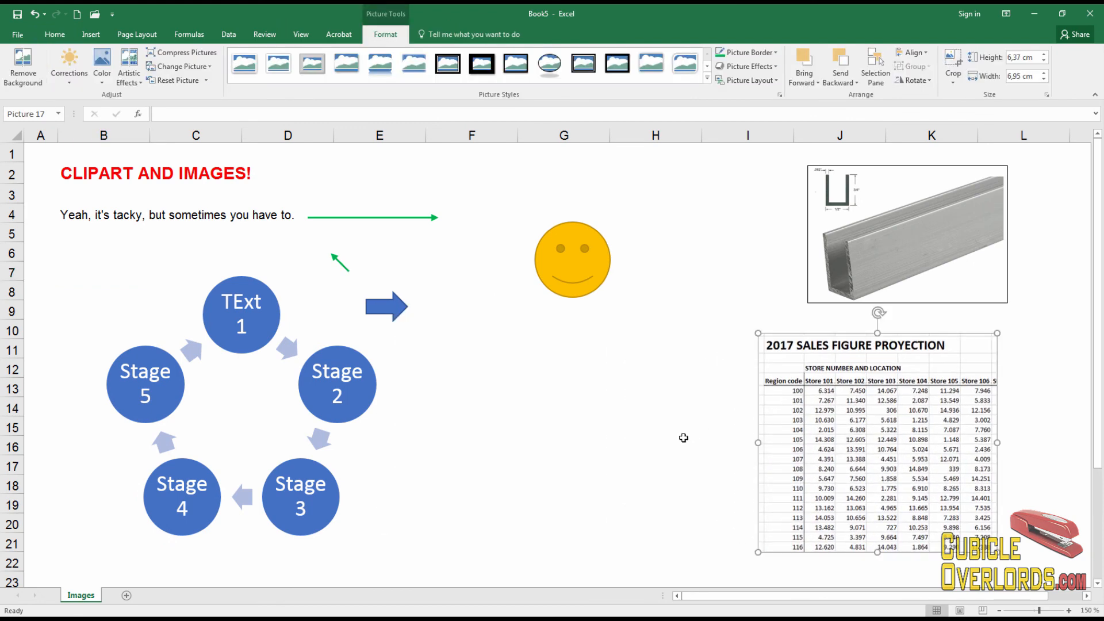
# Reselect the cropped 2017 sales-figures picture and show its picture formatting options
pyautogui.click(655, 445)
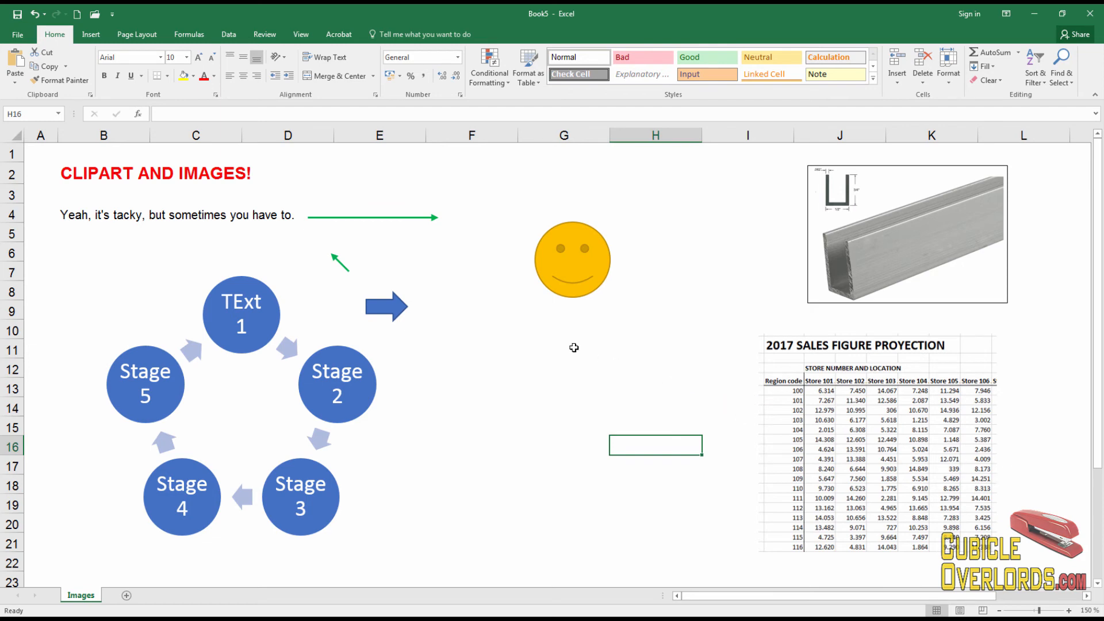
pyautogui.click(564, 348)
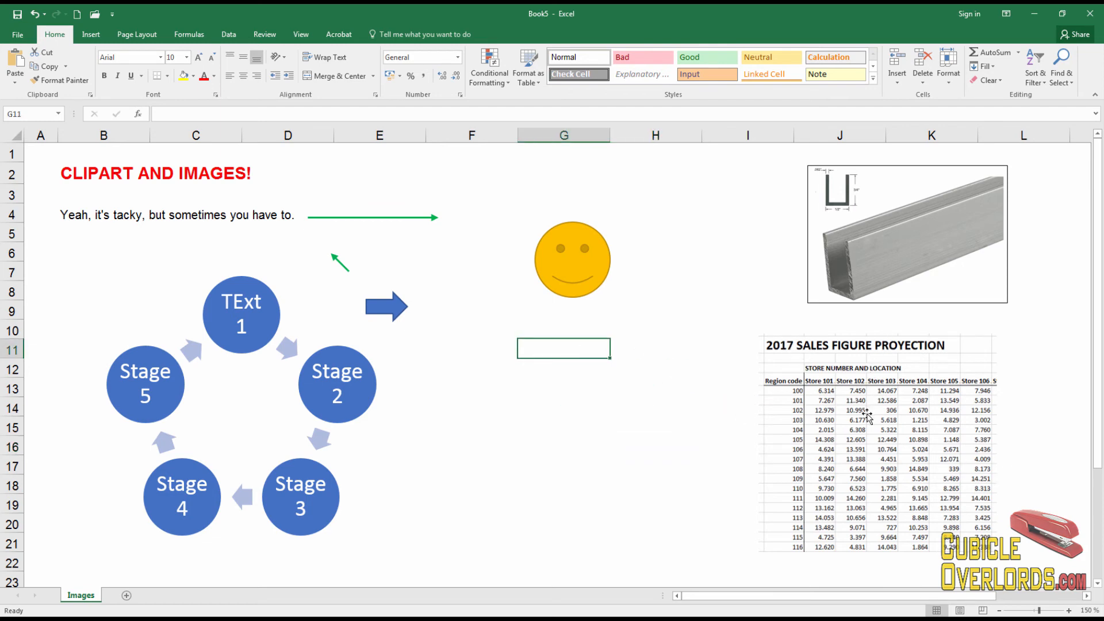
pyautogui.click(877, 442)
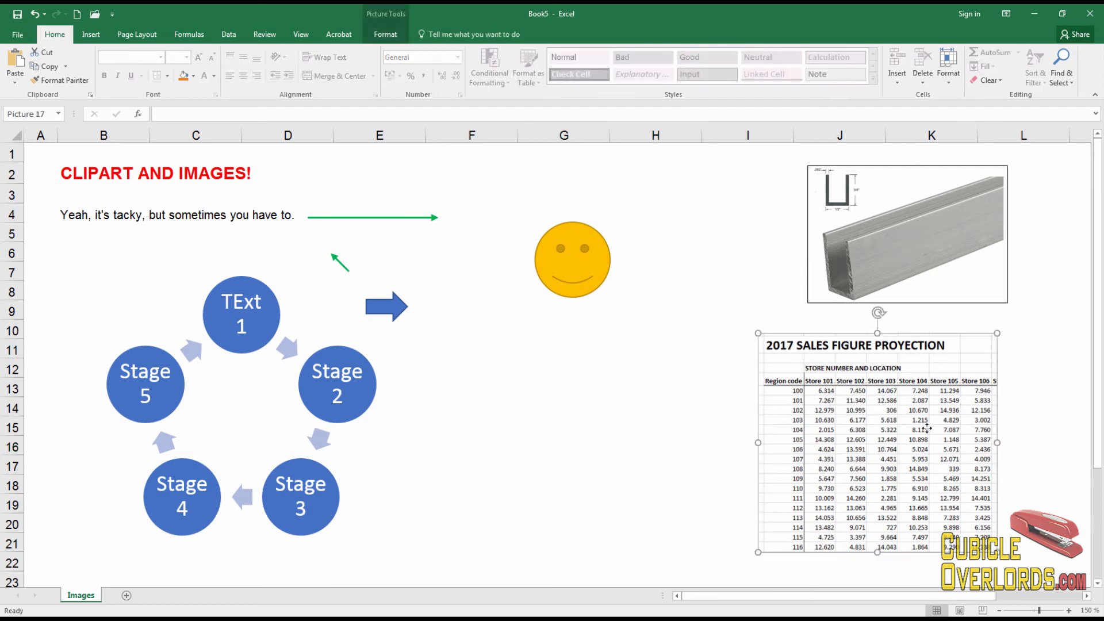
pyautogui.click(564, 465)
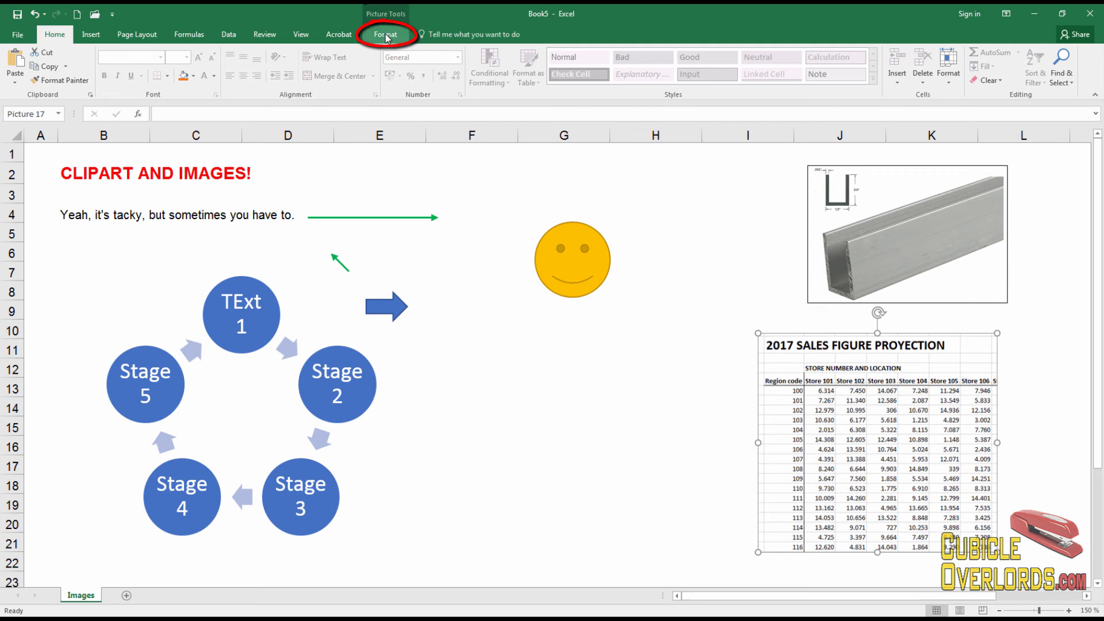
pyautogui.click(385, 34)
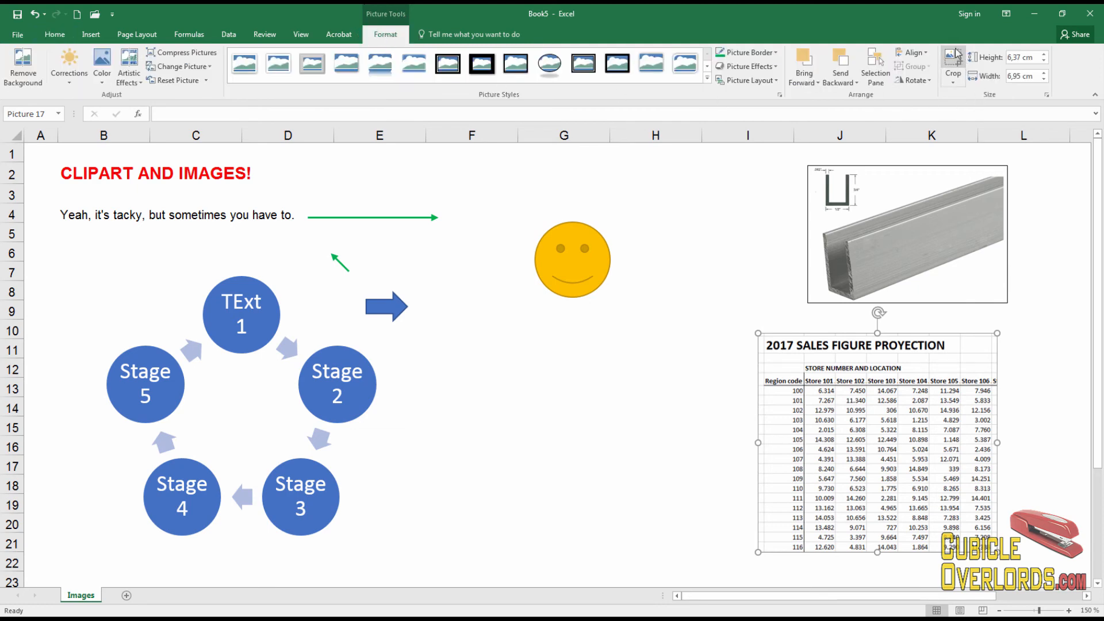
pyautogui.moveTo(804, 68)
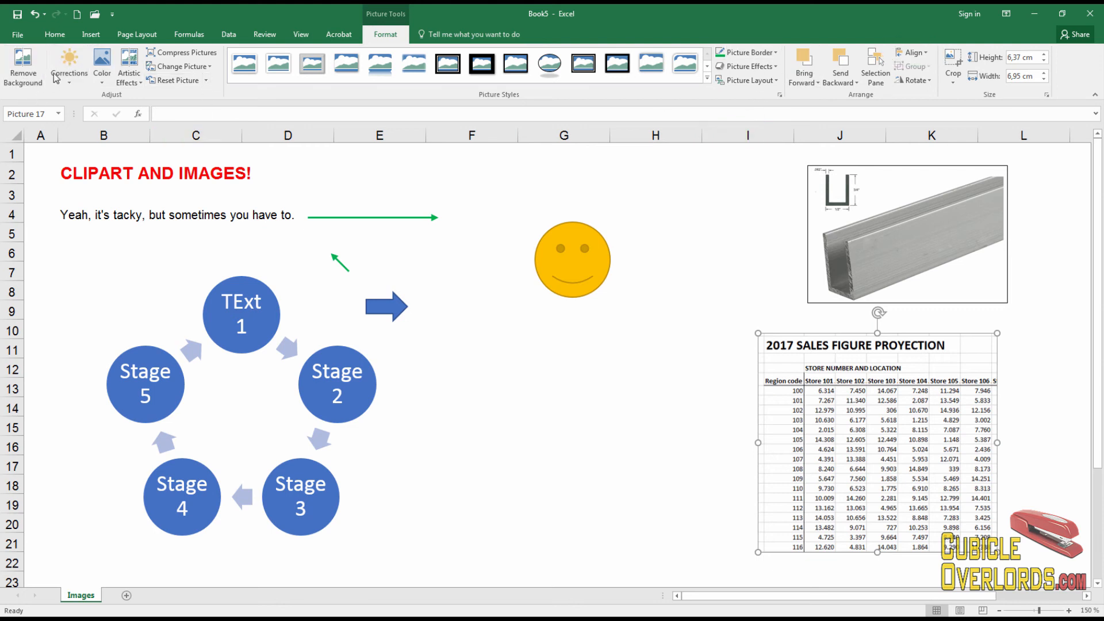
pyautogui.moveTo(68, 67)
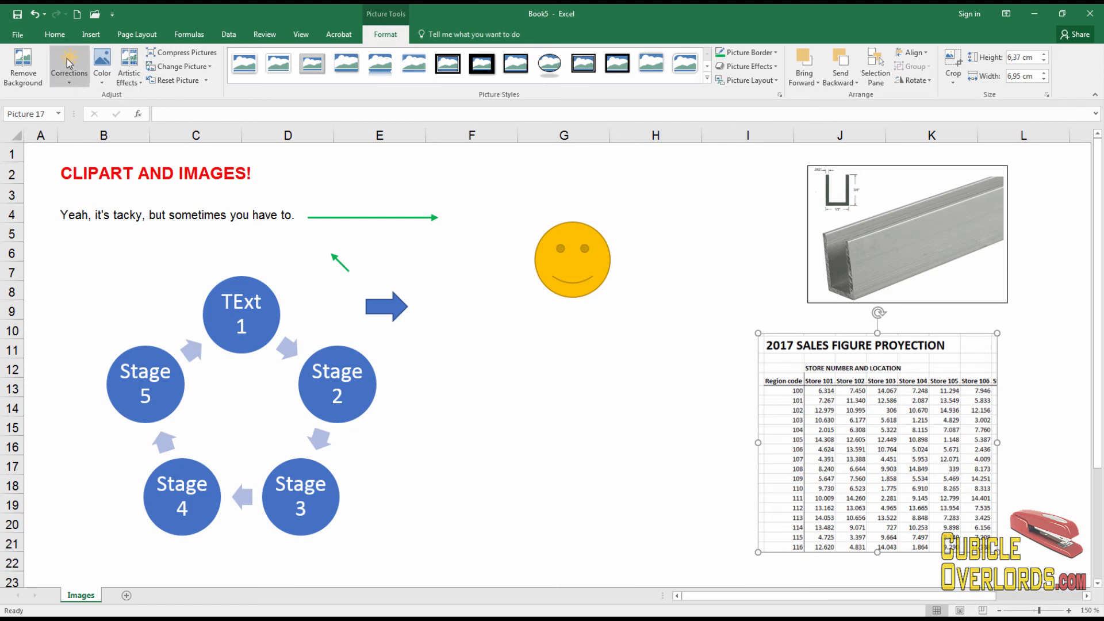
pyautogui.moveTo(979, 205)
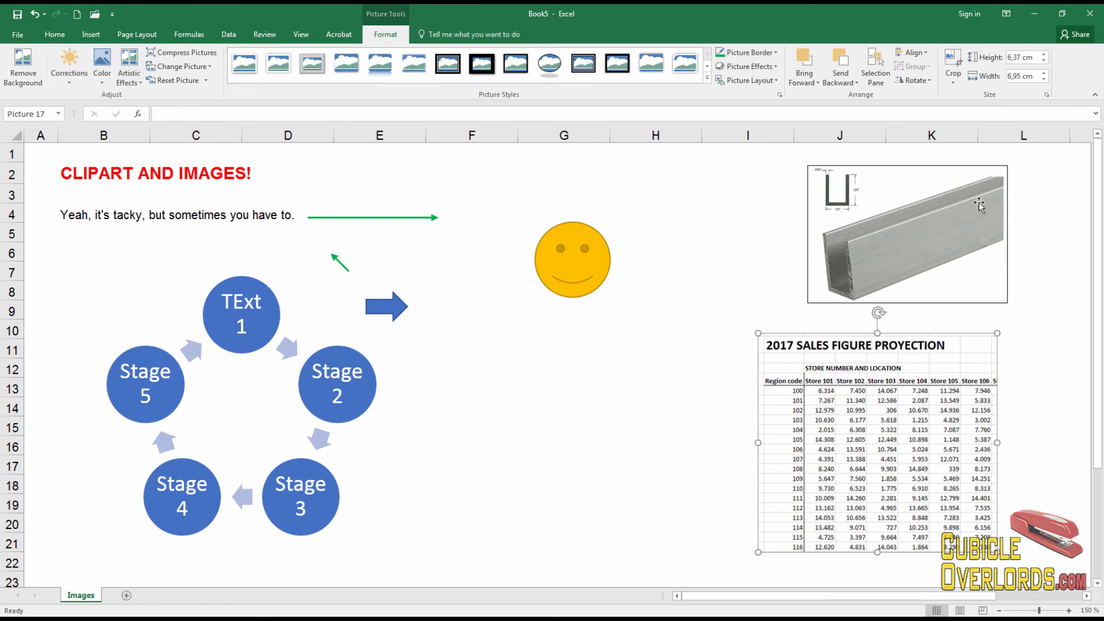
pyautogui.moveTo(894, 275)
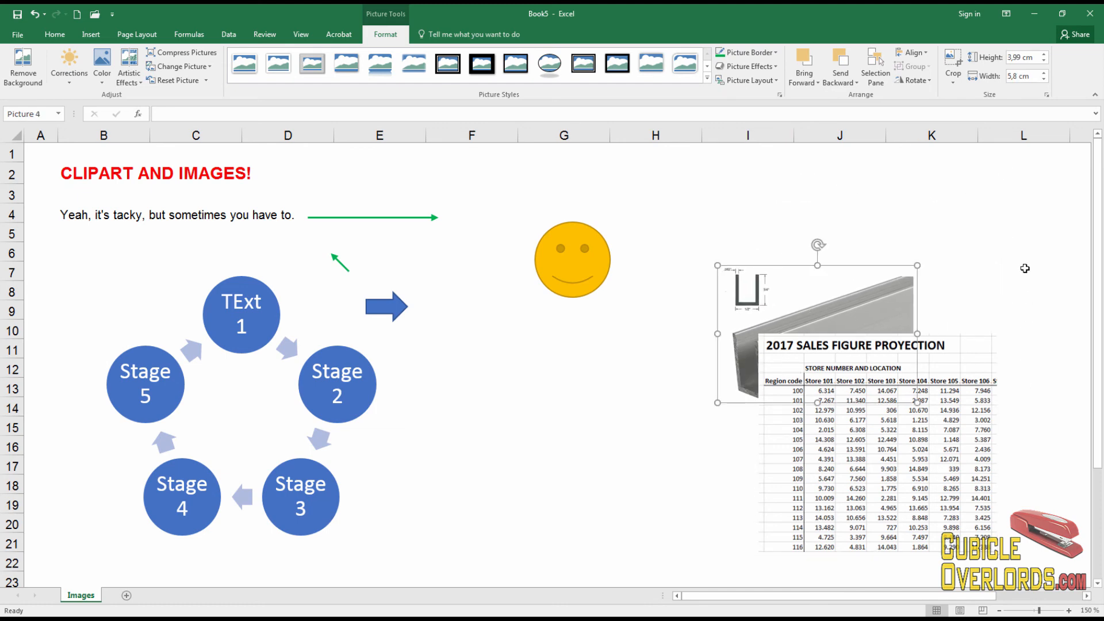
pyautogui.moveTo(848, 323)
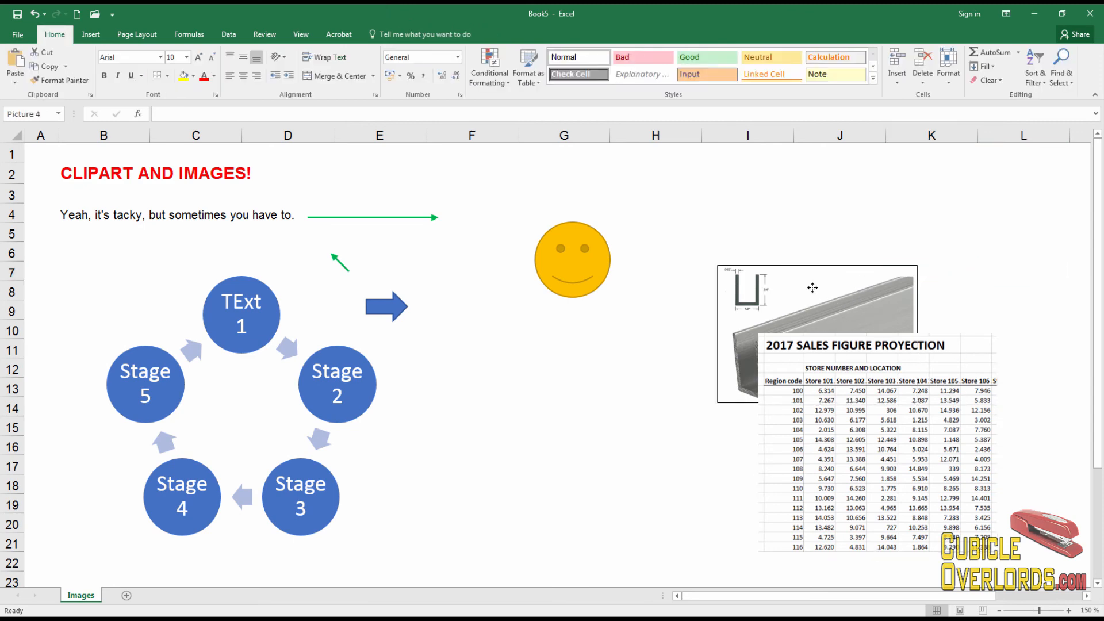
# Move the aluminium beam photo down-left beneath the sales screenshot, then reselect it
pyautogui.click(813, 287)
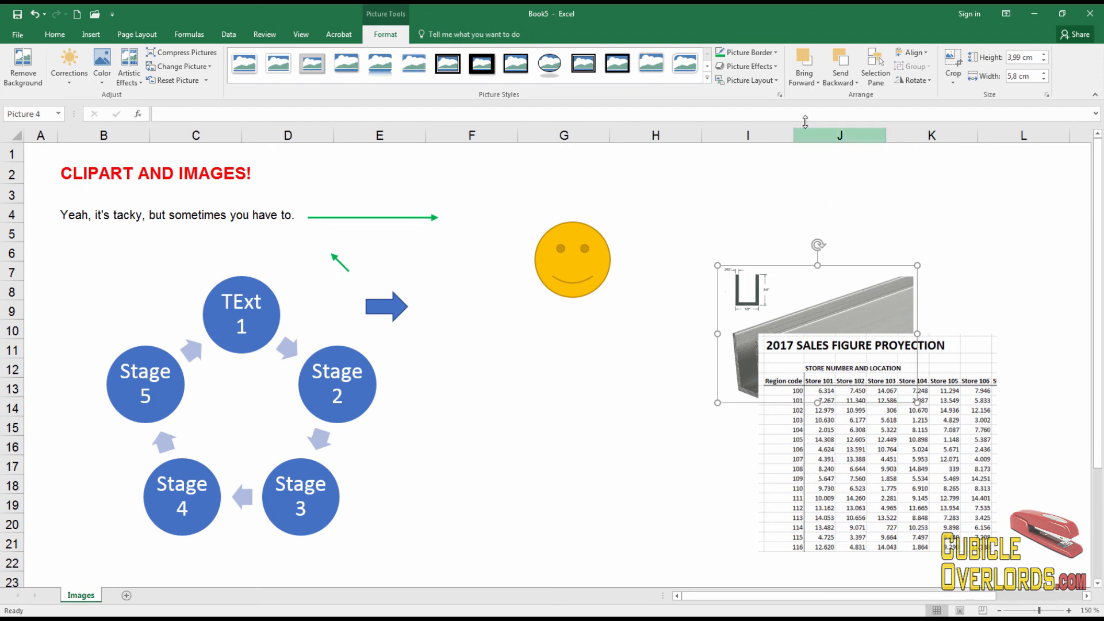
pyautogui.moveTo(803, 63)
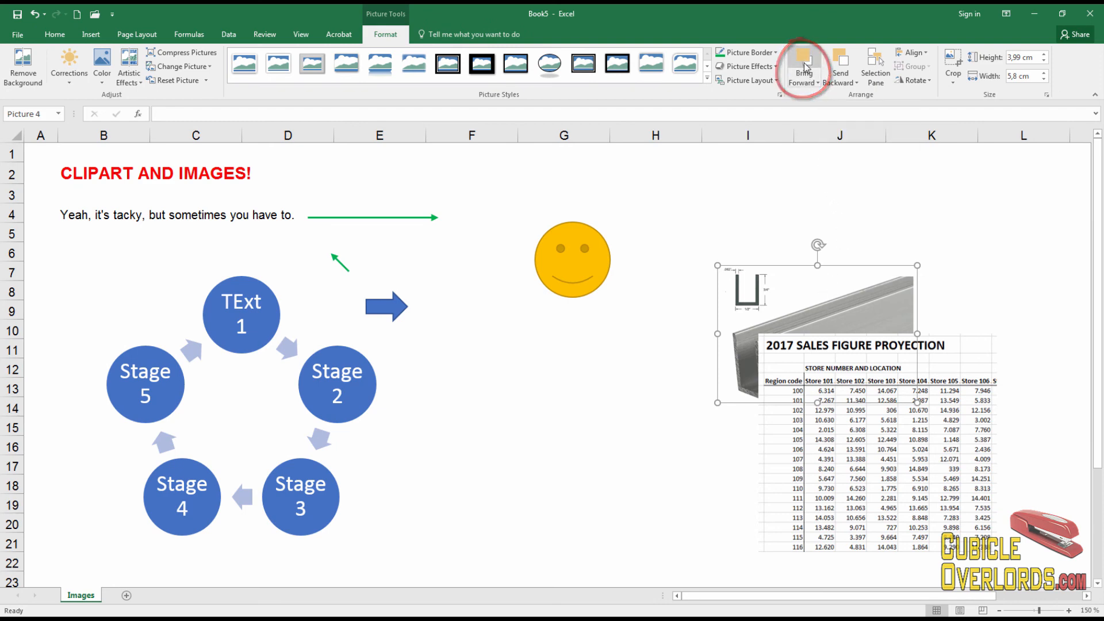
pyautogui.moveTo(824, 111)
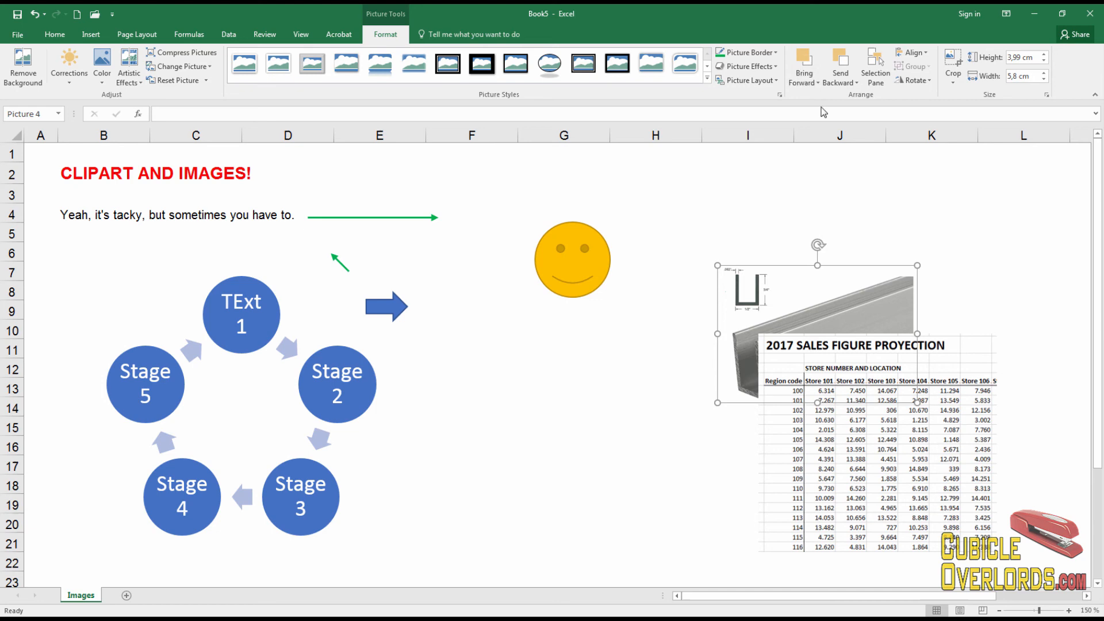
pyautogui.click(931, 232)
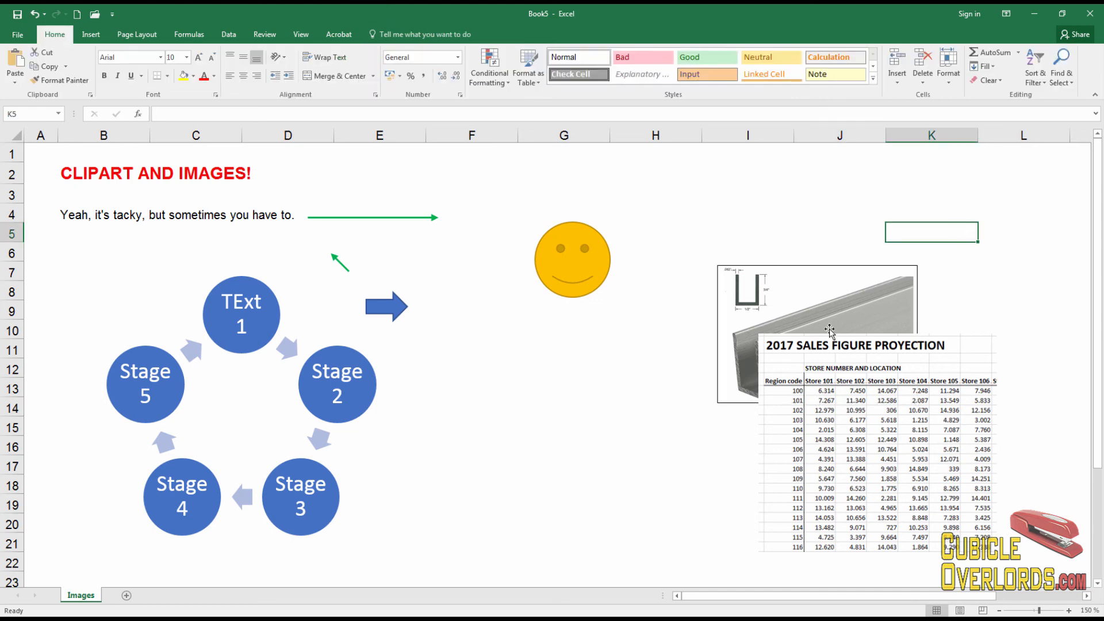
pyautogui.moveTo(752, 294)
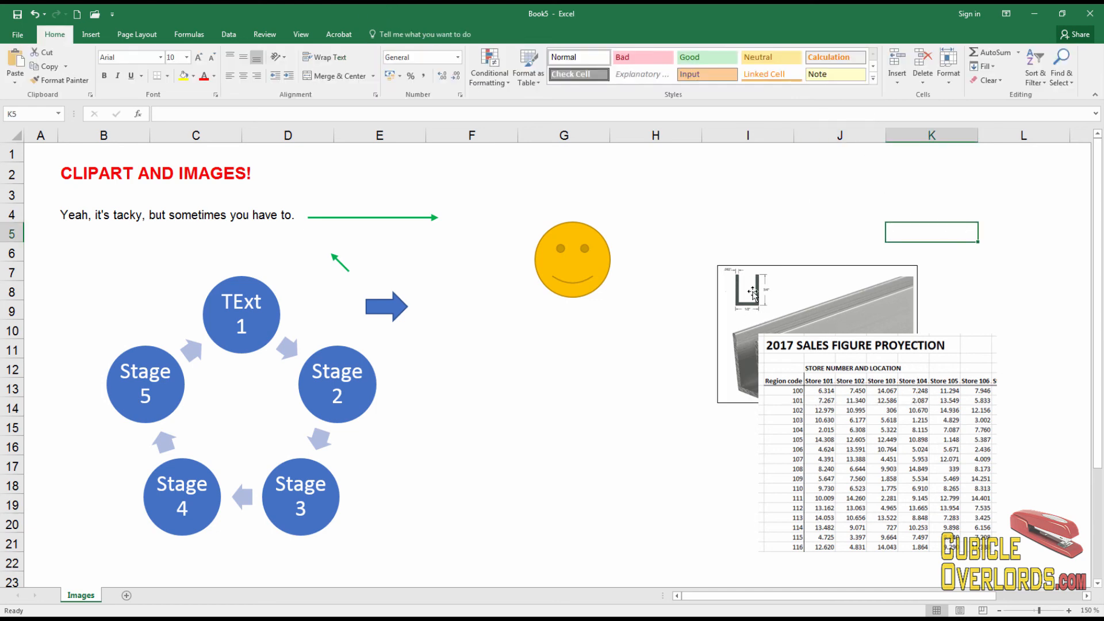
pyautogui.moveTo(740, 316)
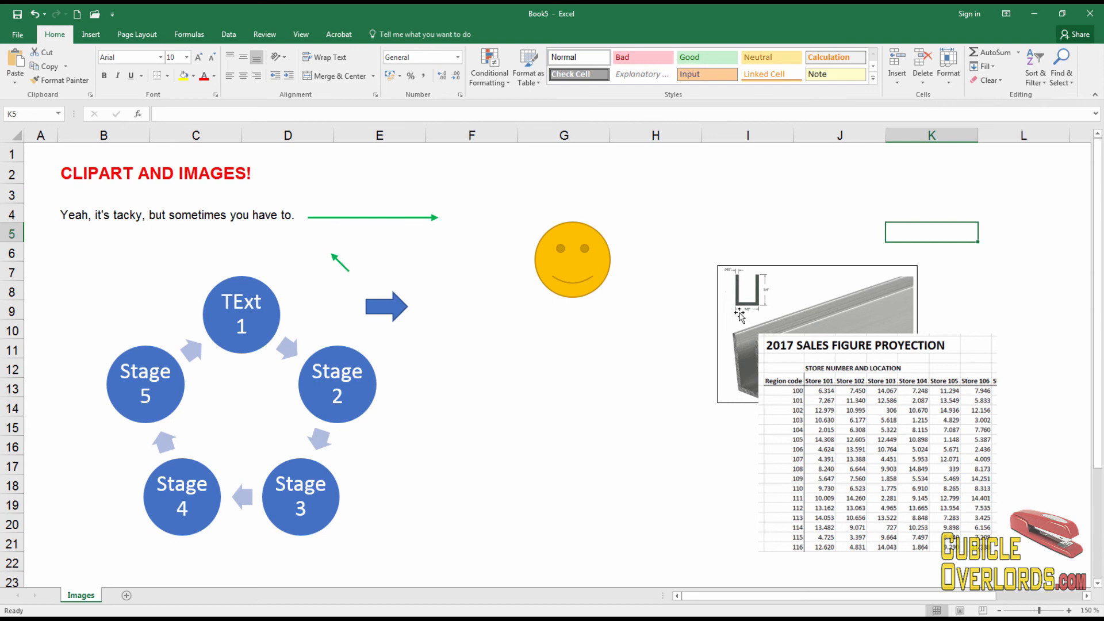
pyautogui.moveTo(773, 324)
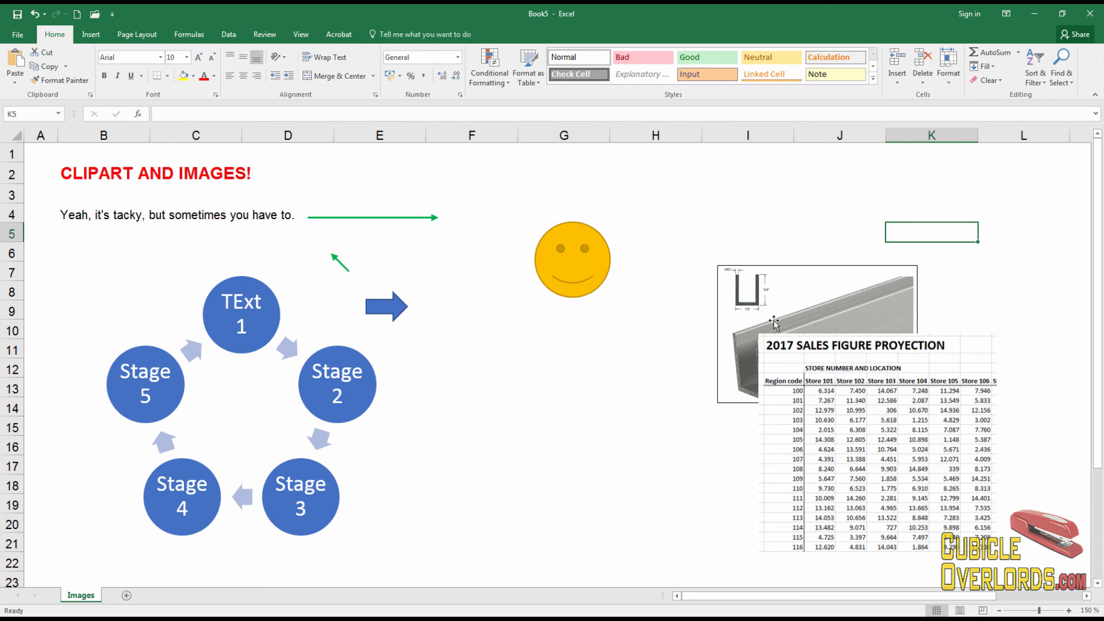
pyautogui.moveTo(827, 275)
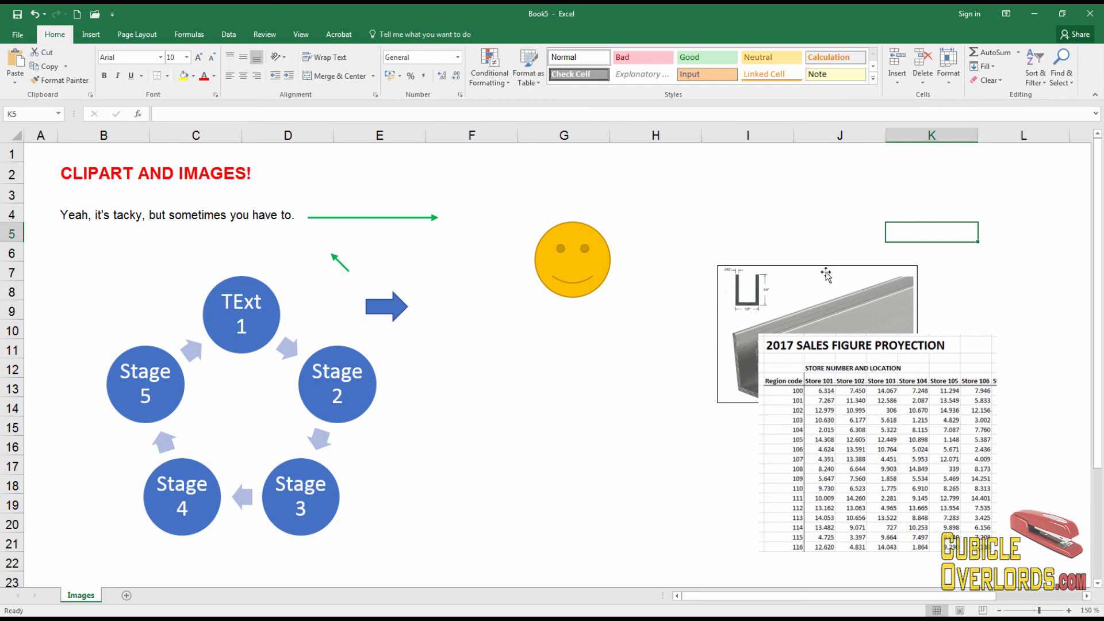
pyautogui.click(816, 333)
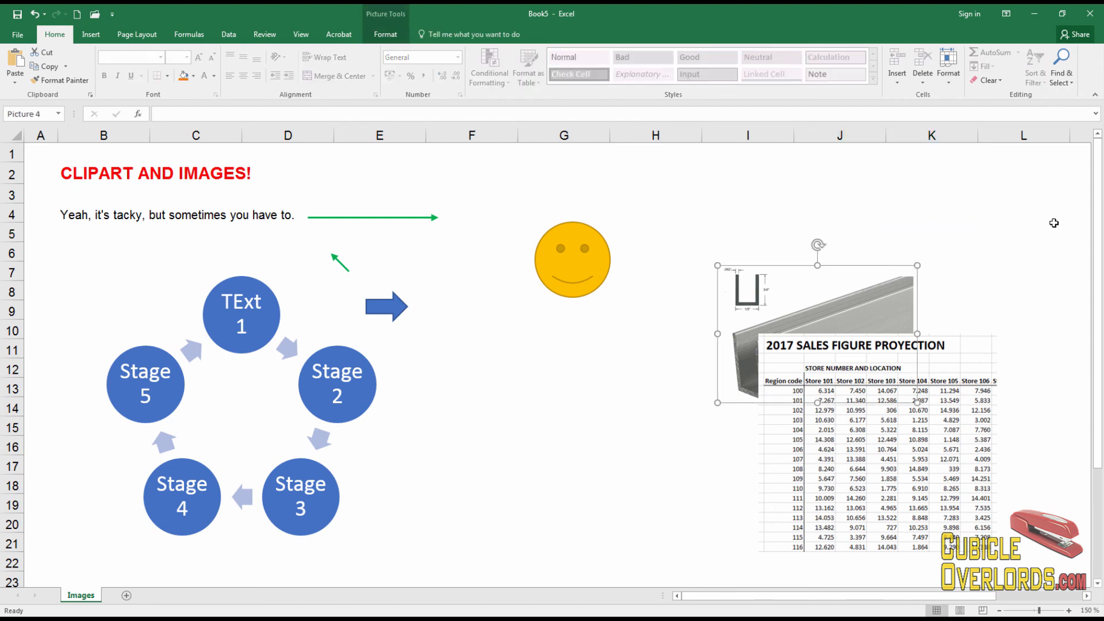
# Bring the beam photo to front, then select the sales-figures screenshot
pyautogui.click(385, 34)
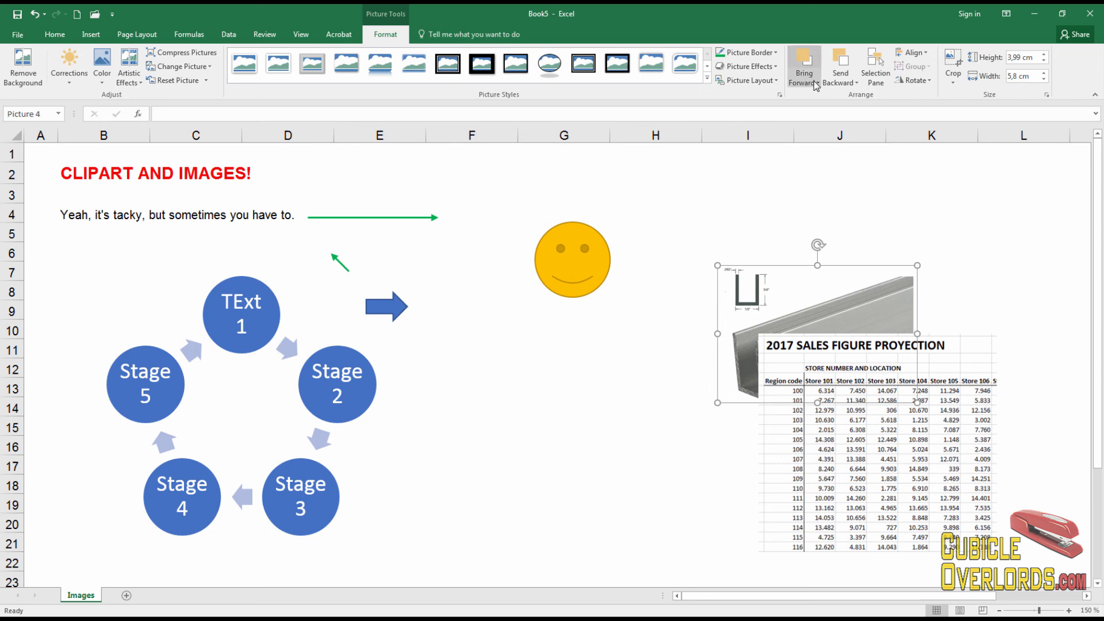
pyautogui.click(804, 66)
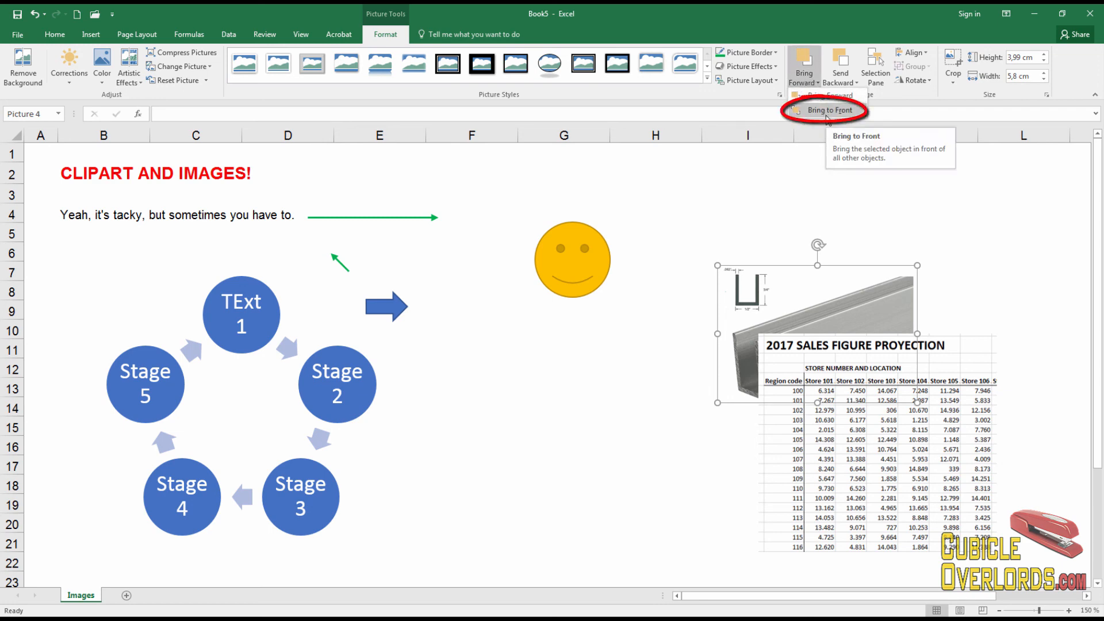
pyautogui.click(832, 110)
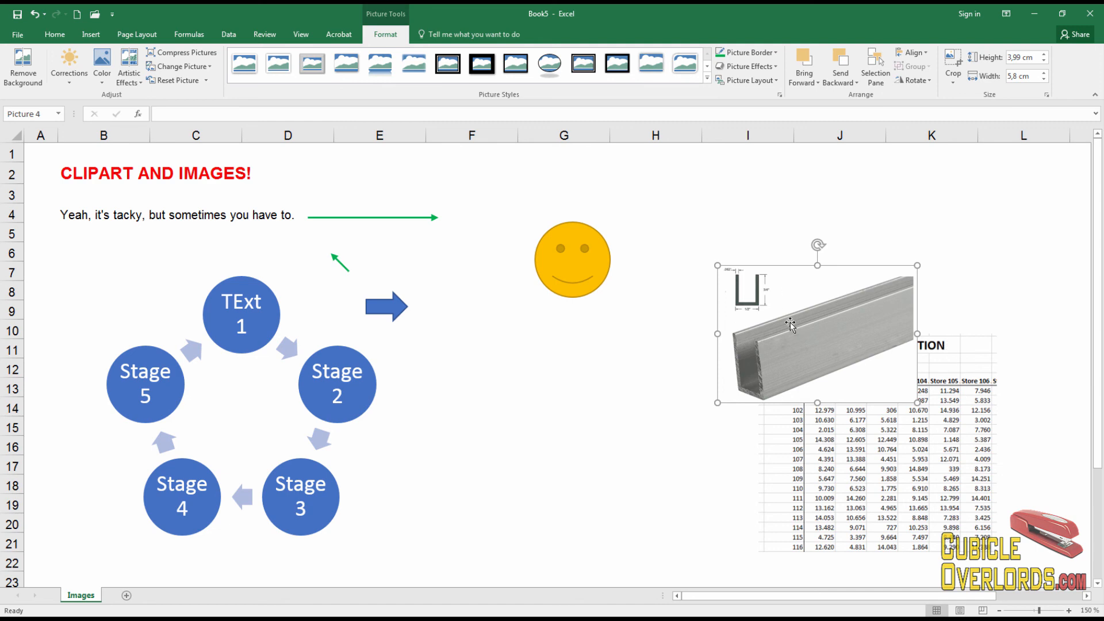
pyautogui.click(971, 272)
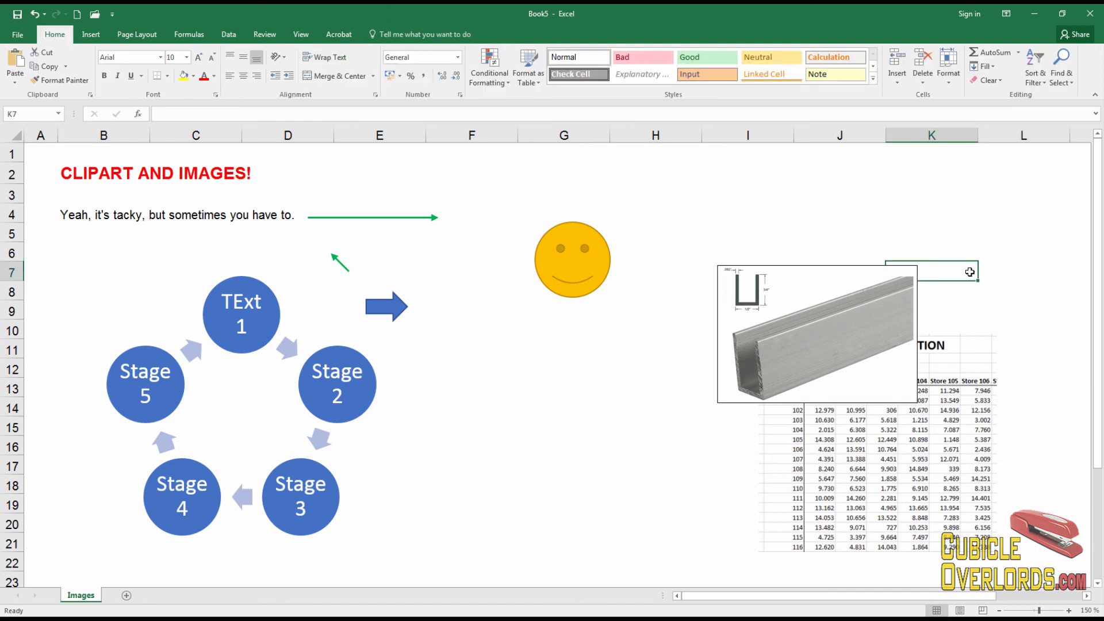
pyautogui.click(816, 333)
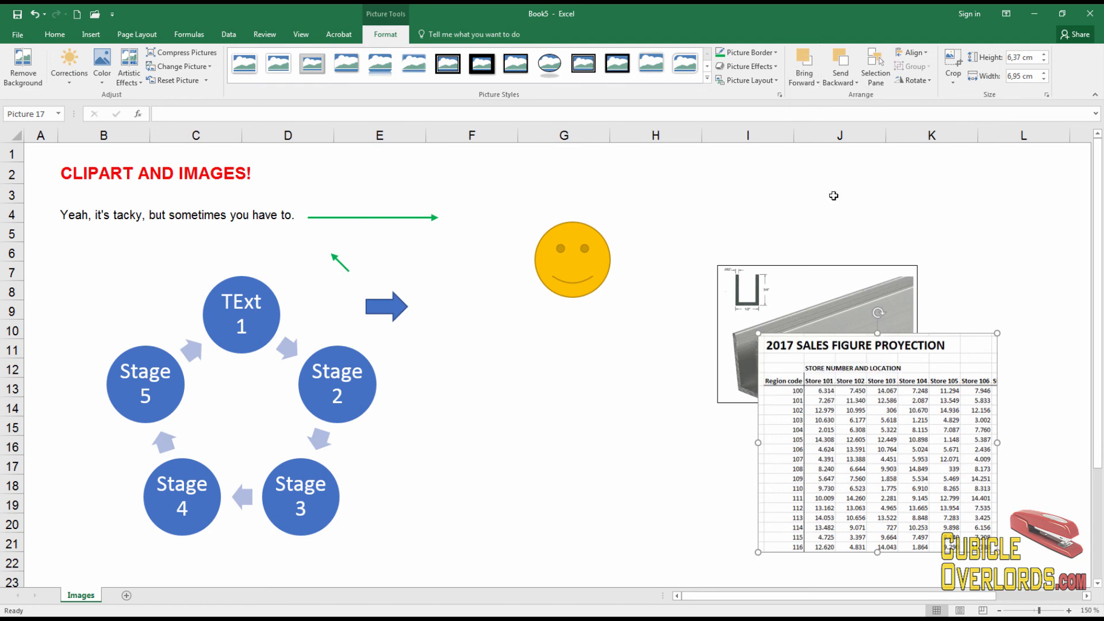
pyautogui.moveTo(897, 275)
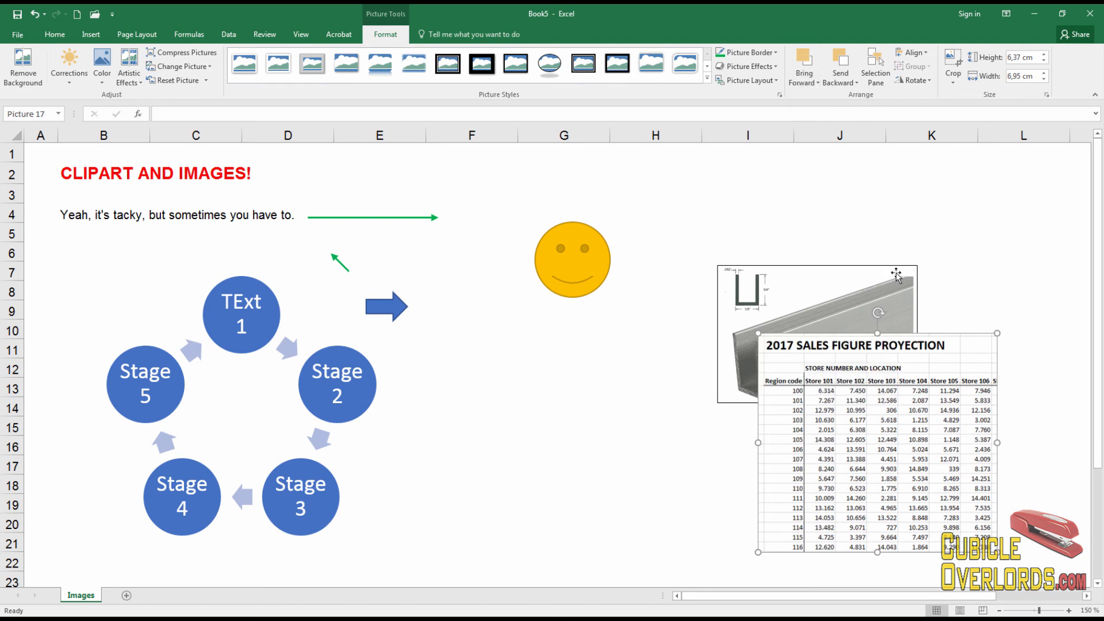
pyautogui.moveTo(925, 80)
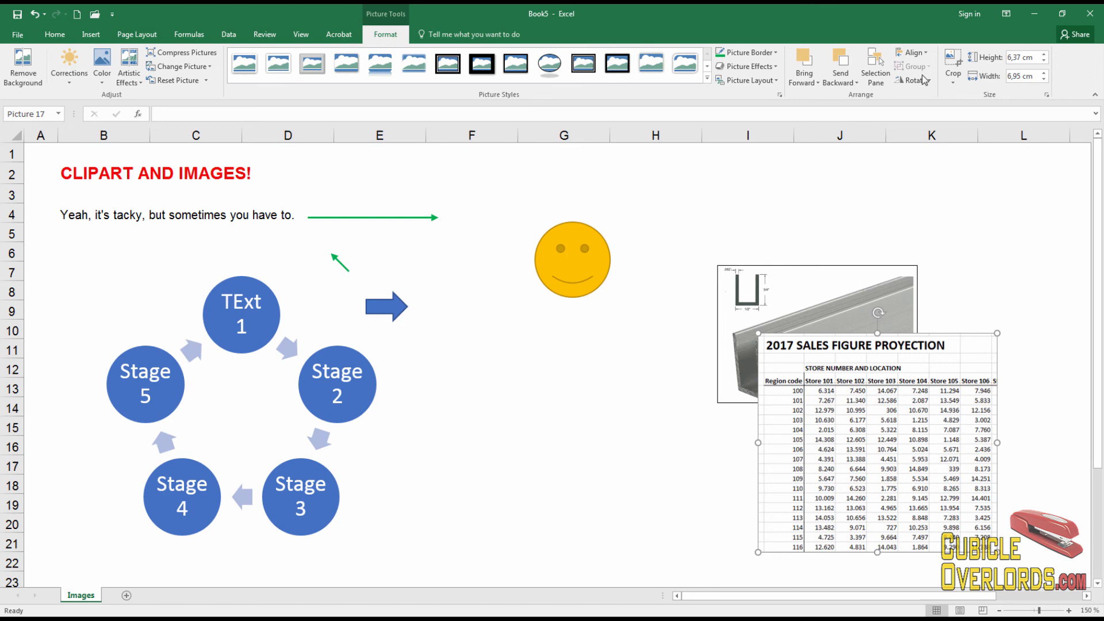
pyautogui.moveTo(915, 79)
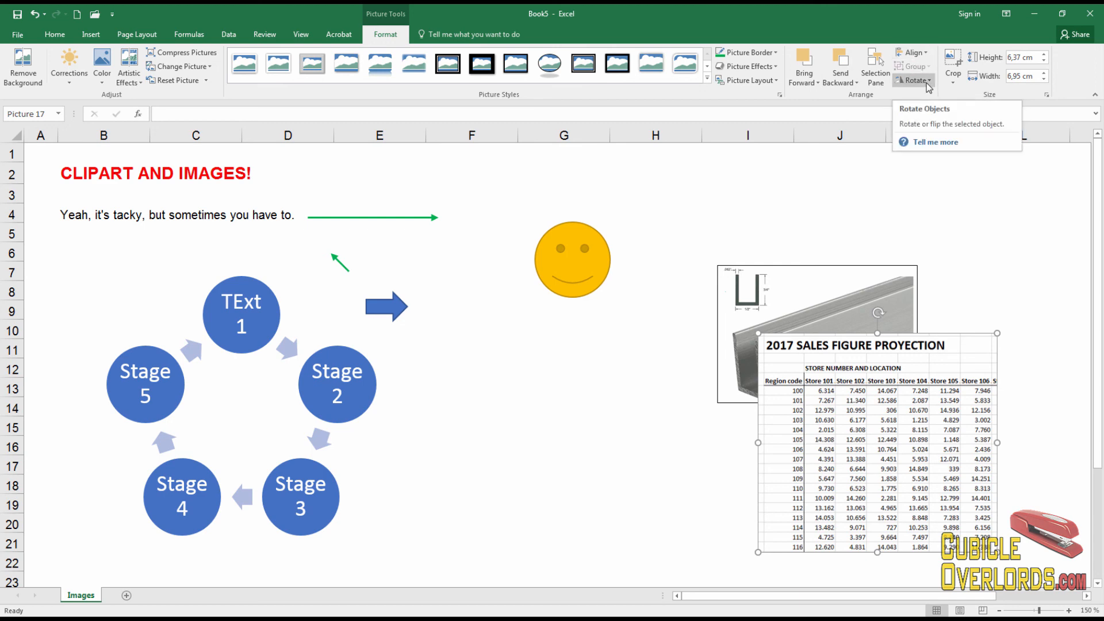
# Reselect the sales-figures screenshot over the beam photo and show picture formatting options
pyautogui.click(747, 213)
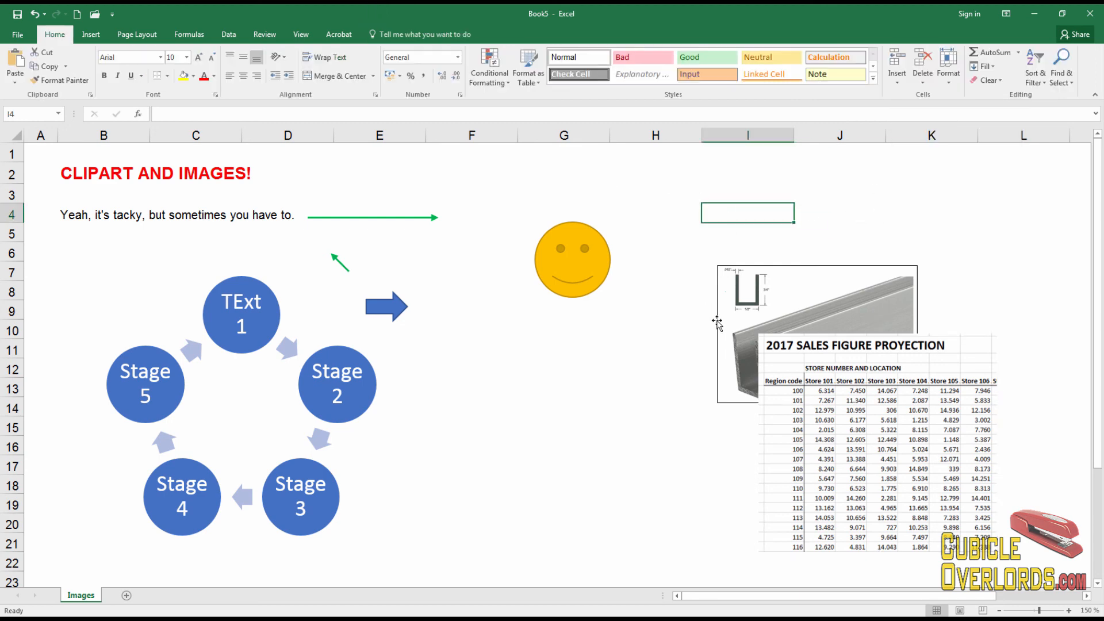
pyautogui.click(564, 445)
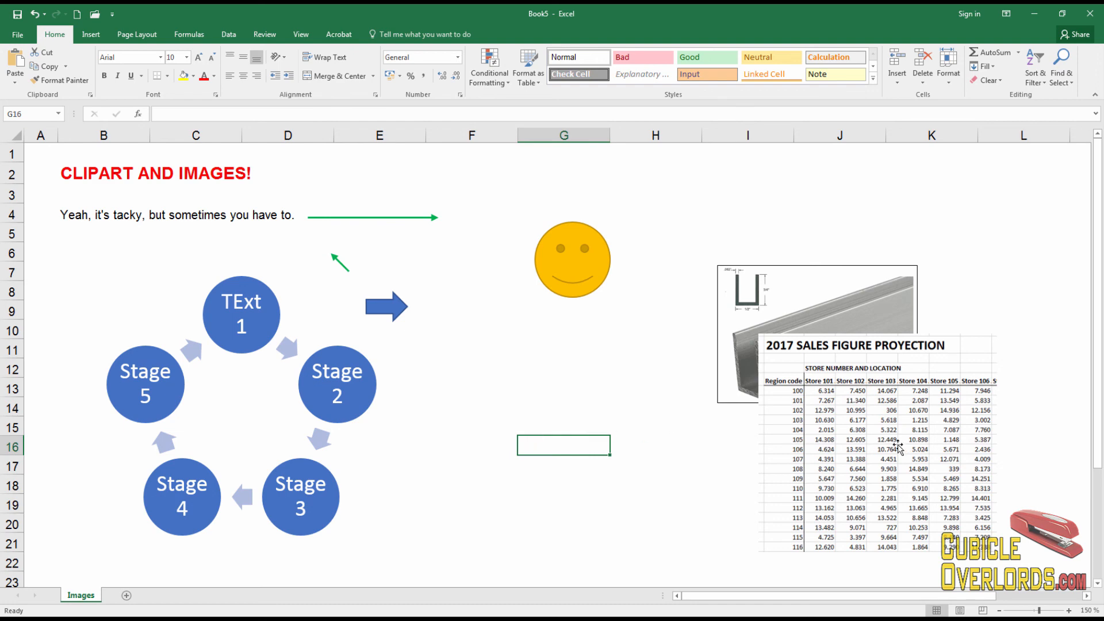
pyautogui.click(898, 448)
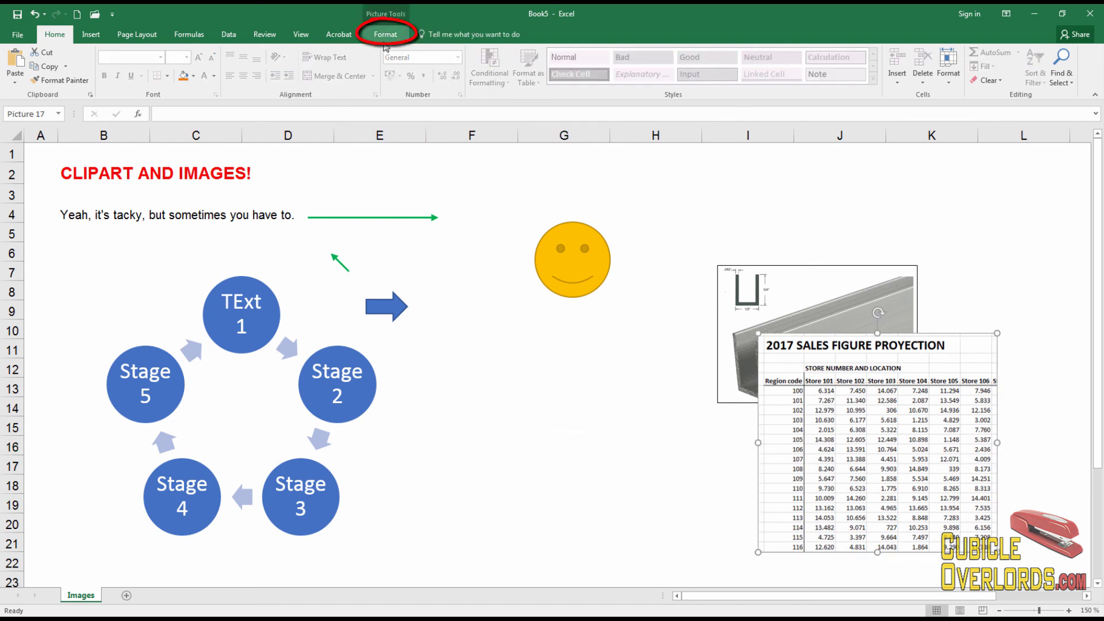
pyautogui.click(386, 34)
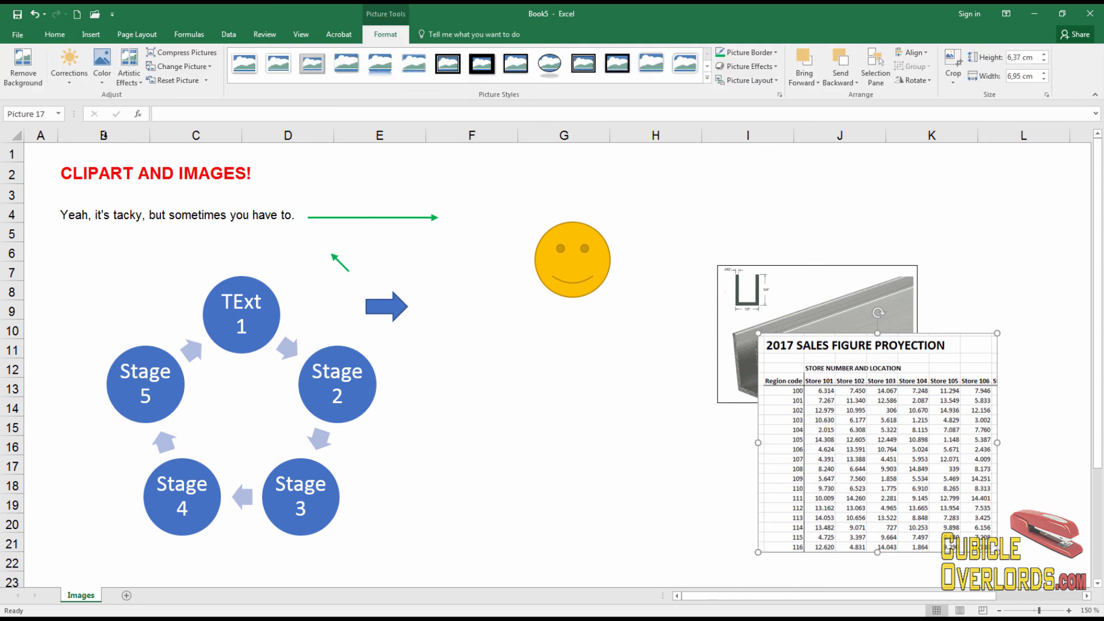
pyautogui.moveTo(1070, 109)
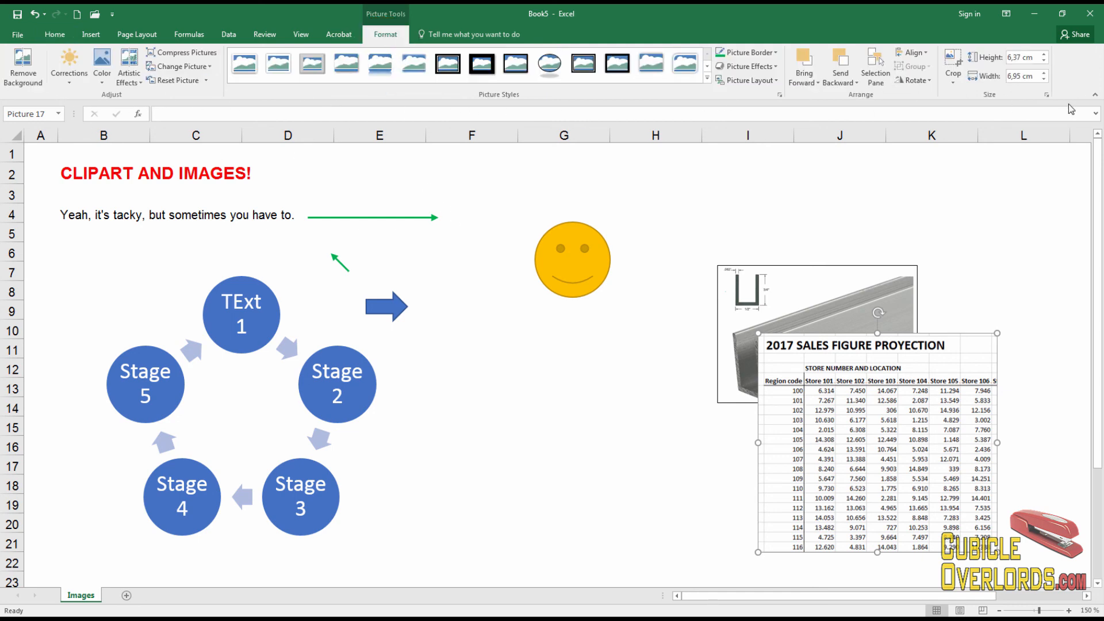